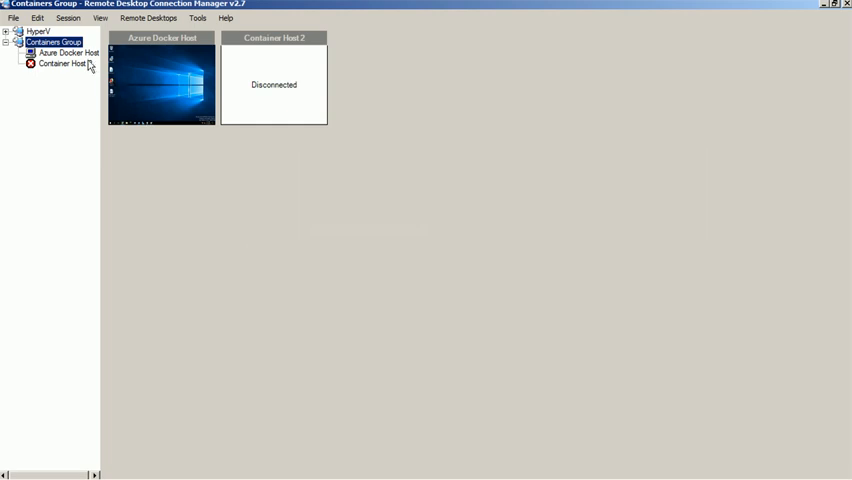
Step: Connect to Azure Docker Host and open Untitled-Diagram-1.jpg in Paint
double_click(167, 95)
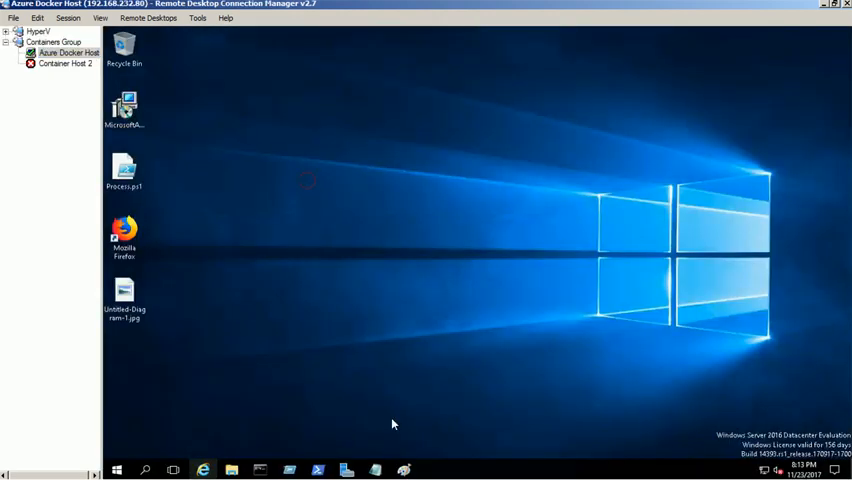
double_click(124, 295)
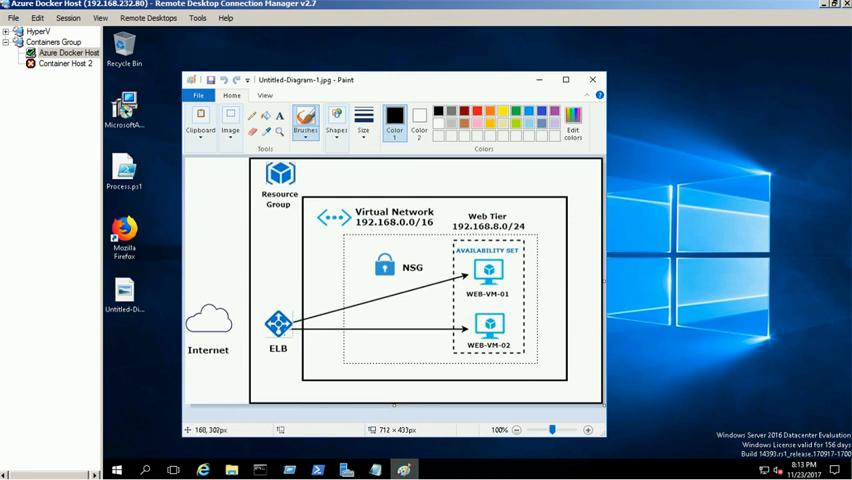
mouse_move(360, 318)
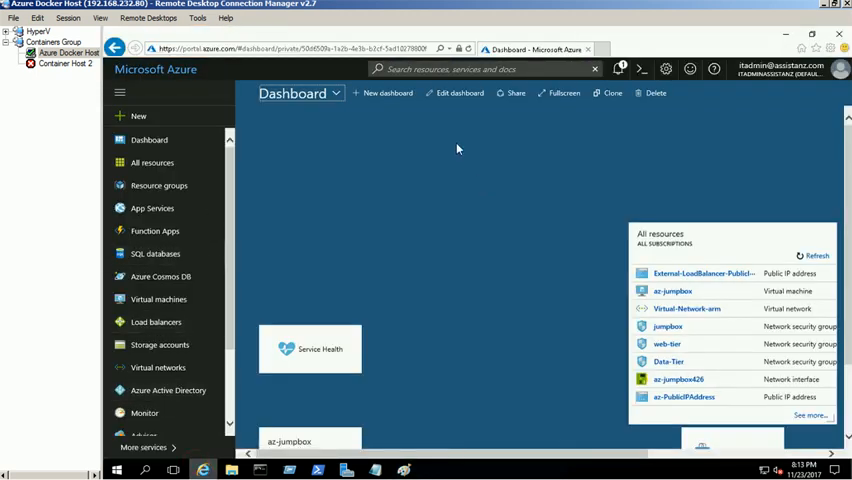
mouse_move(164, 367)
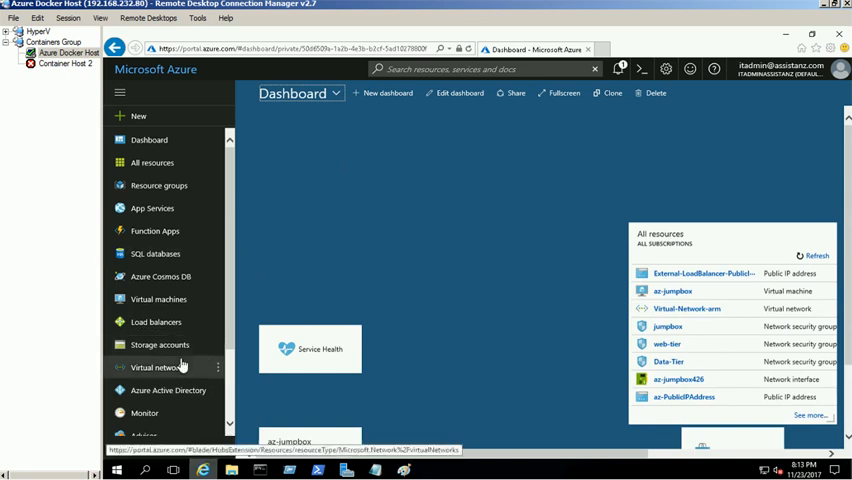
Step: Open Virtual-Network-arm's Subnets showing Web-Tier-Subnet and Data-Tier-Subnet
click(162, 367)
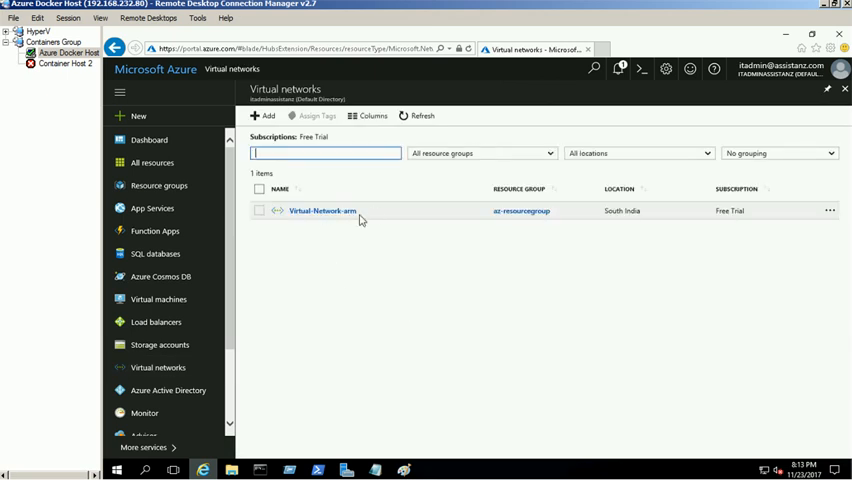
click(321, 211)
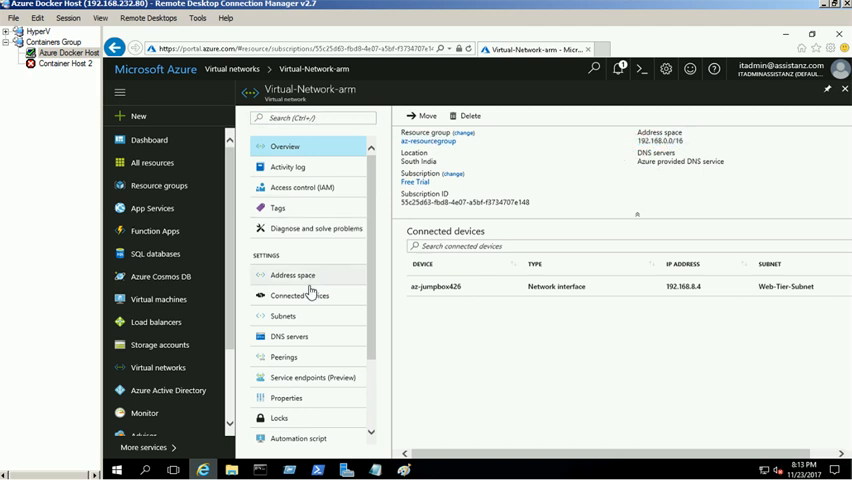
click(283, 316)
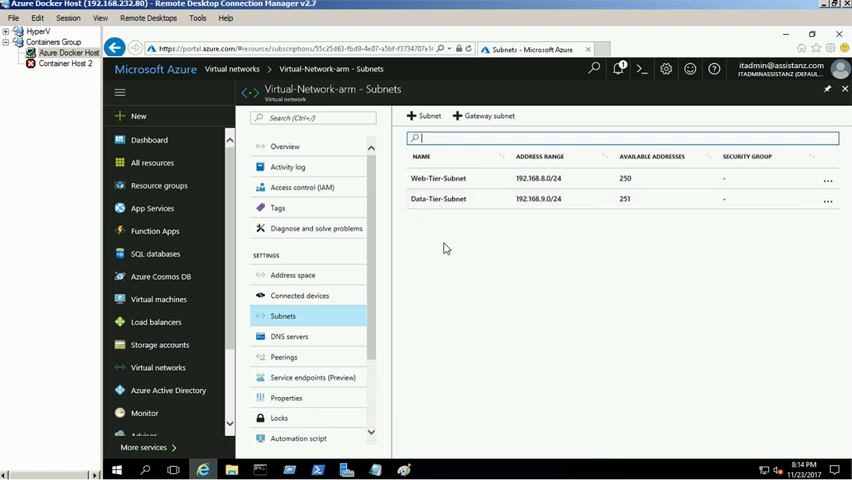
click(285, 146)
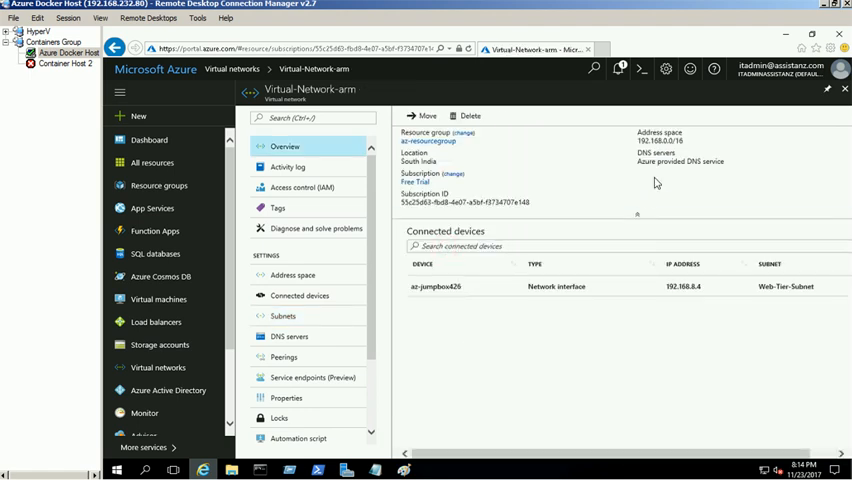
click(283, 316)
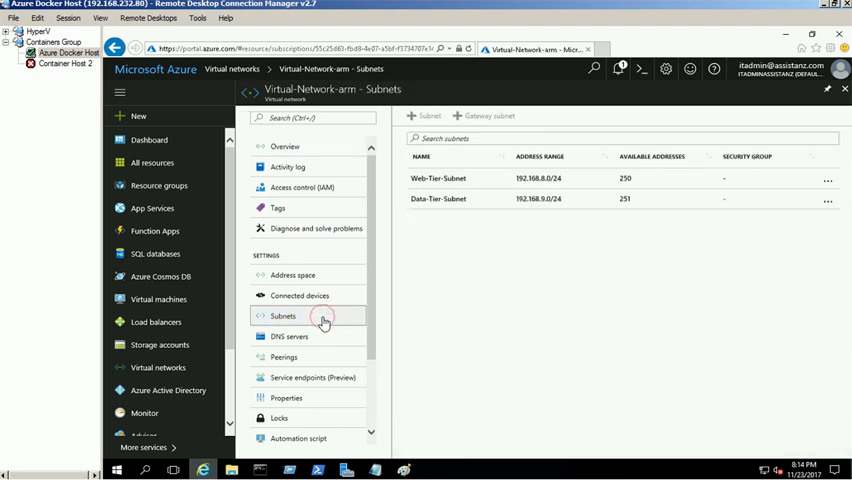
click(283, 316)
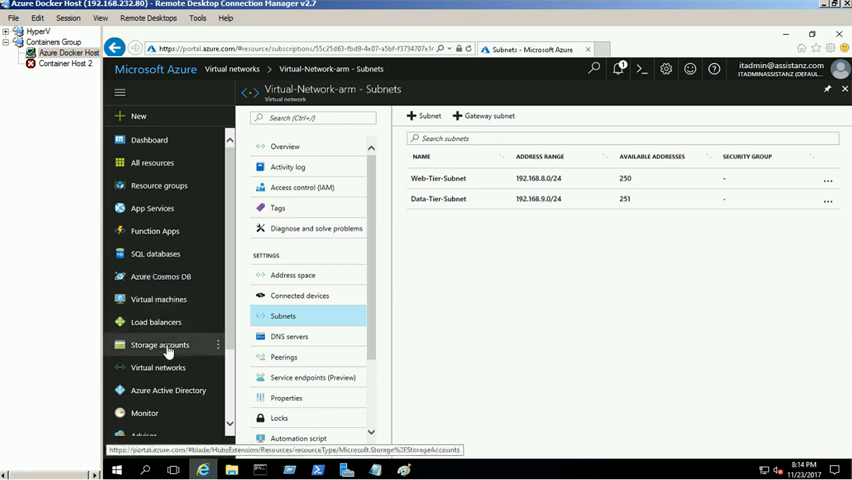
Step: Inspect webtierstorage01's vhds blob container, then go back to Storage accounts
click(160, 344)
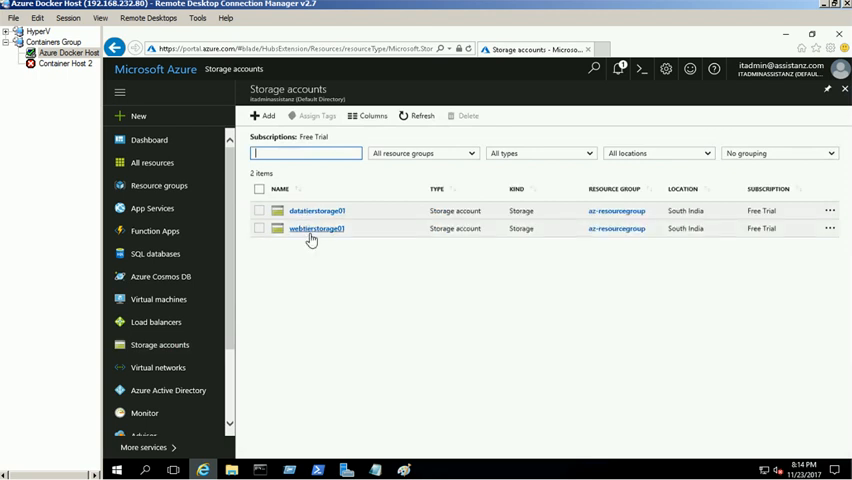
mouse_move(315, 234)
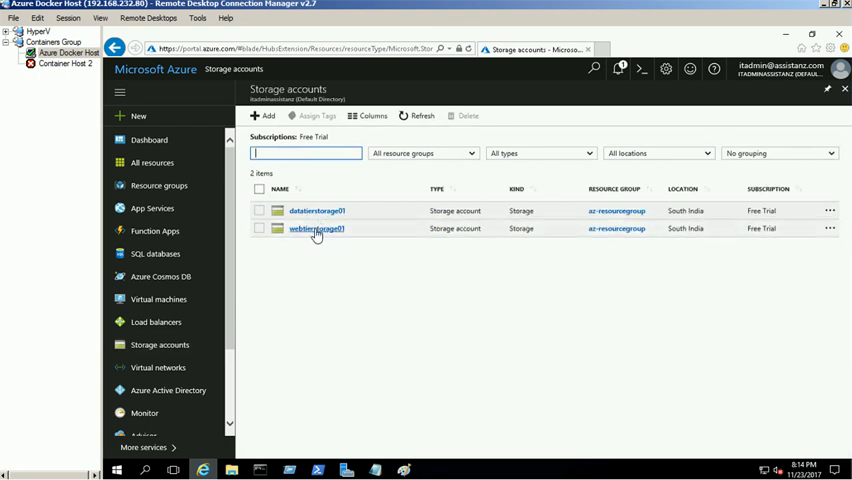
click(313, 228)
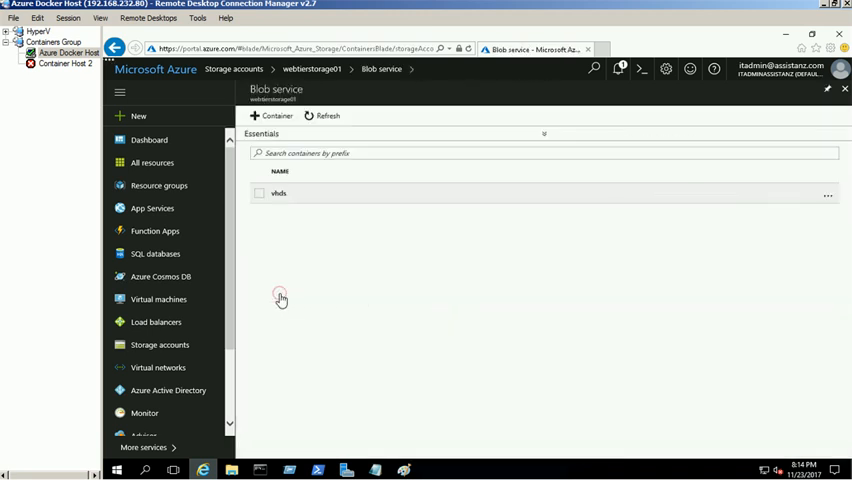
click(278, 193)
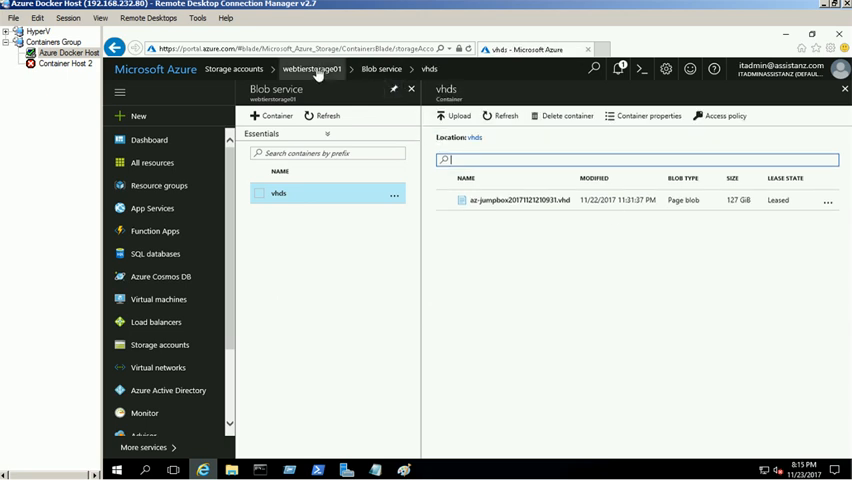
click(311, 70)
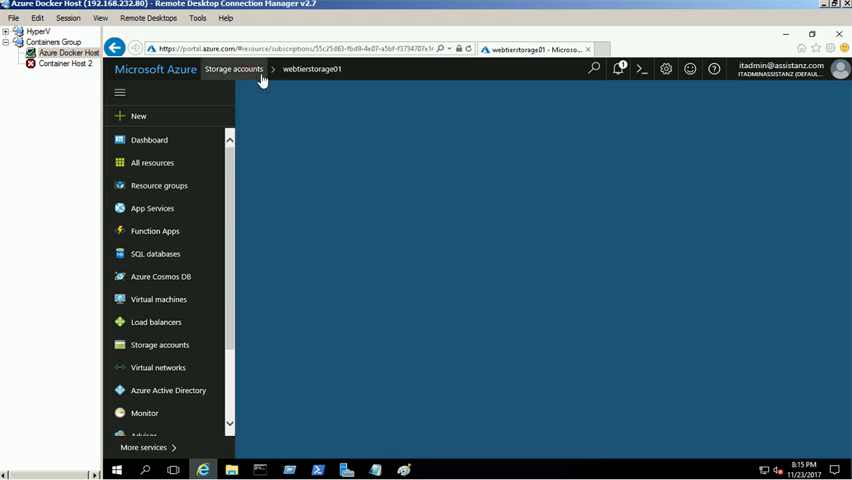
click(231, 71)
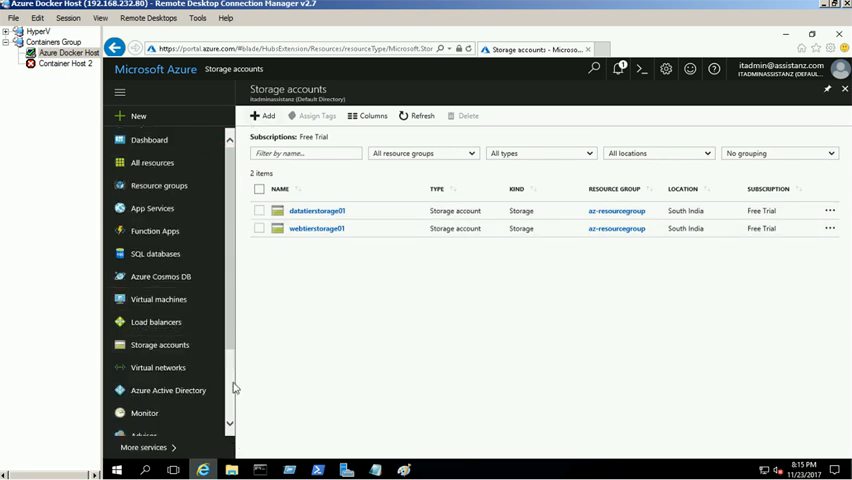
mouse_move(150, 447)
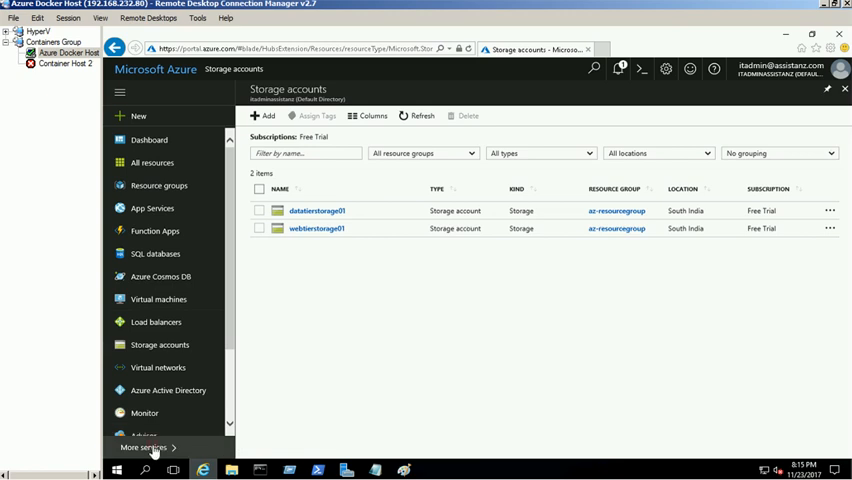
Step: Search More services for 'ava' to reach the empty Availability sets list
click(155, 448)
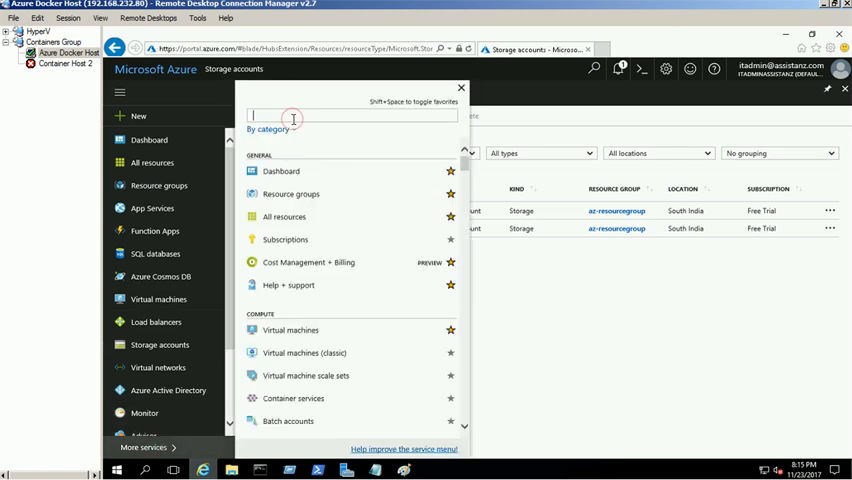
text(a)
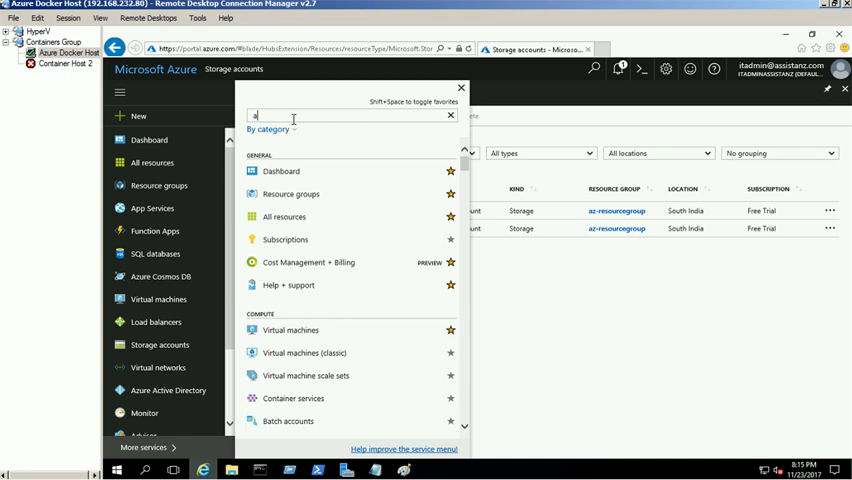
text(va)
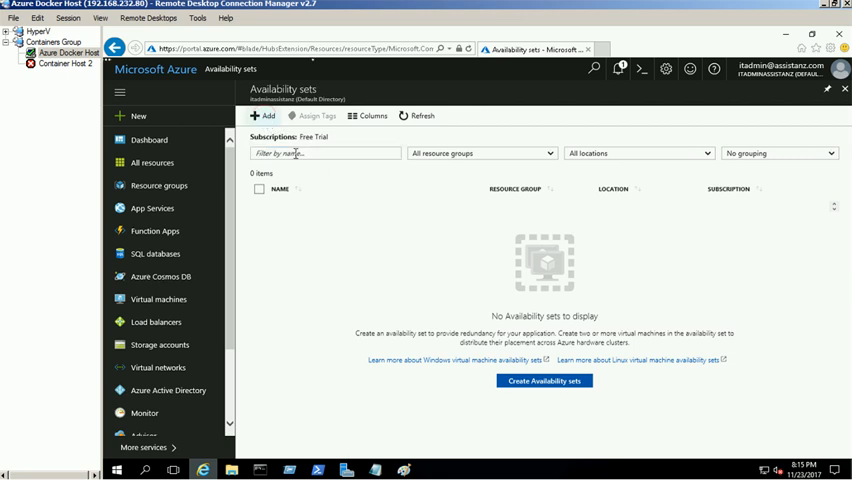
mouse_move(383, 228)
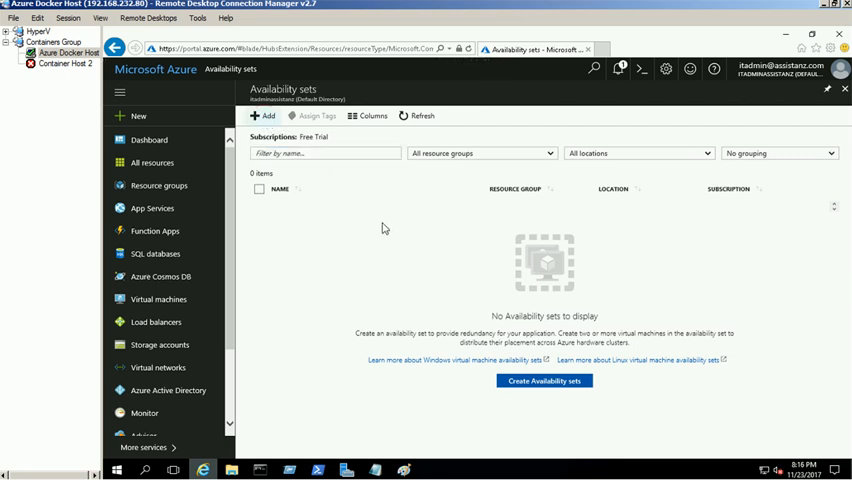
Step: Create web-availability-set in existing az-resourcegroup with 2 update domains and unmanaged disks
click(269, 118)
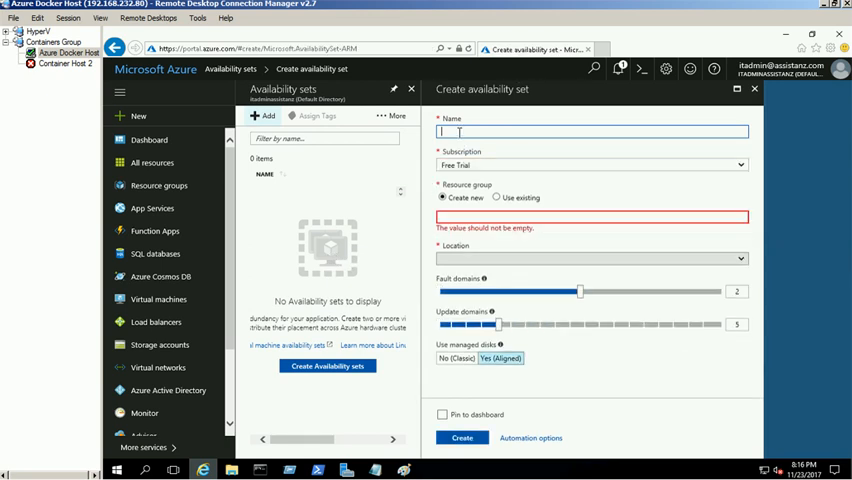
click(591, 258)
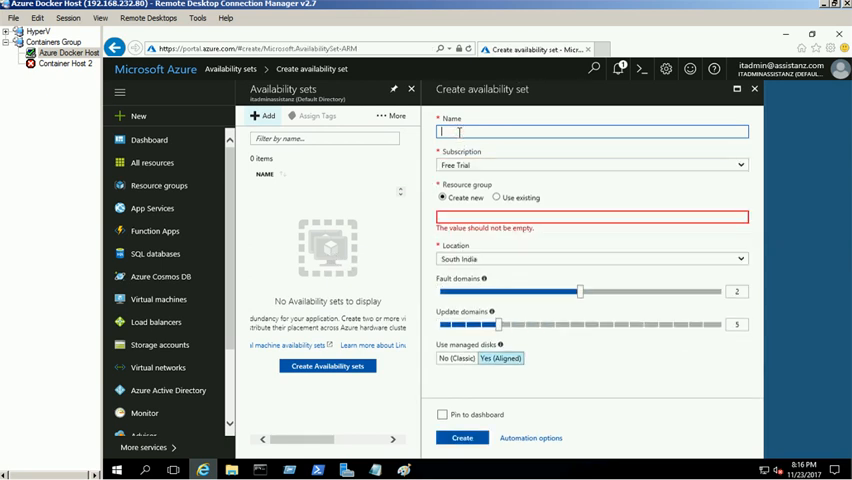
text(web-1)
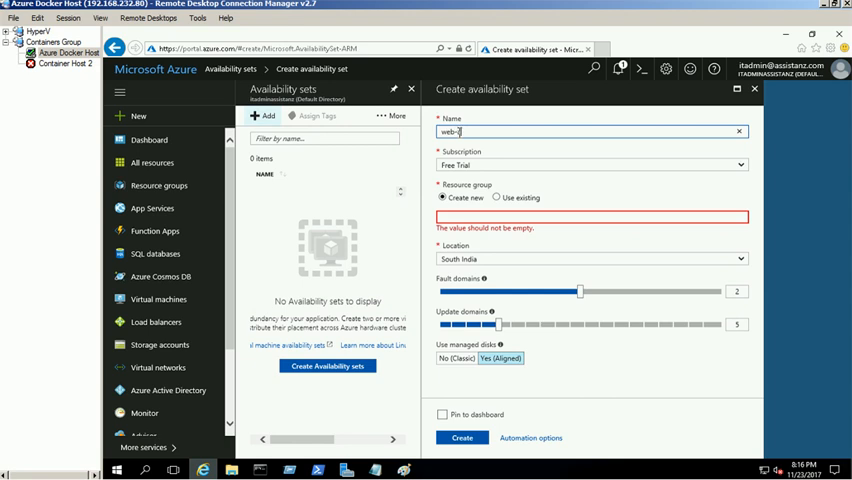
text(availability-set)
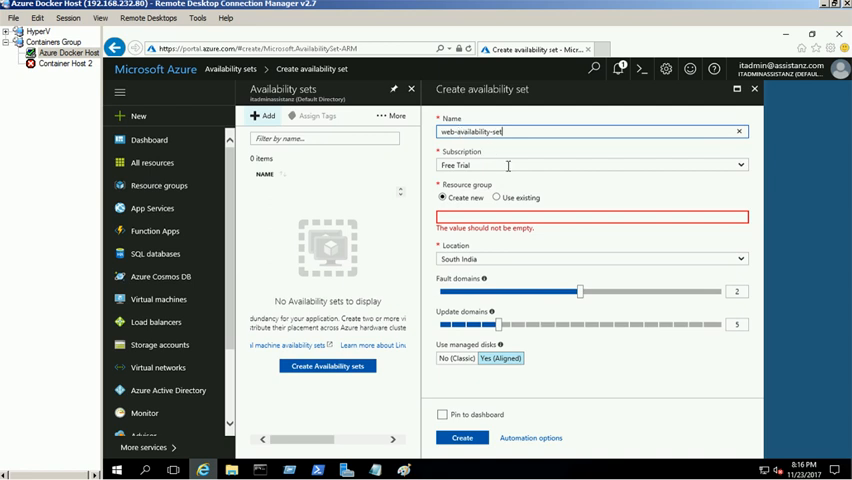
click(498, 198)
text(2)
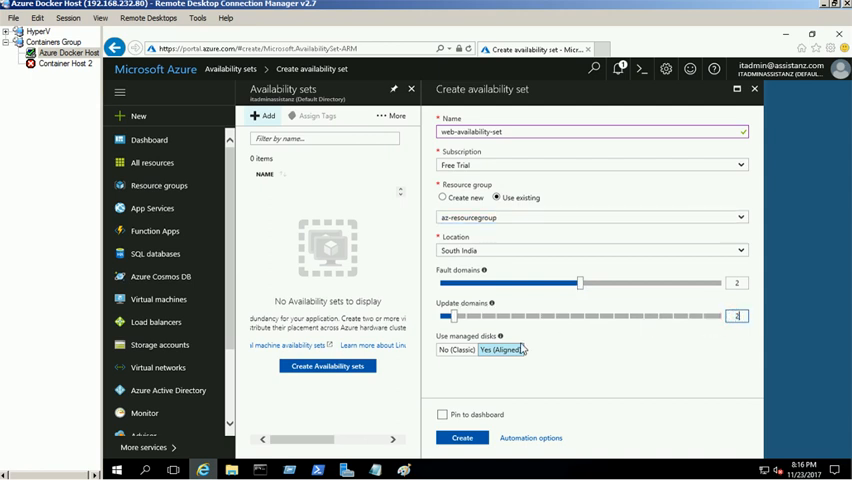
click(457, 349)
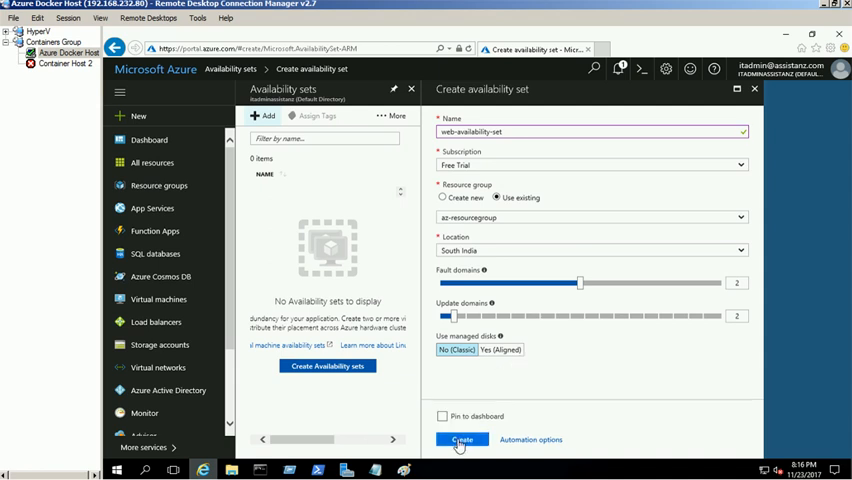
click(459, 439)
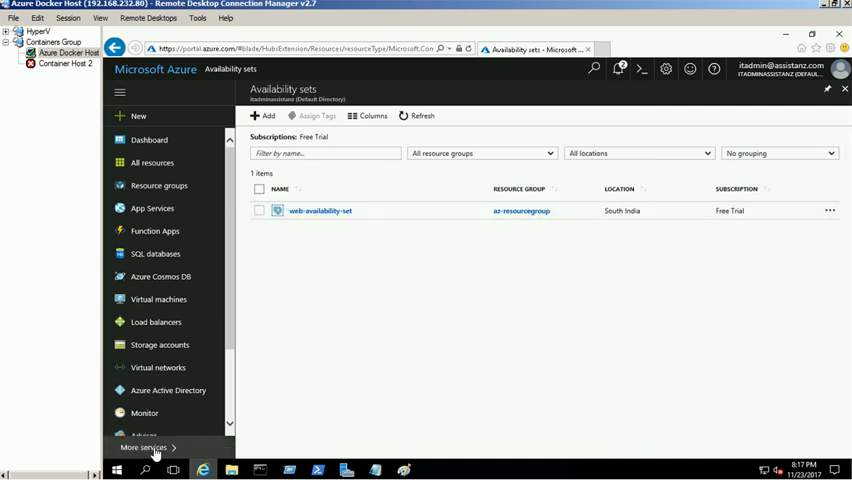
Step: Search 'network' for security groups and review web-tier's HTTP_Allow TCP 80 rule
click(150, 448)
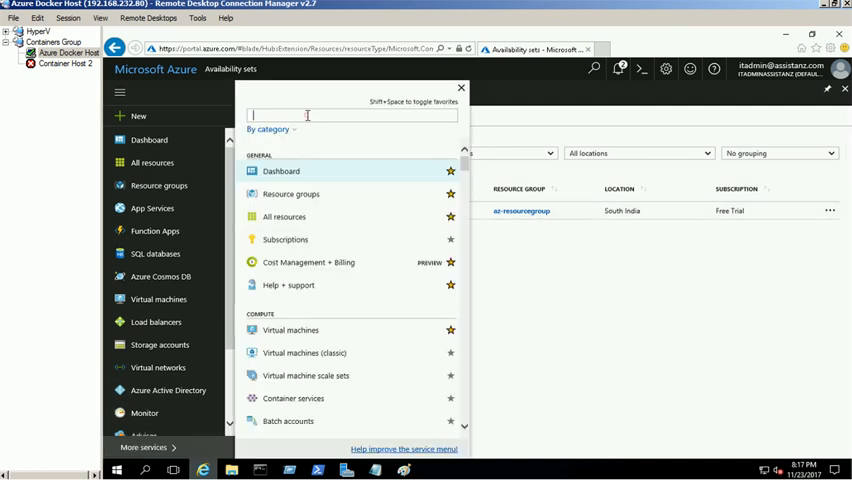
text(n)
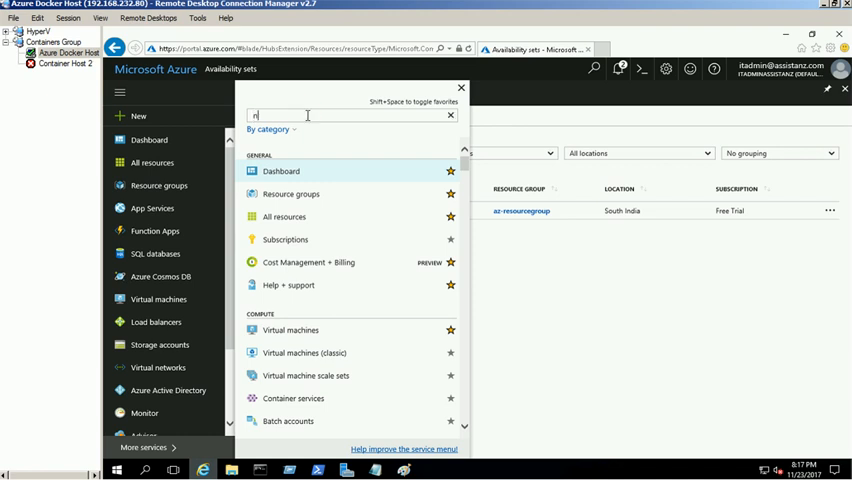
text(etw)
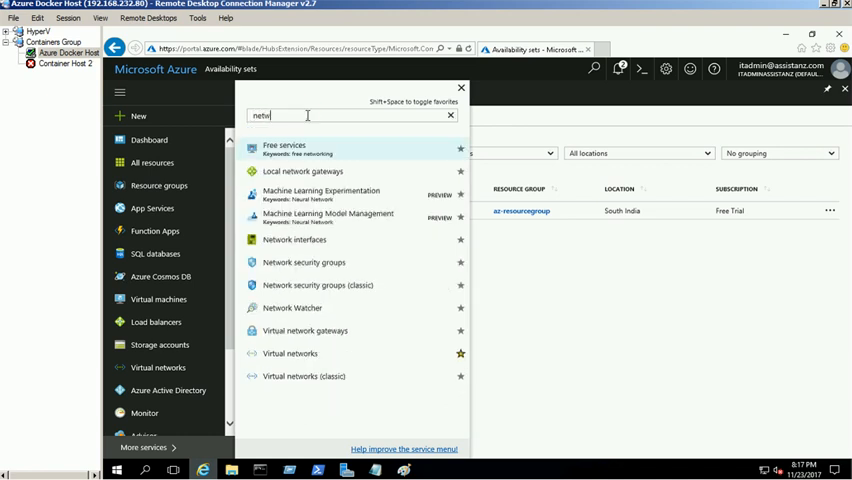
text(o)
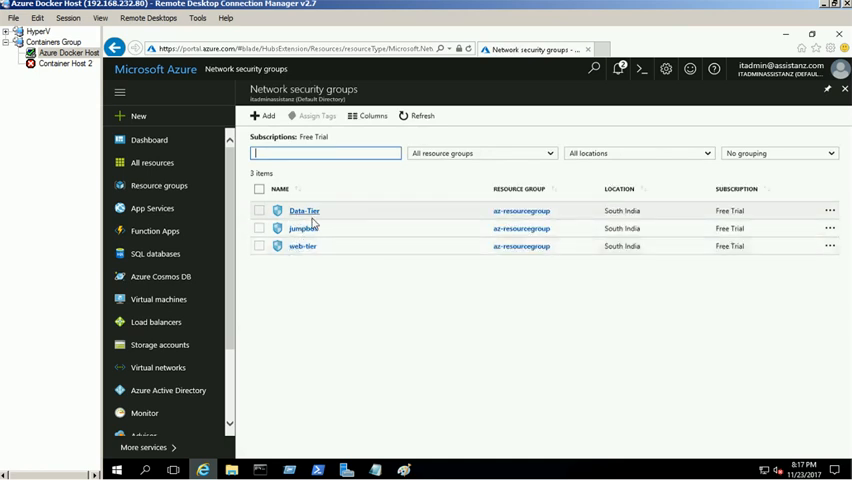
mouse_move(308, 249)
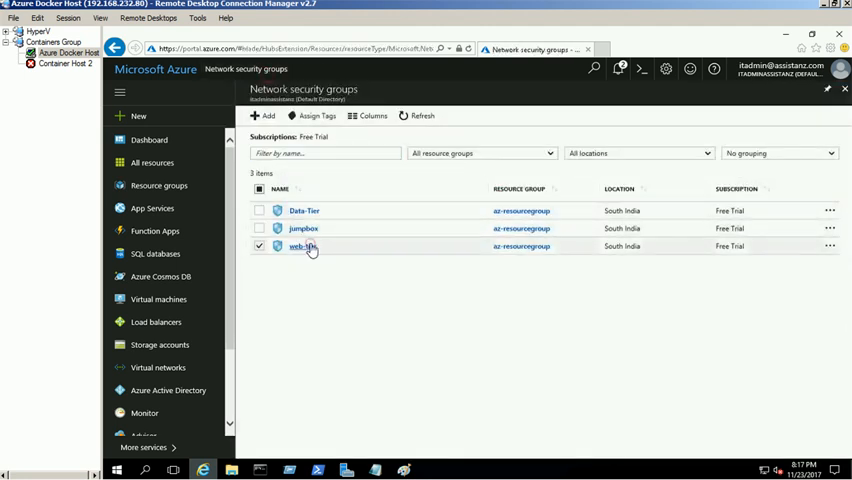
click(300, 246)
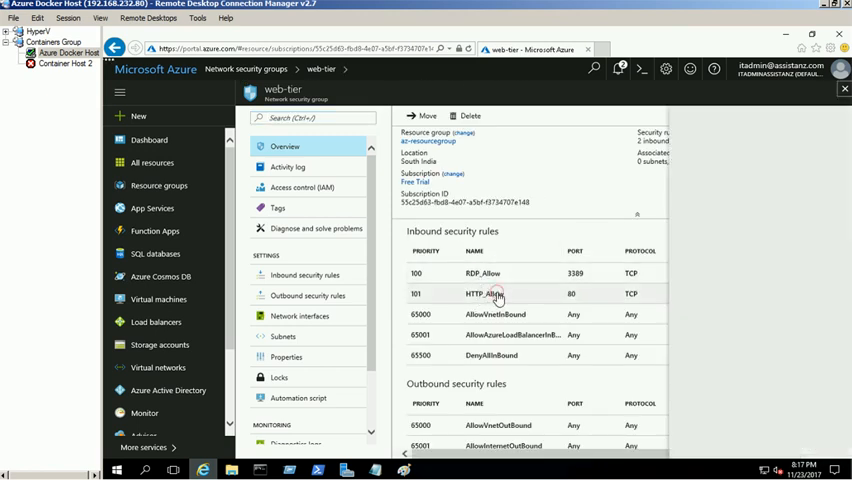
click(481, 293)
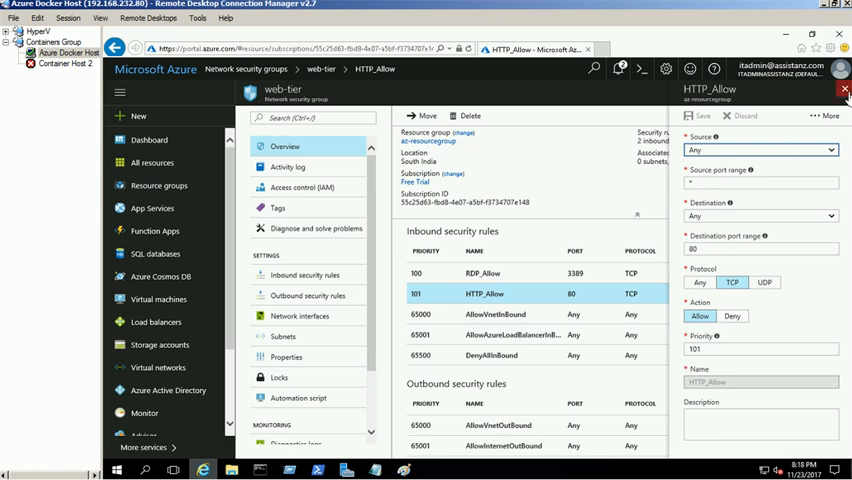
click(845, 92)
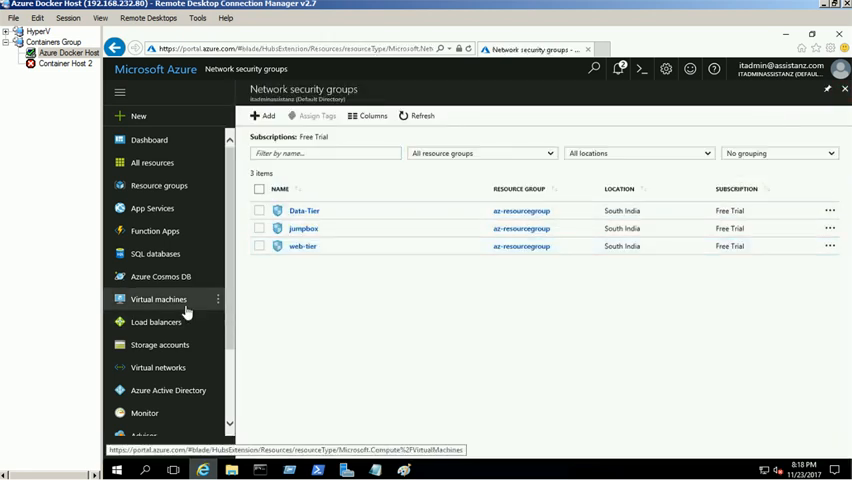
Step: Open the az-jumpbox VM from the Virtual machines list
click(158, 299)
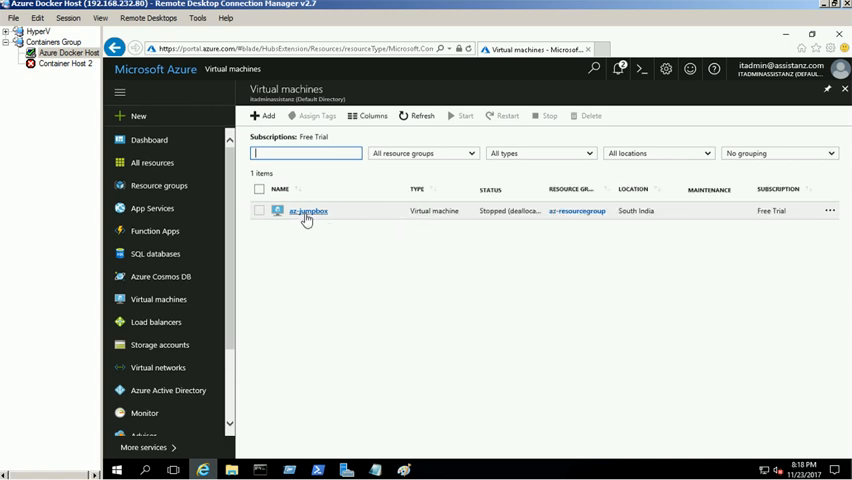
click(305, 211)
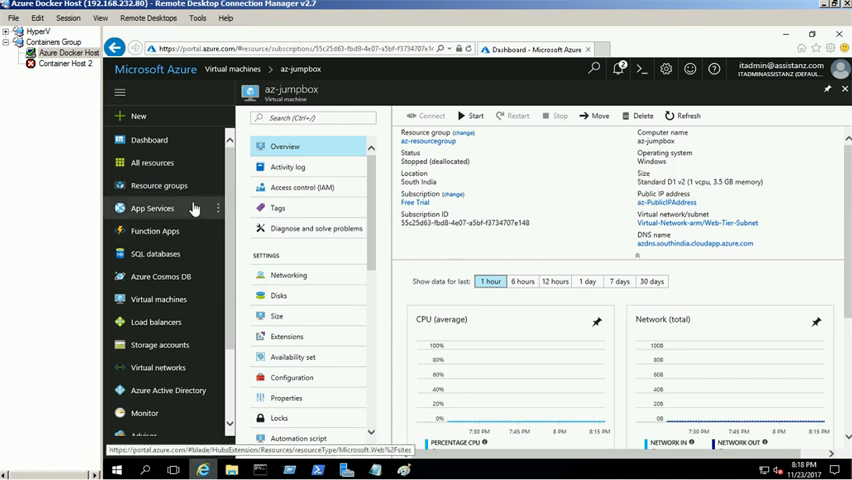
mouse_move(162, 299)
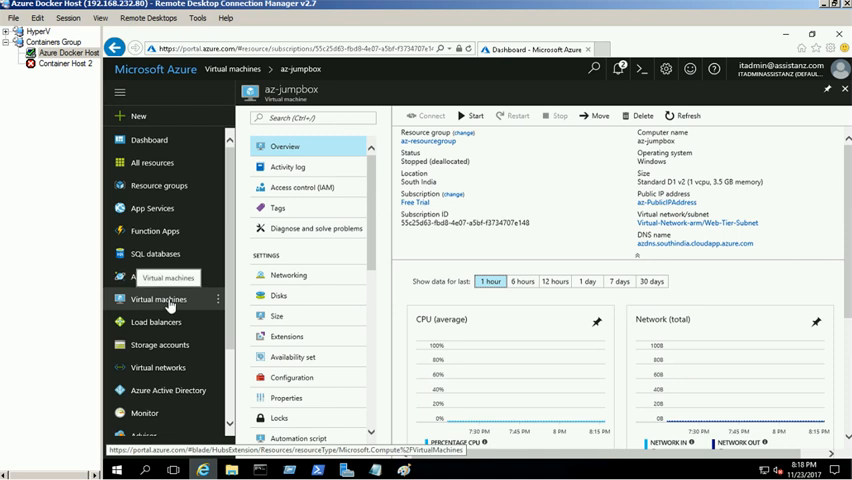
Step: Start creating a Windows Server 2016 Datacenter VM with the Resource Manager model
click(155, 299)
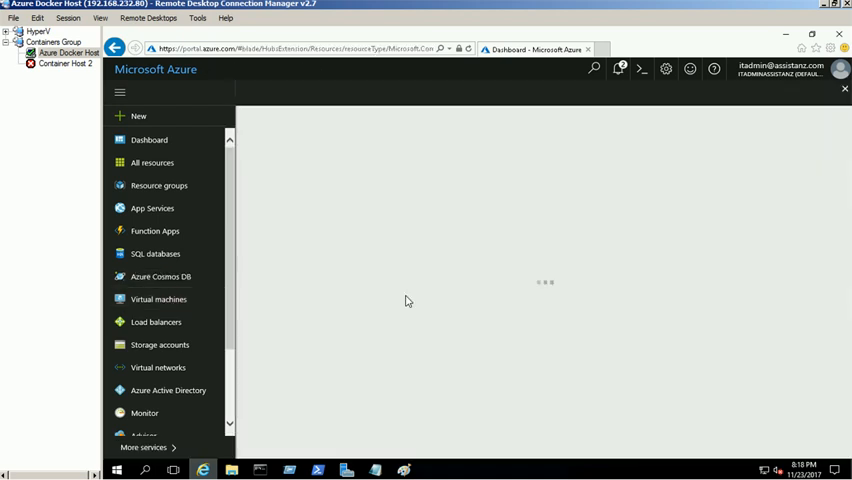
click(158, 299)
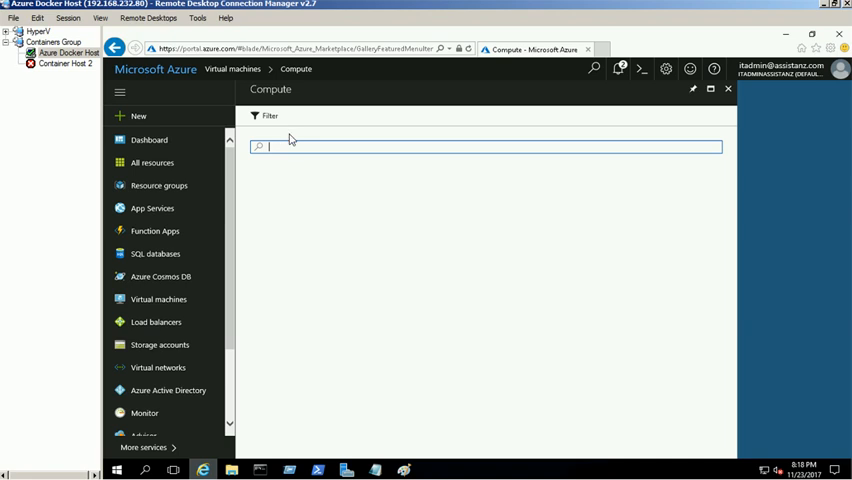
text(window)
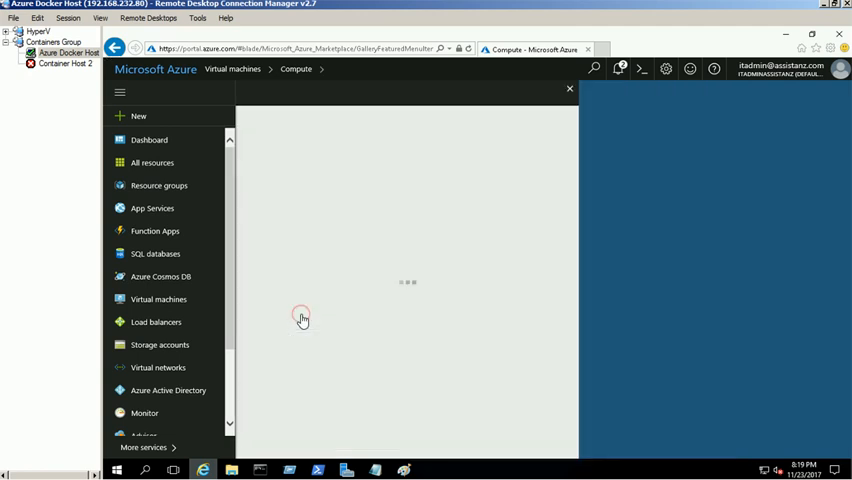
click(303, 316)
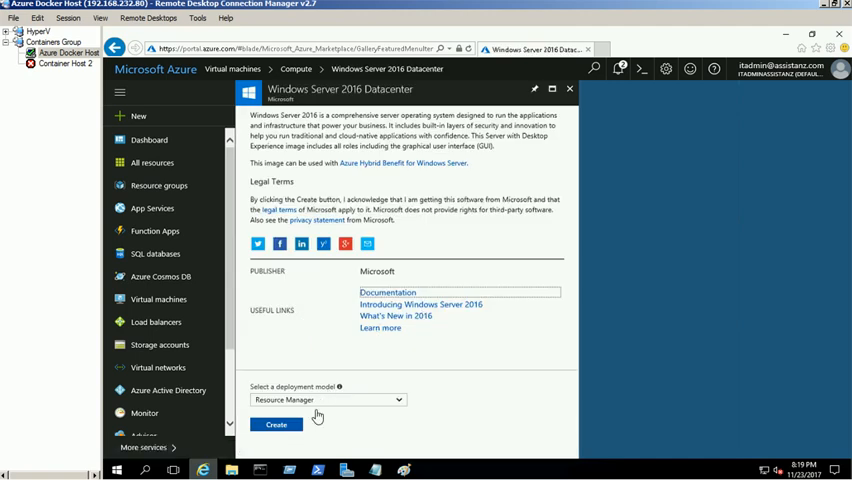
click(271, 426)
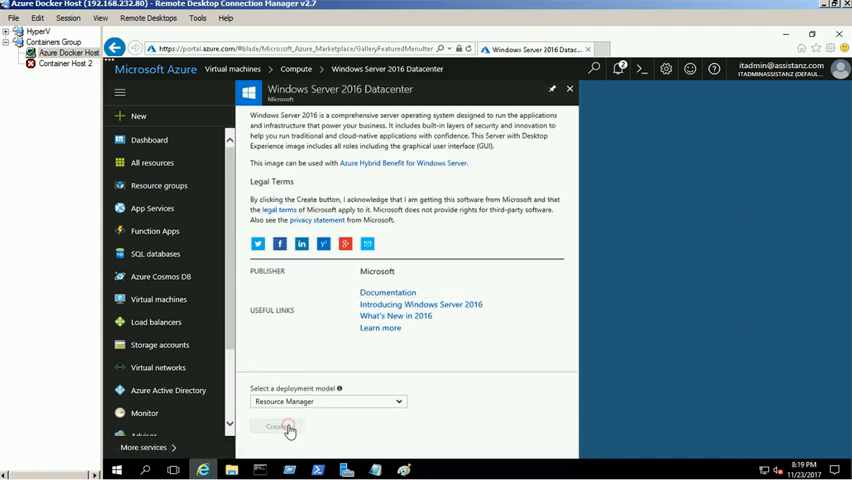
click(271, 428)
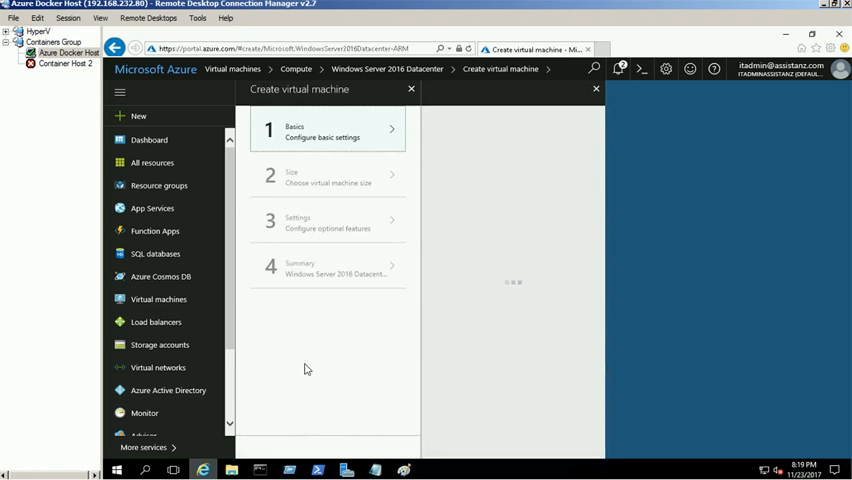
Step: Fill Basics for az-web-01 (HDD, azadmin, existing group) and select size D1_V2
click(328, 131)
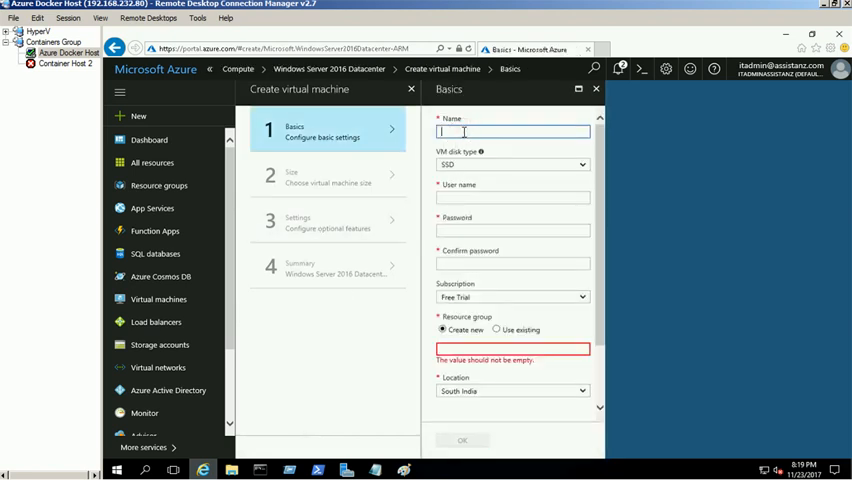
text(az-web-01)
click(513, 197)
text(azadmin)
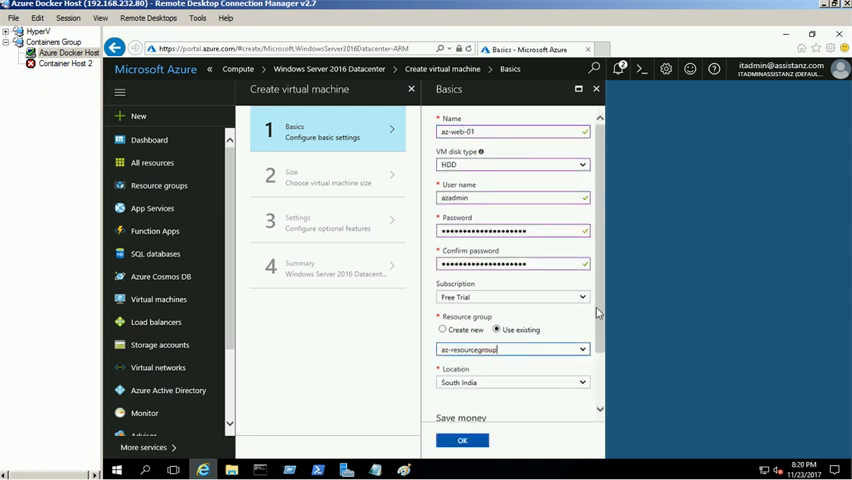
scroll(down, 3)
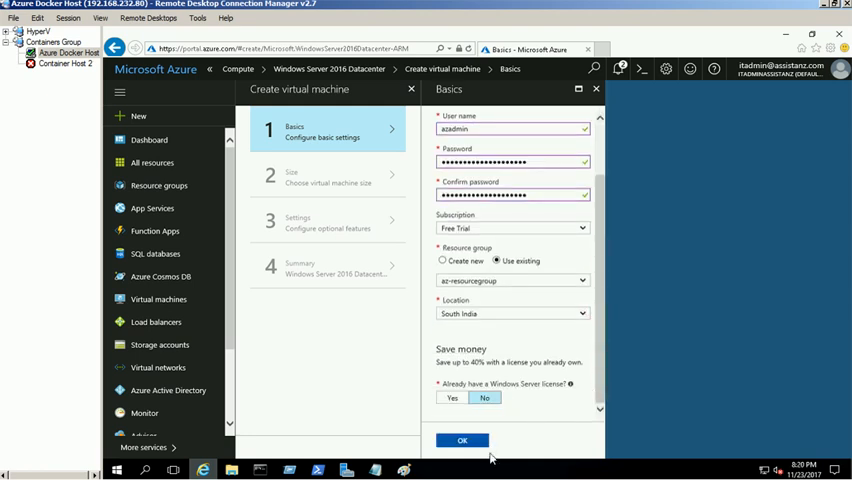
click(462, 440)
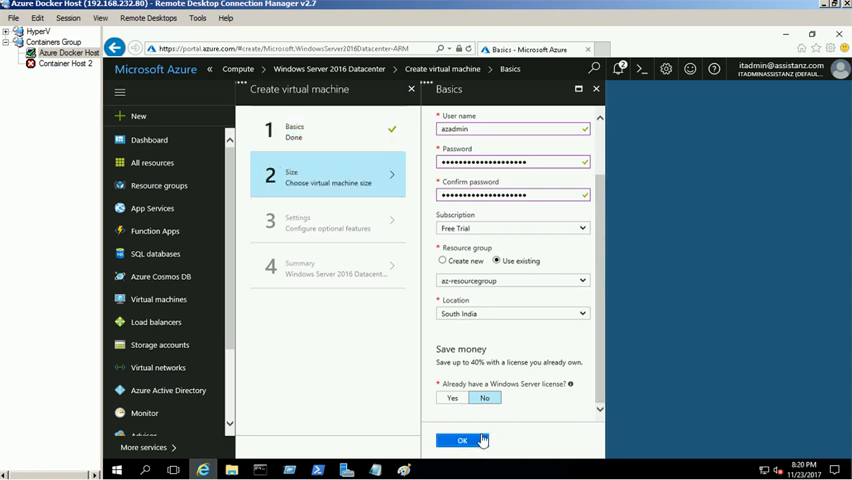
click(459, 440)
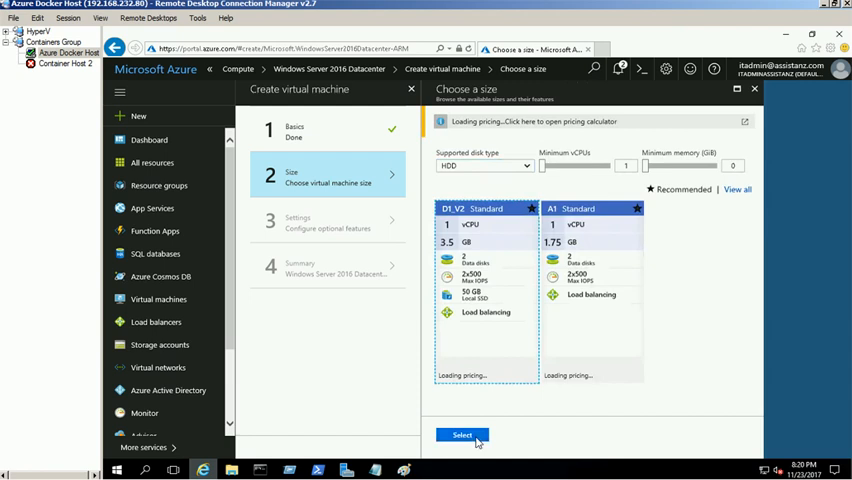
click(459, 435)
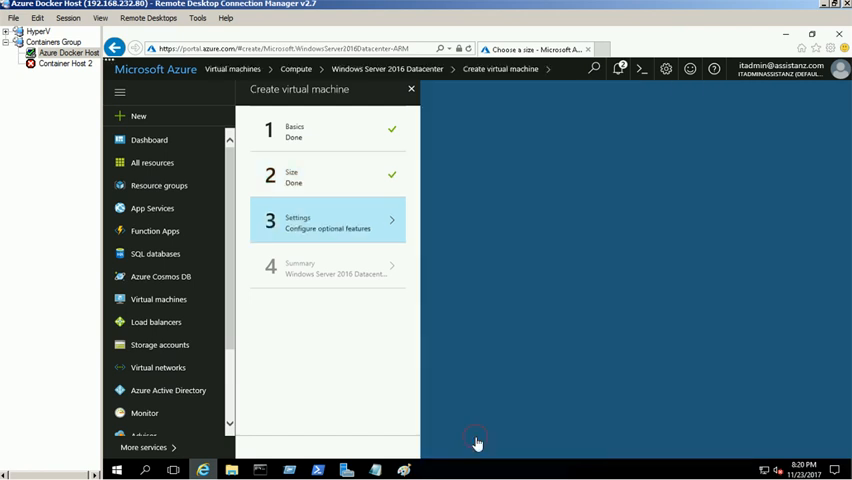
Step: Set unmanaged disks, web-availability-set, and storage account webtierstorage01
click(330, 223)
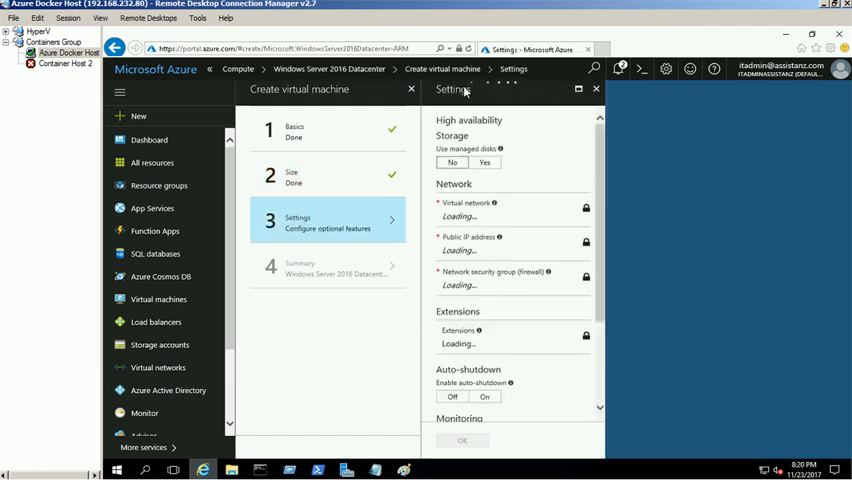
mouse_move(540, 144)
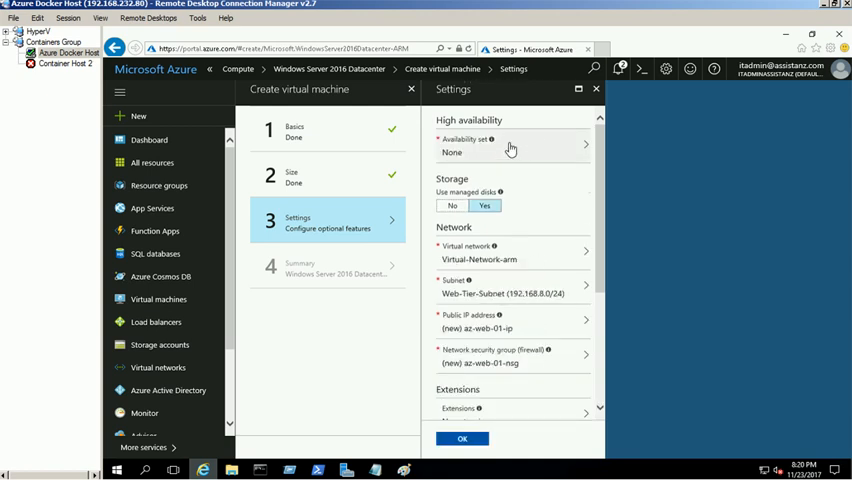
mouse_move(503, 193)
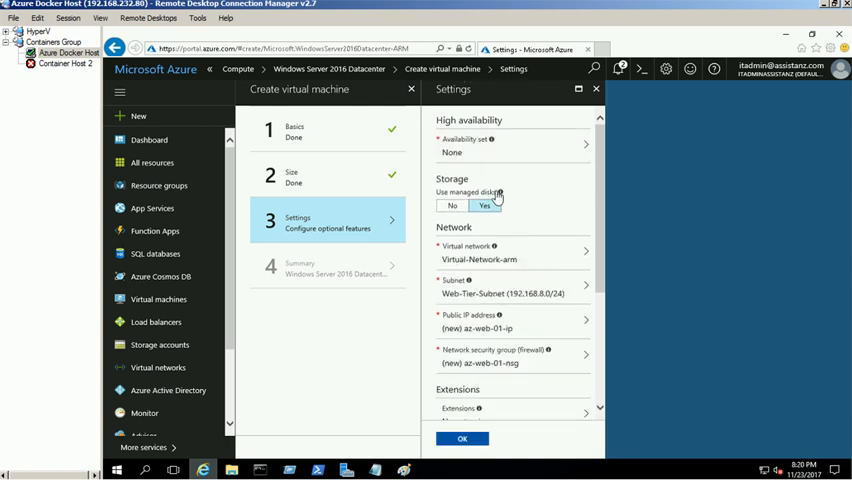
click(452, 205)
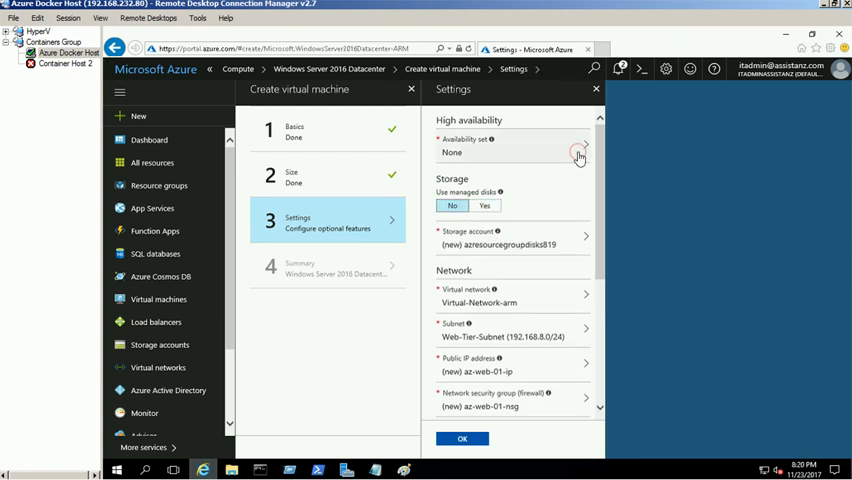
click(510, 145)
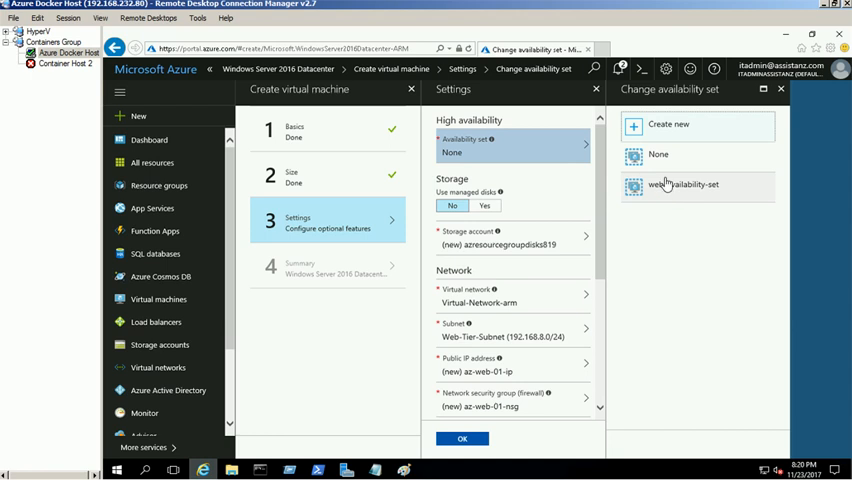
click(696, 184)
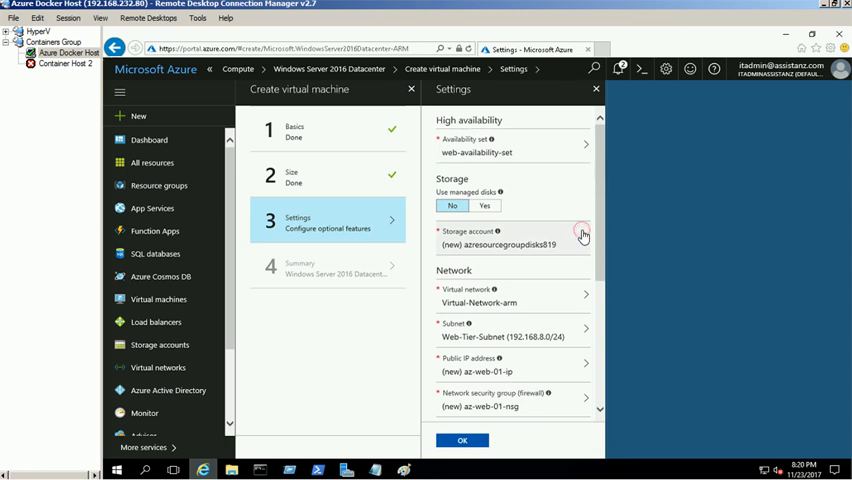
click(582, 234)
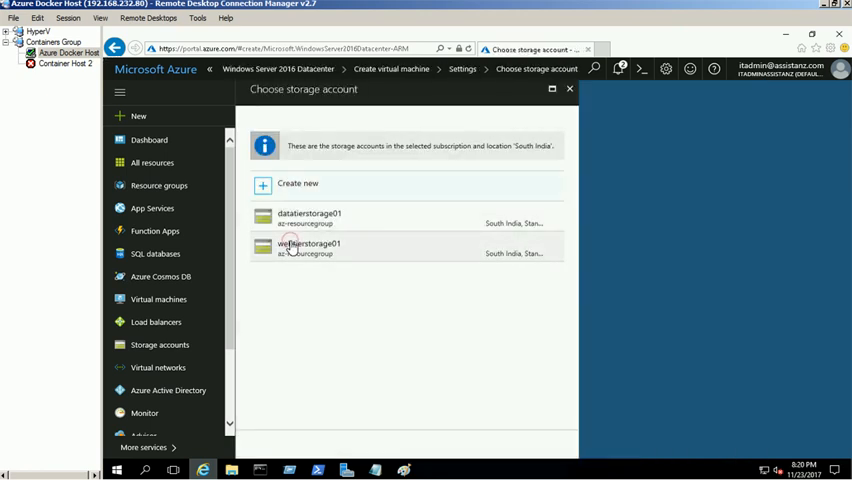
click(309, 246)
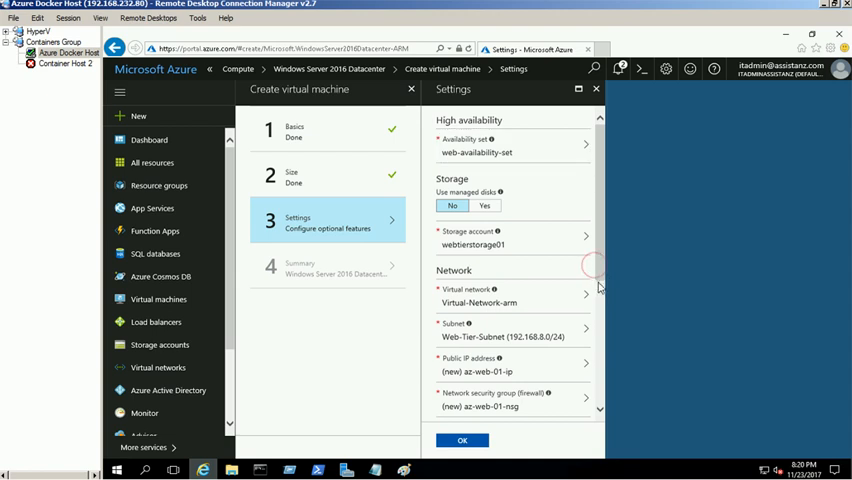
Step: Set public IP to None and use the existing web-tier security group
scroll(down, 3)
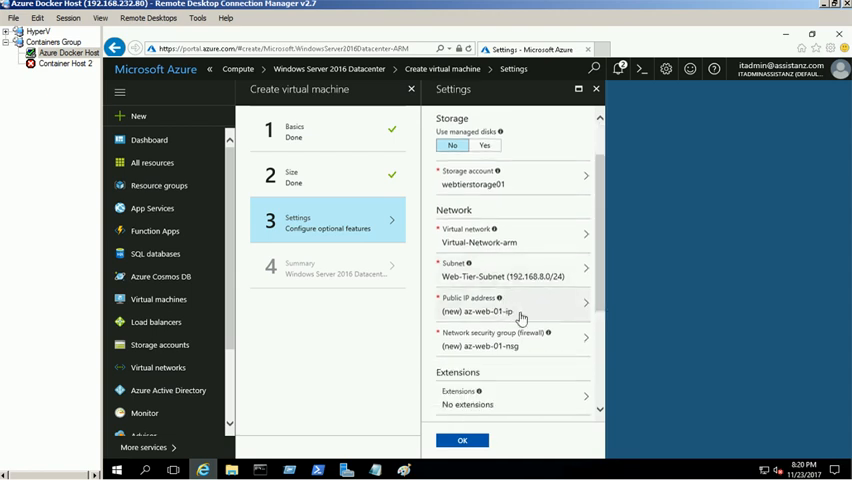
click(502, 311)
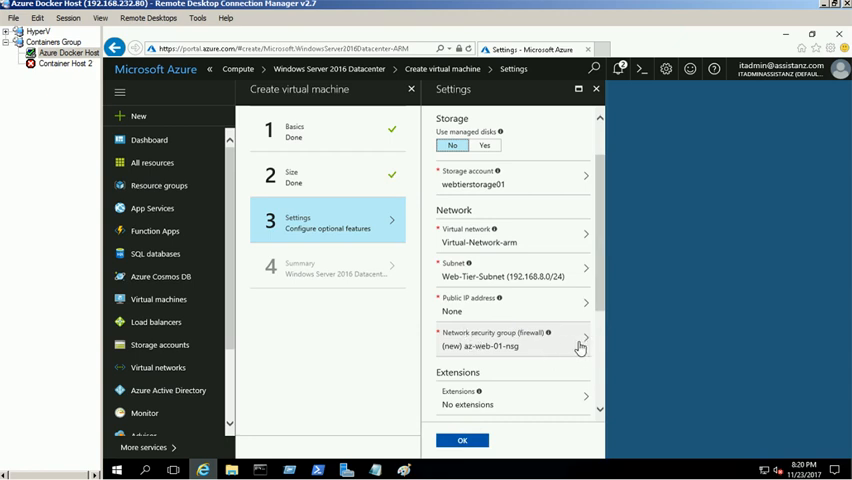
click(584, 340)
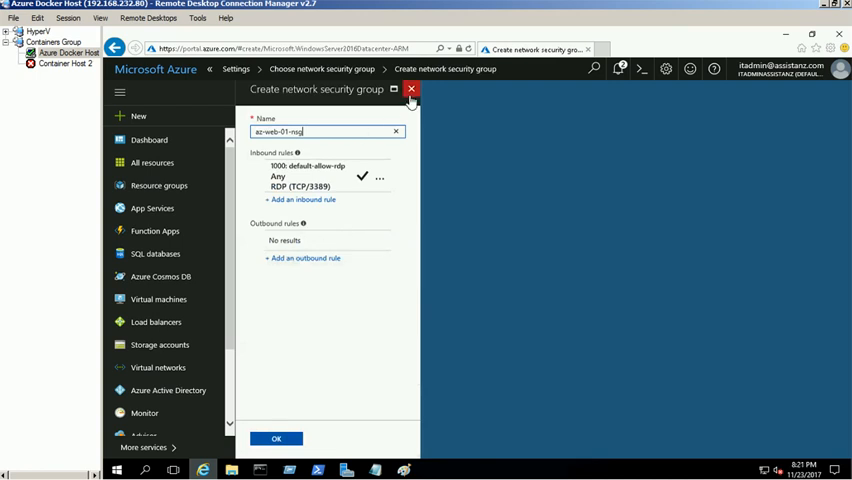
click(278, 438)
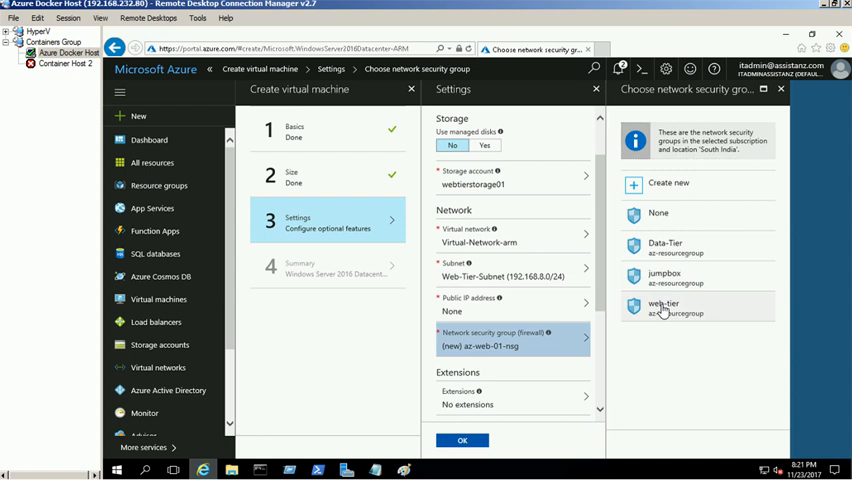
click(665, 307)
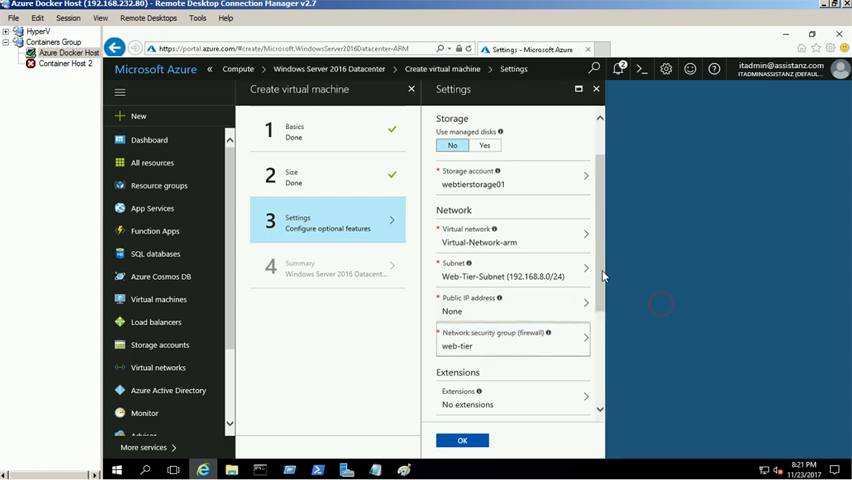
scroll(down, 3)
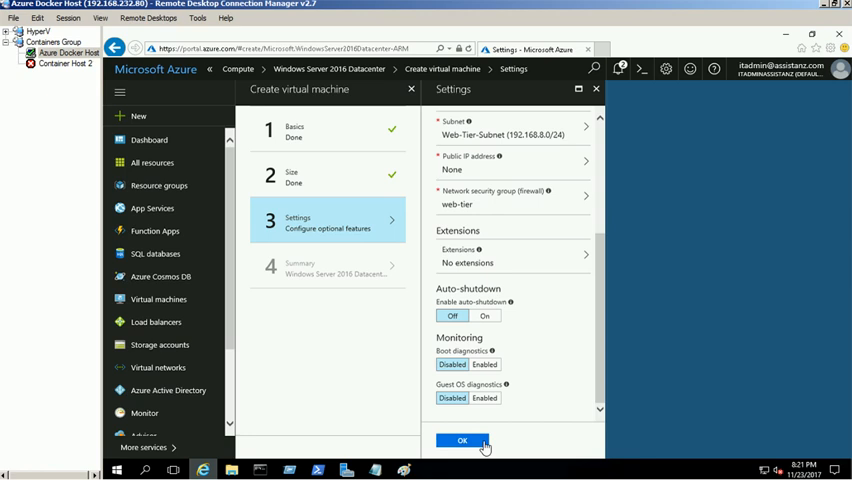
Step: Confirm Settings, review the validated summary, and submit az-web-01 for creation
click(471, 440)
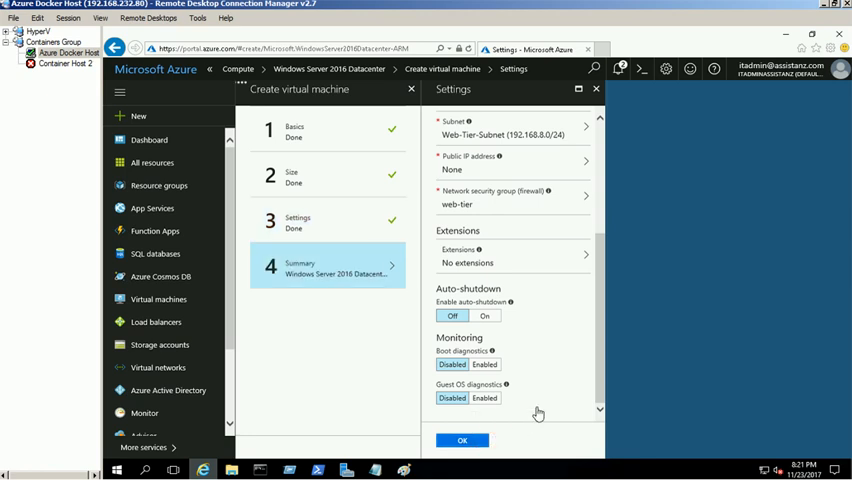
click(469, 439)
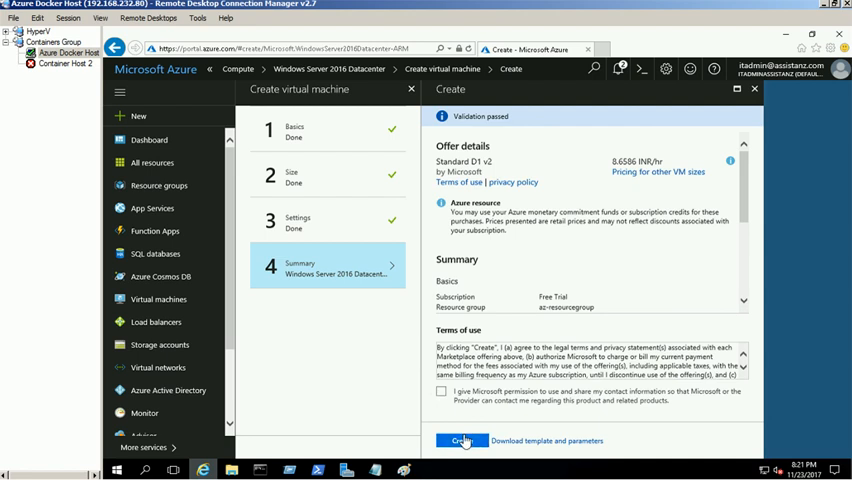
click(467, 439)
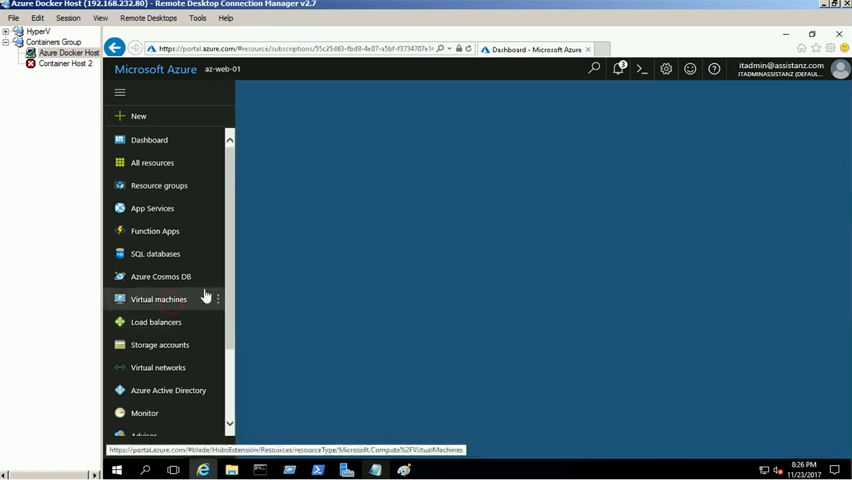
Step: Start a second Windows Server 2016 Datacenter VM with user azadmin, az-resourcegroup and South India
click(158, 299)
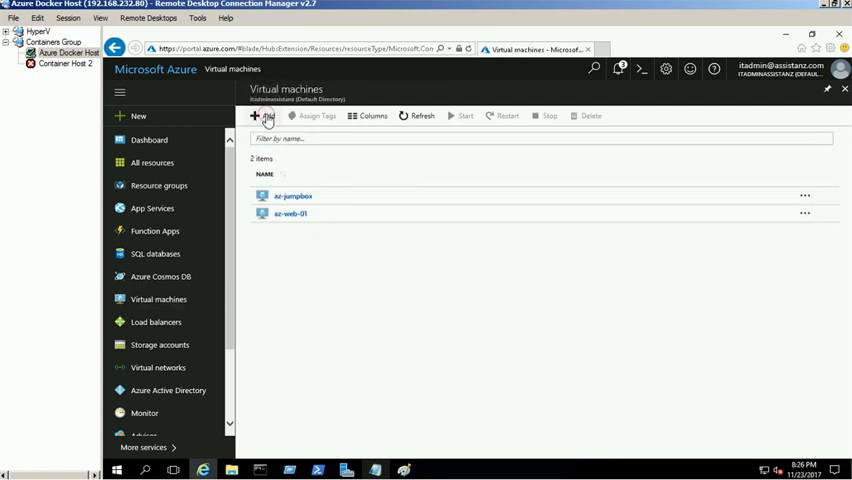
click(259, 116)
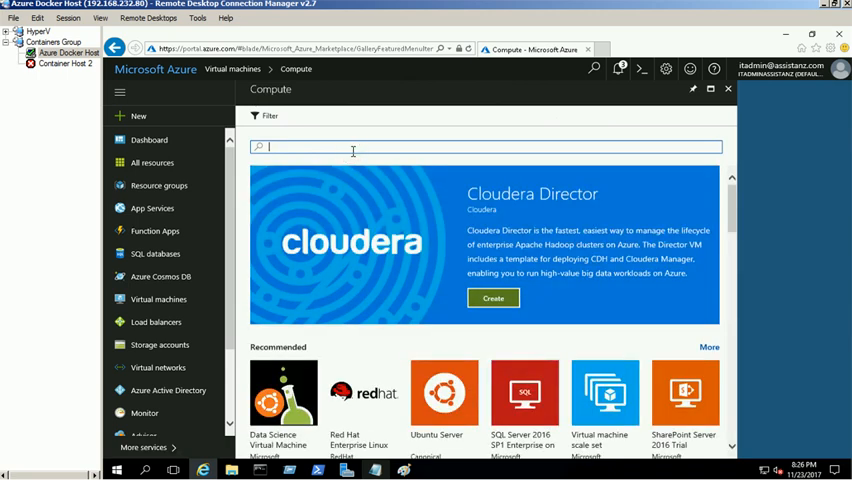
text(windows 201)
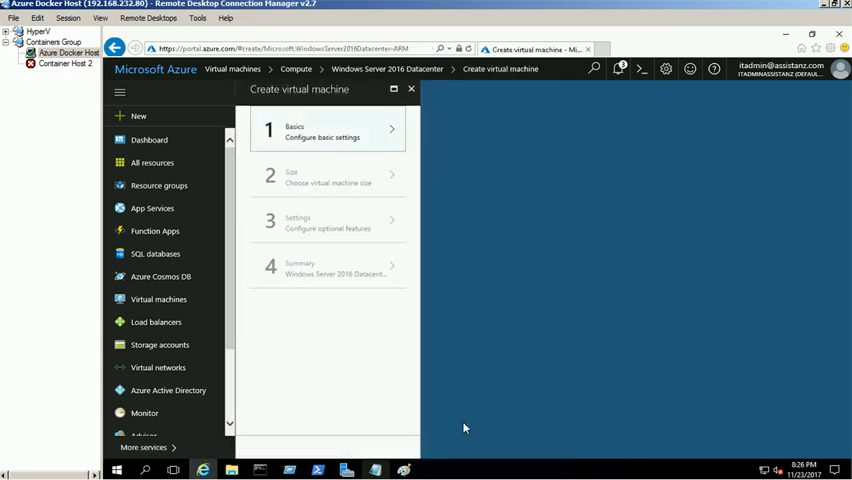
click(328, 131)
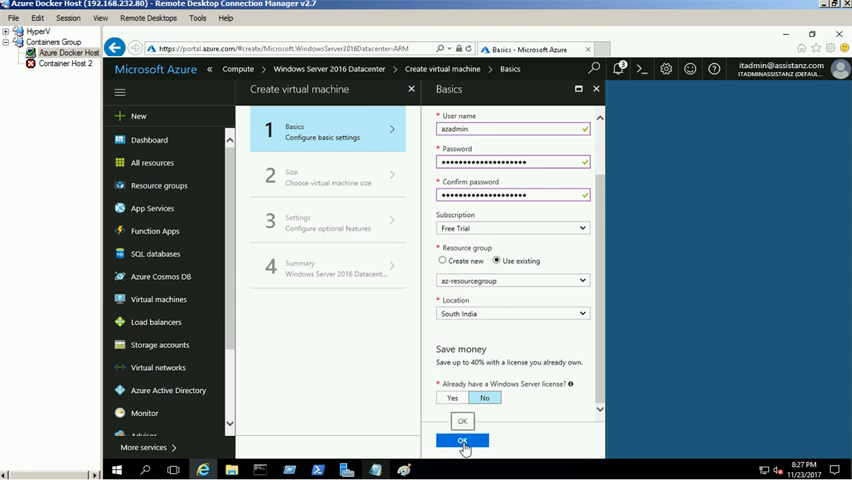
Step: Confirm the second VM's basics and give it the D1_V2 Standard size
click(462, 441)
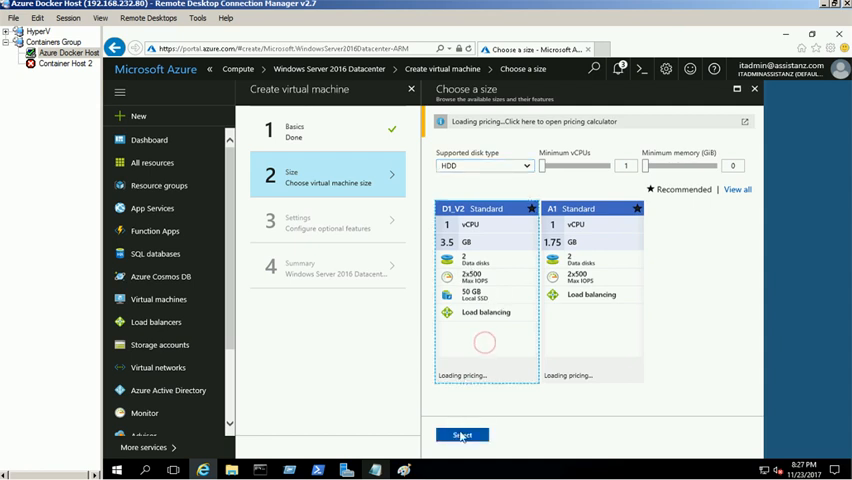
click(462, 435)
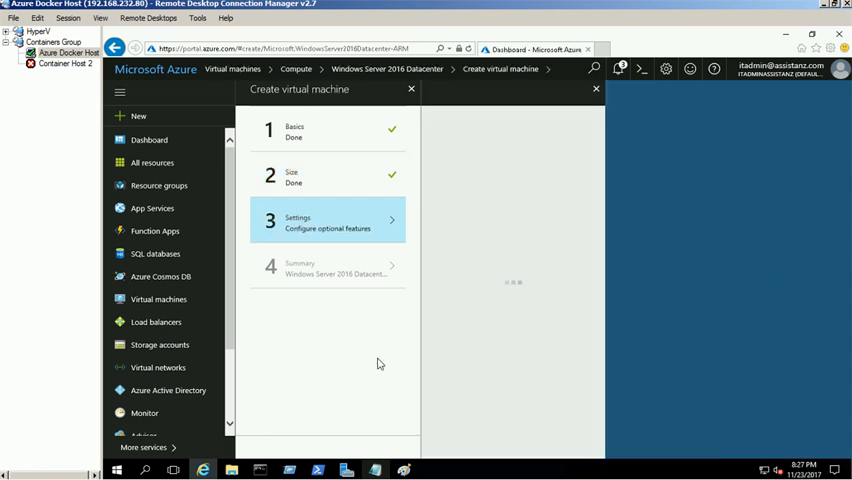
click(320, 222)
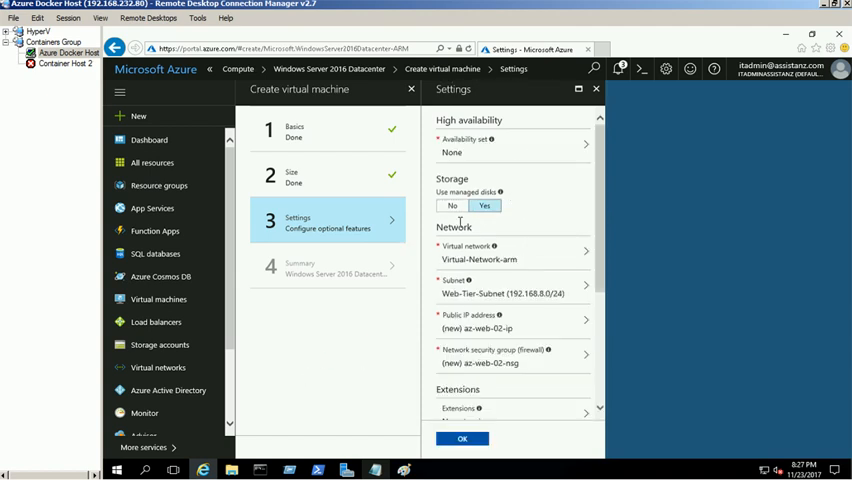
Step: Turn off managed disks and use web-availability-set and webtierstorage01 storage for the VM
click(450, 205)
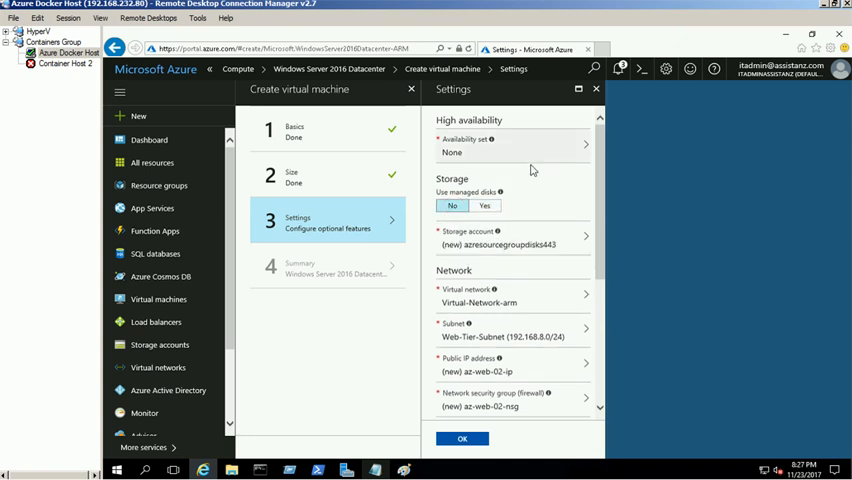
click(511, 147)
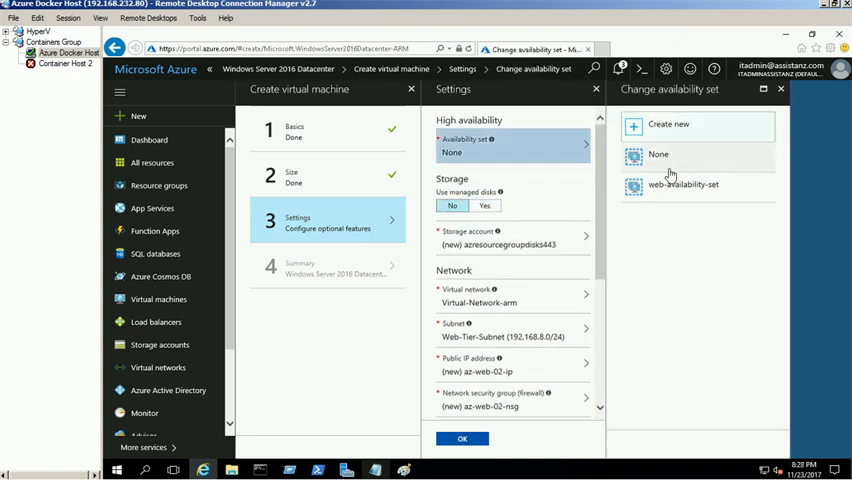
click(682, 184)
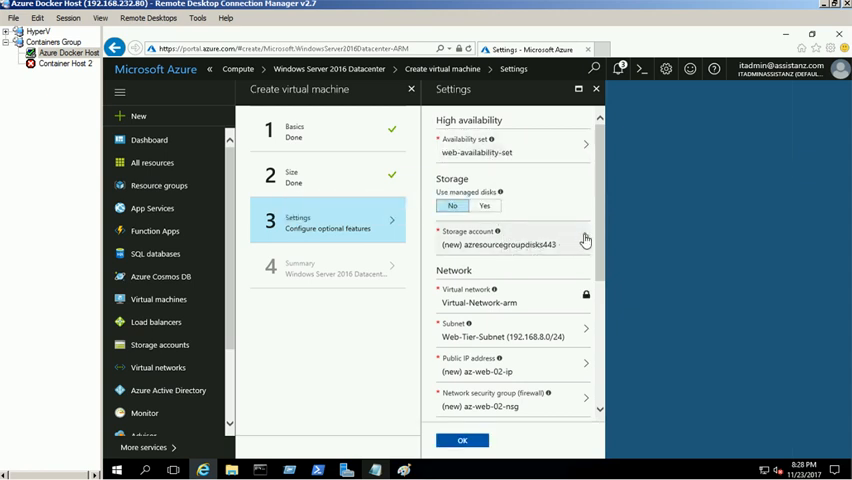
click(515, 243)
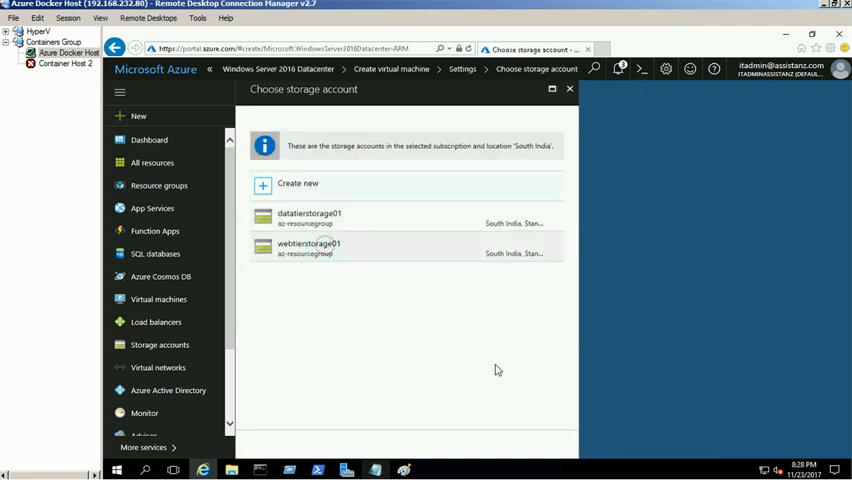
click(309, 247)
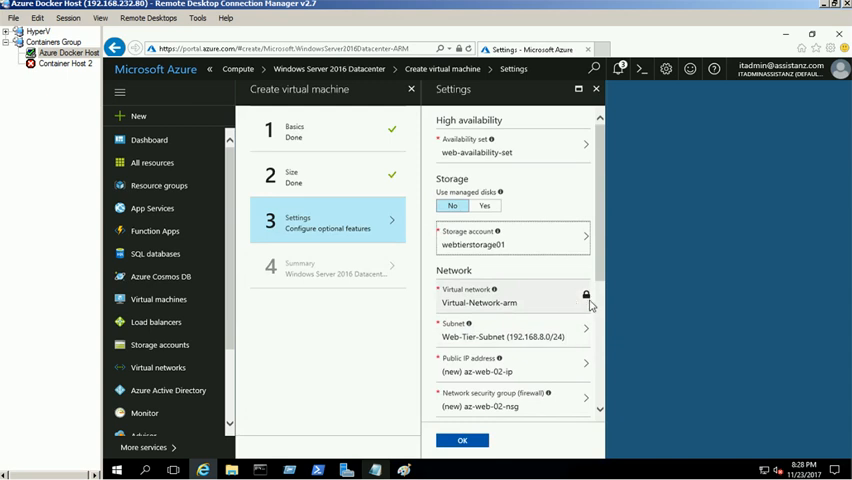
Step: Assign the existing web-tier security group, then review the validated summary
scroll(down, 3)
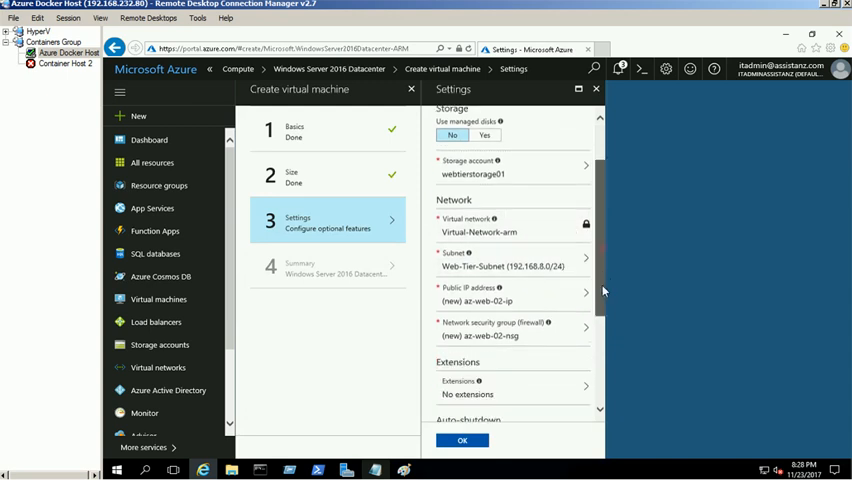
scroll(down, 3)
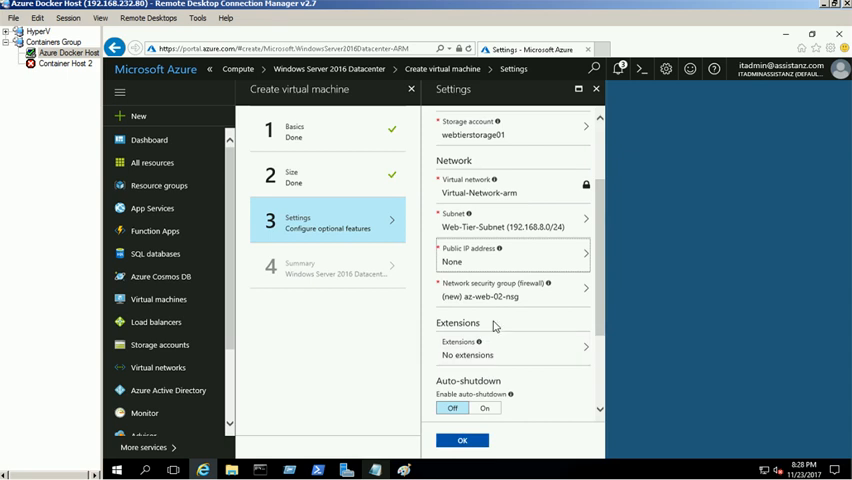
click(512, 290)
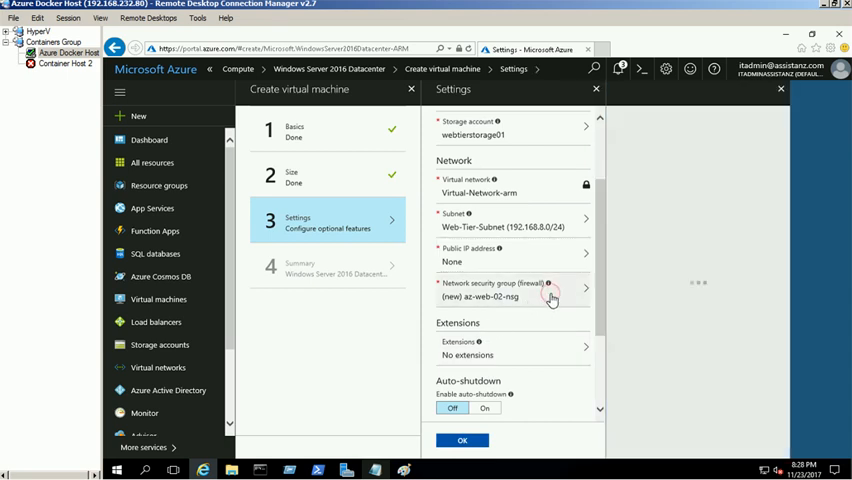
click(550, 297)
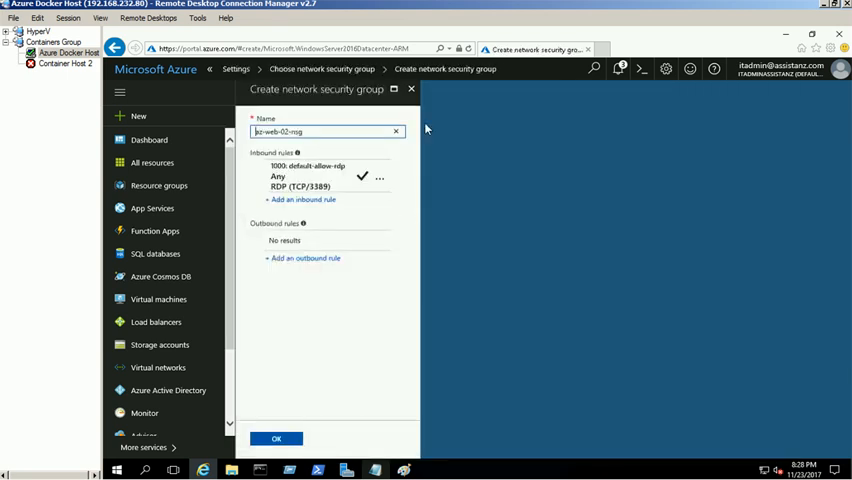
click(282, 438)
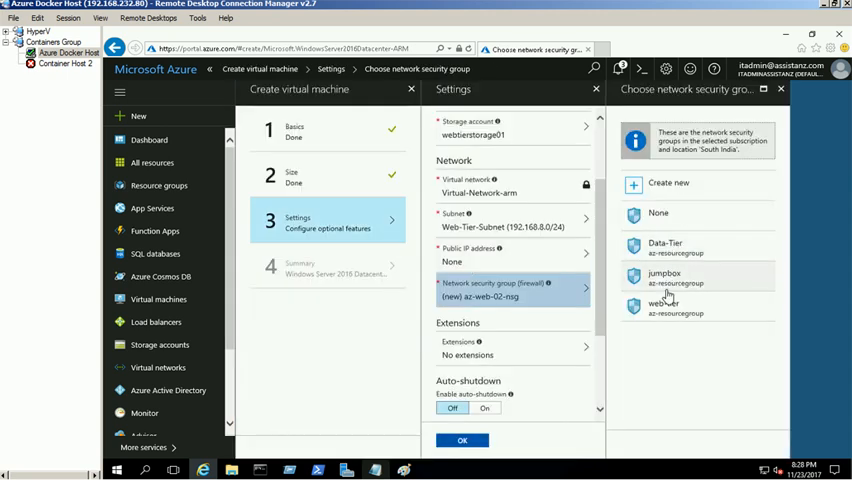
click(664, 305)
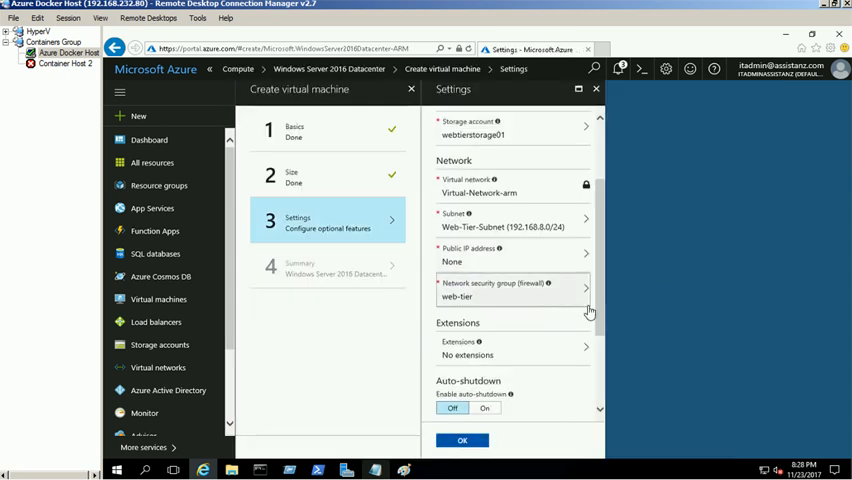
scroll(down, 3)
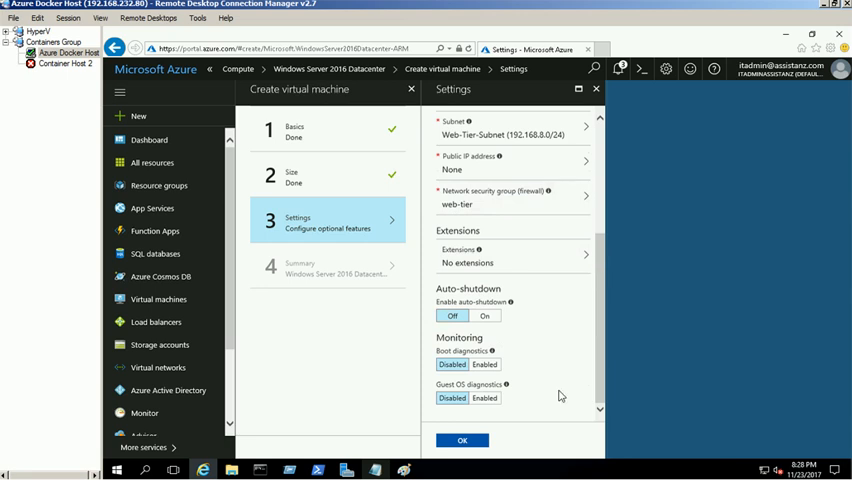
click(463, 440)
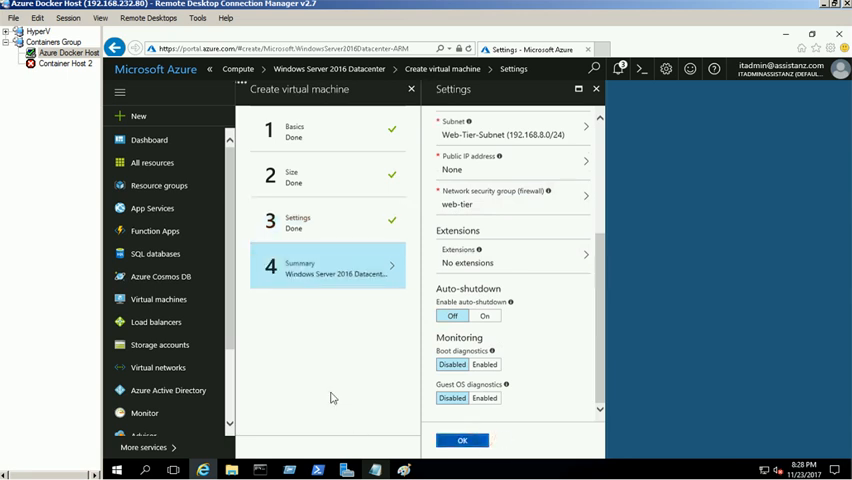
click(468, 439)
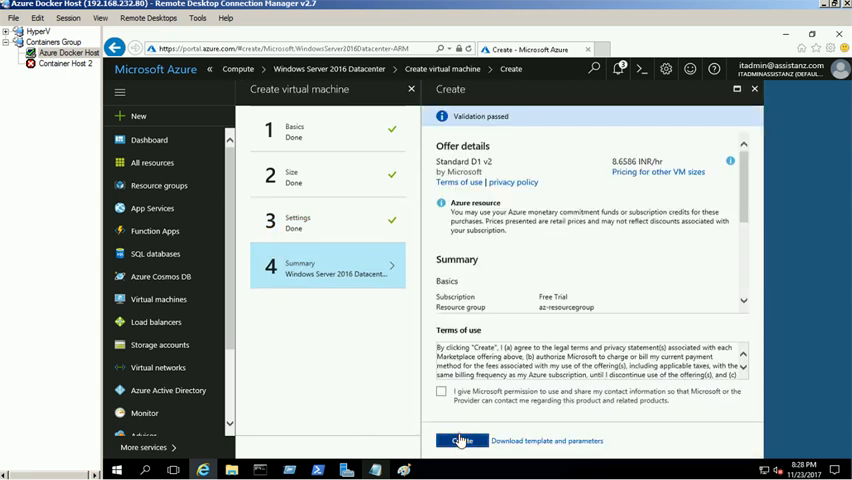
Step: Create the VM, then list virtual machines showing az-jumpbox, az-web-01 and az-web-02
click(454, 440)
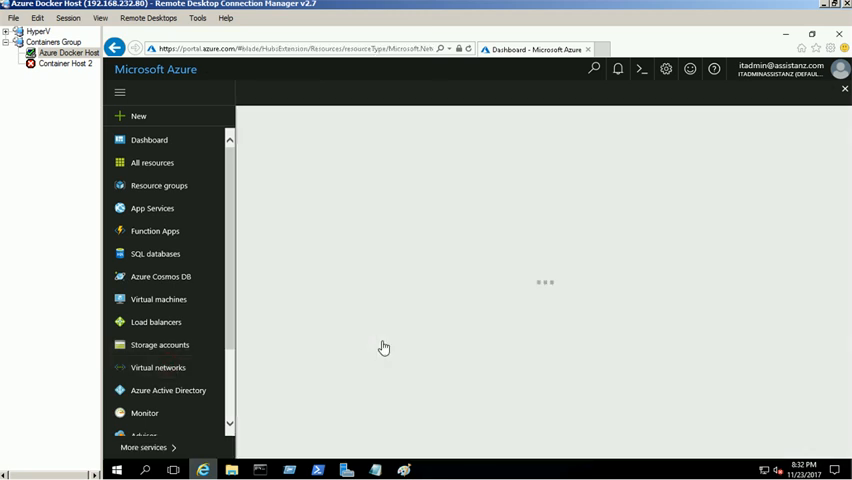
click(155, 367)
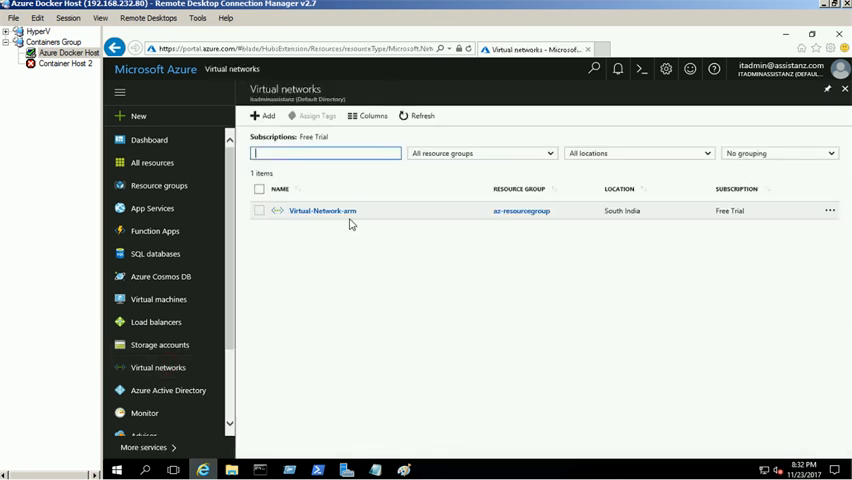
click(330, 210)
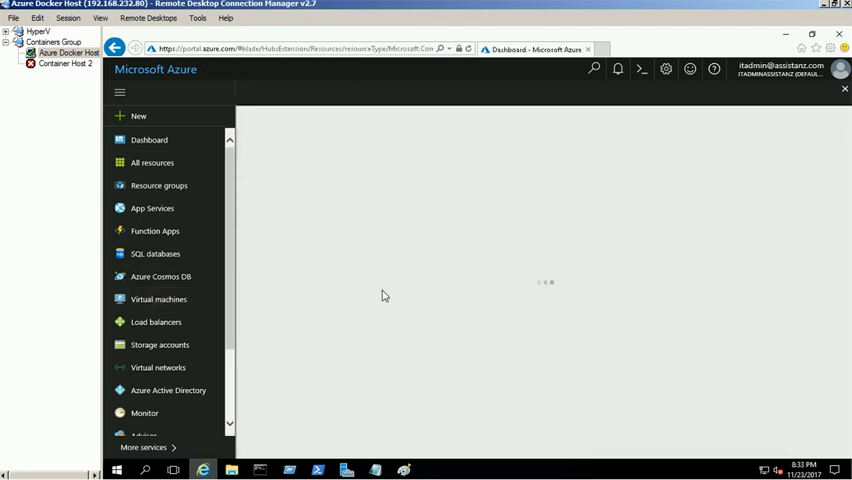
click(157, 299)
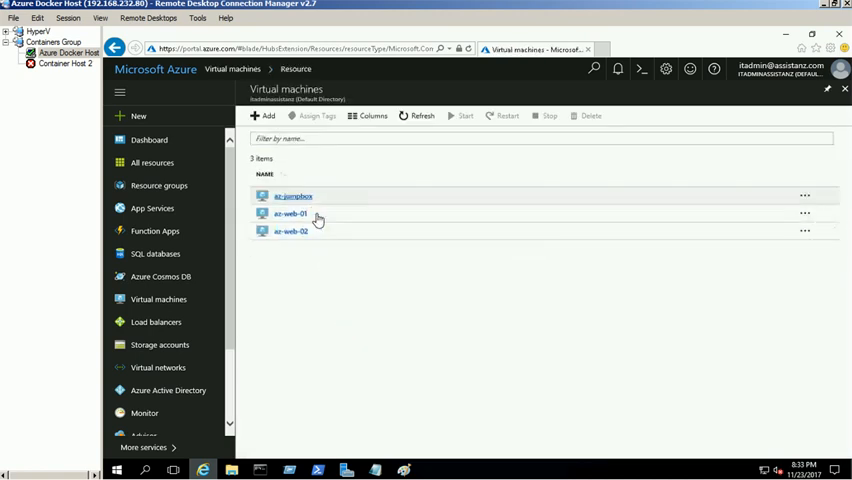
Step: Open the az-jumpbox overview to get its public IP 52.172.53.247
click(289, 195)
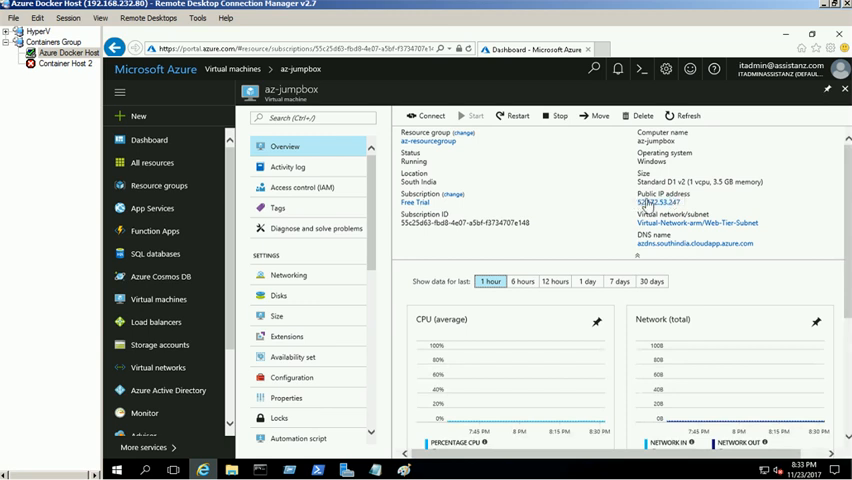
mouse_move(645, 205)
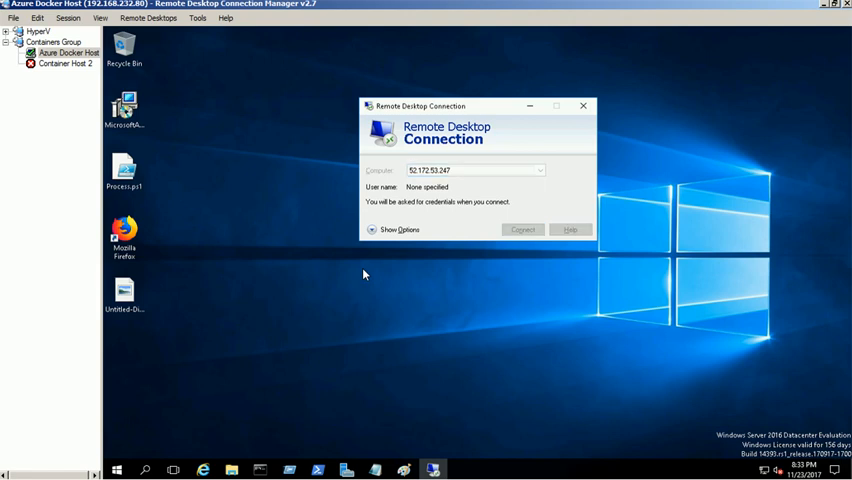
Step: Connect to the jumpbox at 52.172.53.247 and move from az-web-02 to the az-web-01 session
click(522, 229)
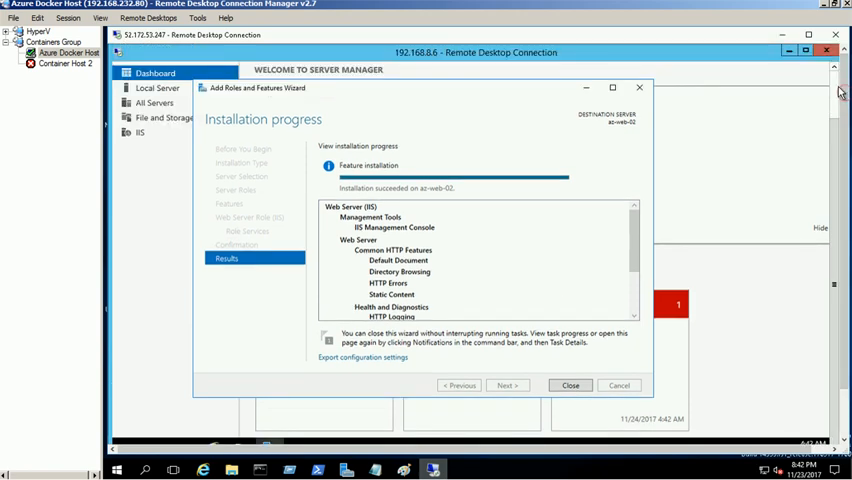
click(577, 385)
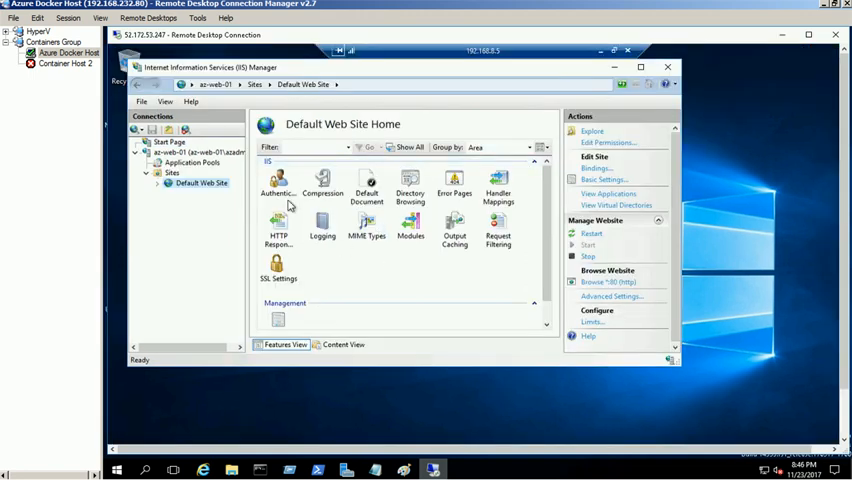
Step: Explore az-web-01's Default Web Site, read default.html ('This is AZ-WEB-01 Server'), and close it
right_click(200, 183)
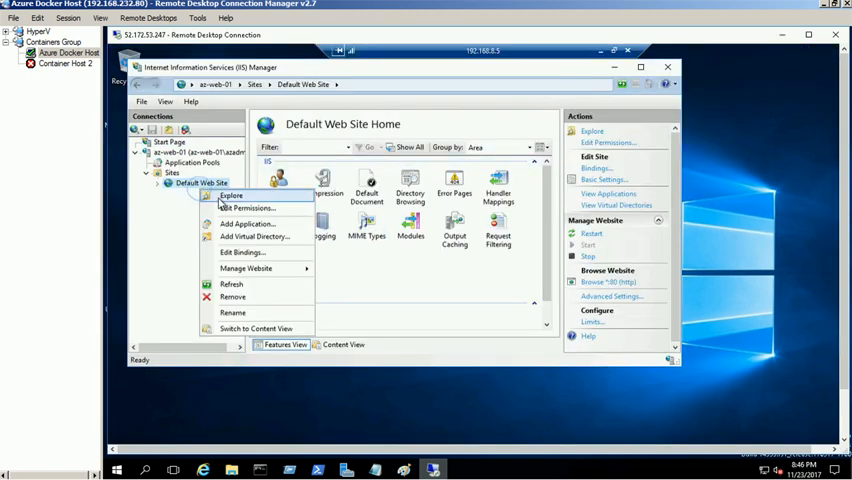
click(231, 194)
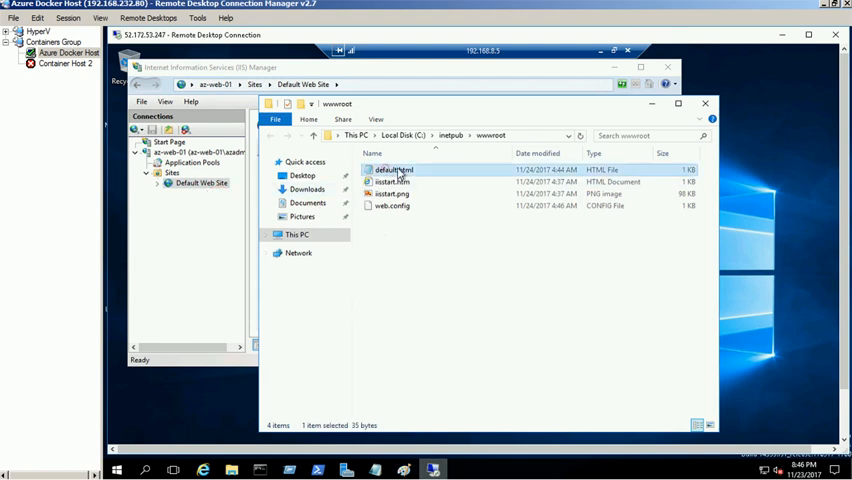
double_click(390, 169)
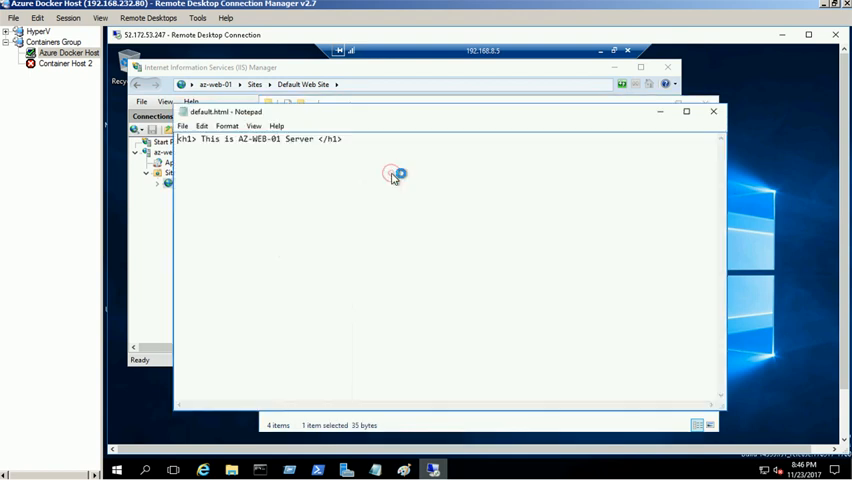
mouse_move(712, 114)
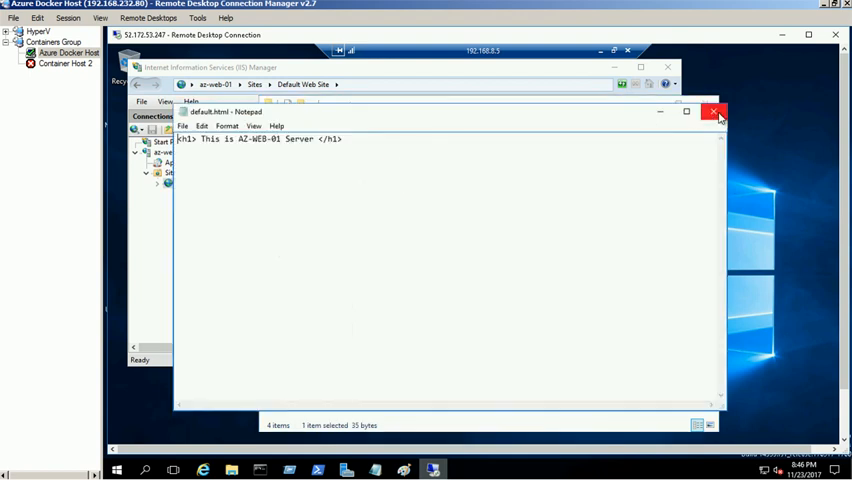
click(712, 115)
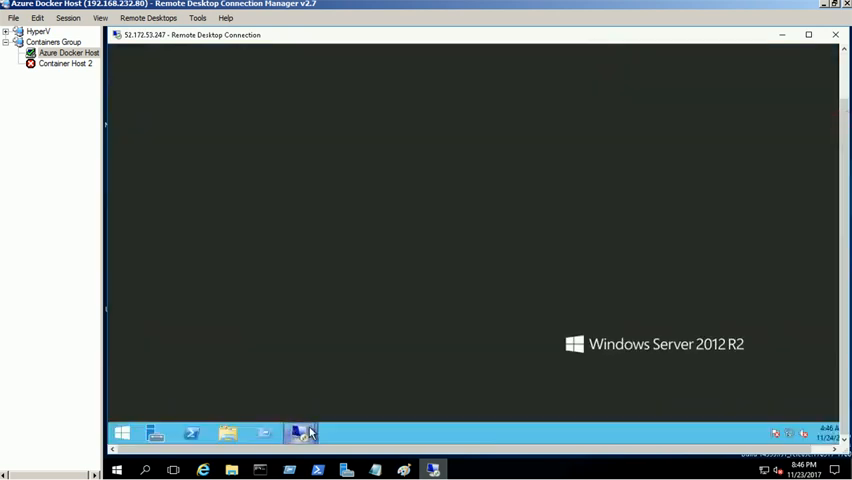
Step: Read az-web-02's default.html ('This is AZ-WEB-02 Server') and minimize the remote session
click(302, 431)
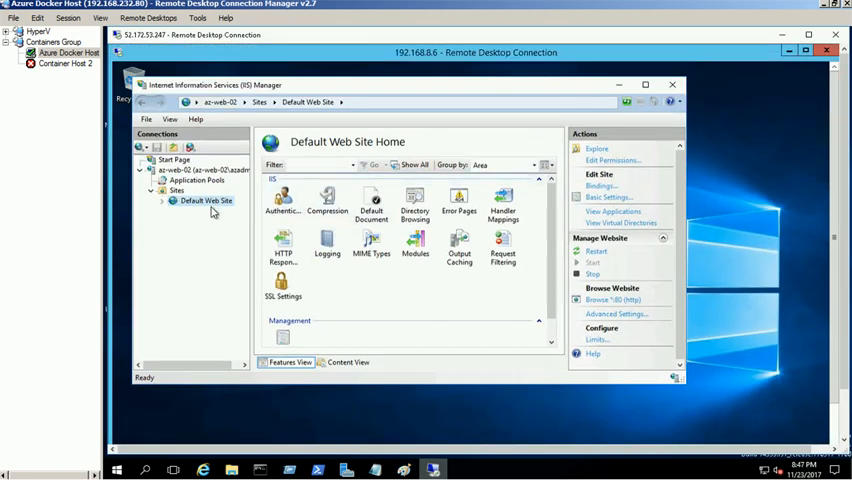
right_click(205, 200)
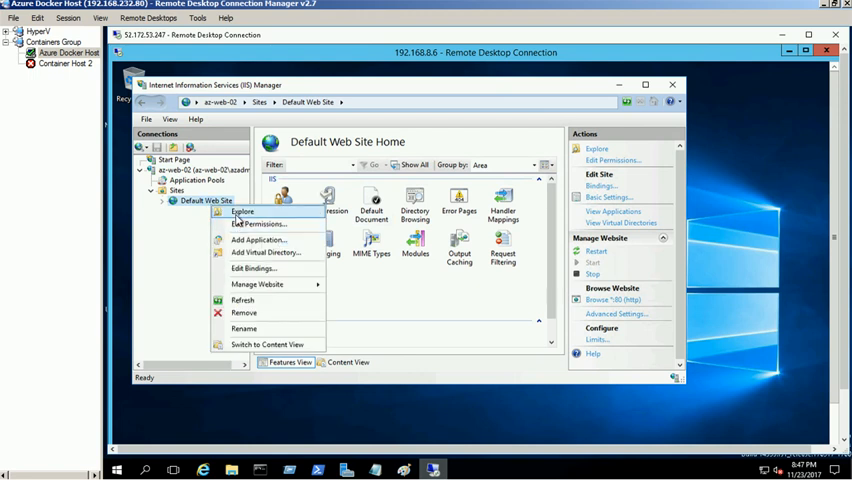
click(243, 213)
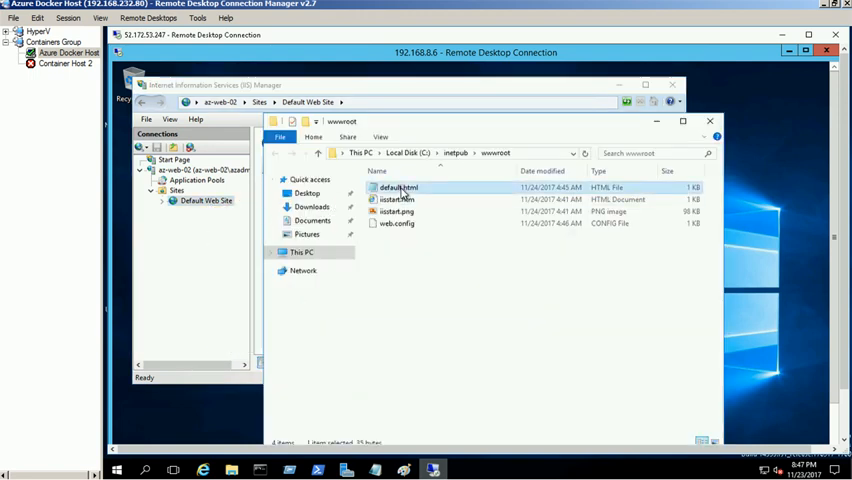
double_click(394, 187)
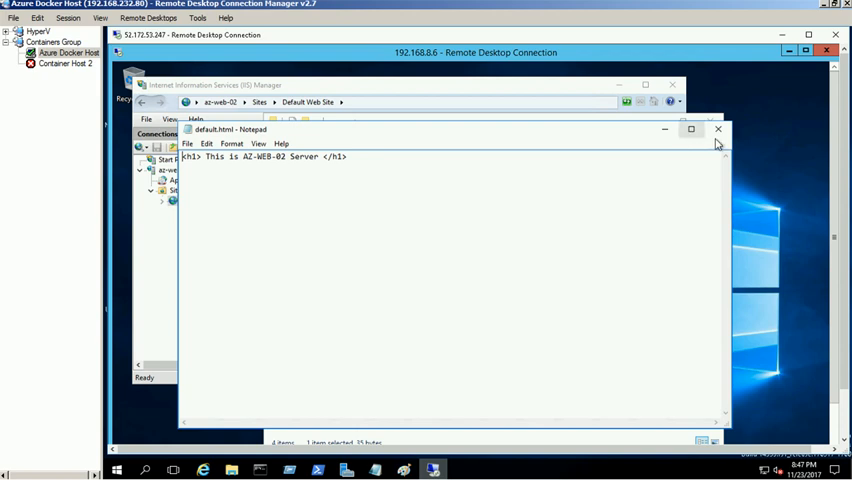
click(716, 131)
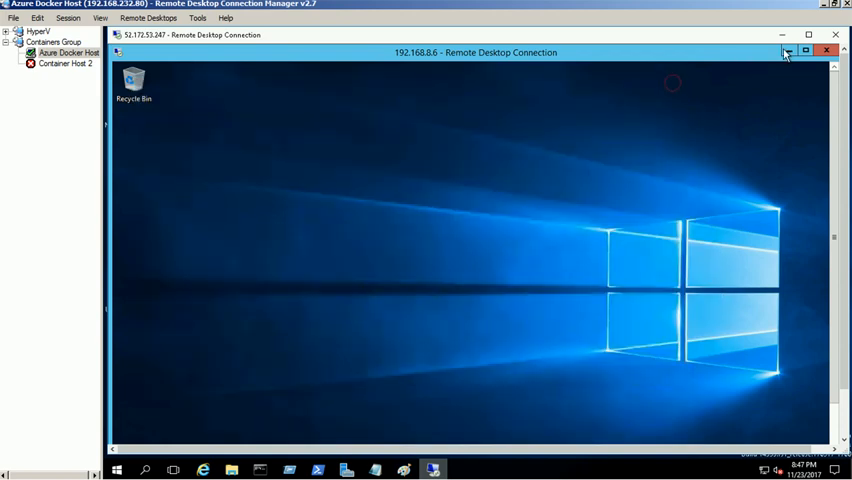
click(824, 50)
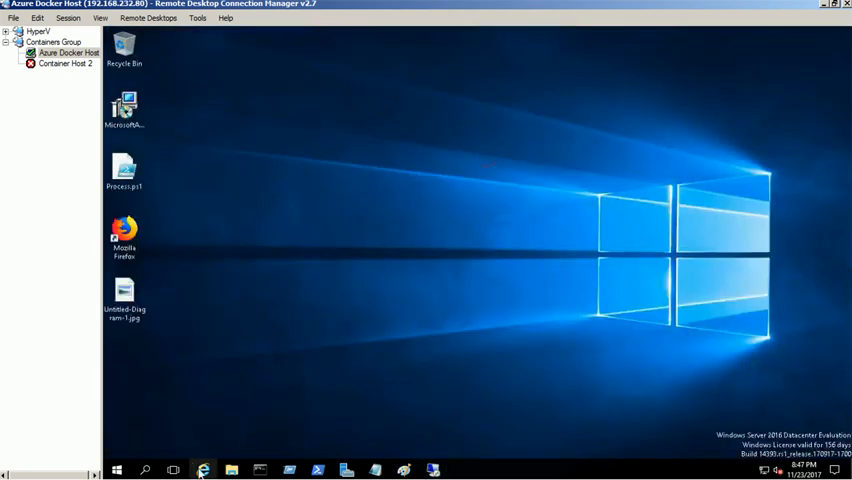
Step: Search 'public' in the portal and open External-LoadBalancer-PublicIPAddress from Public IP addresses
click(202, 466)
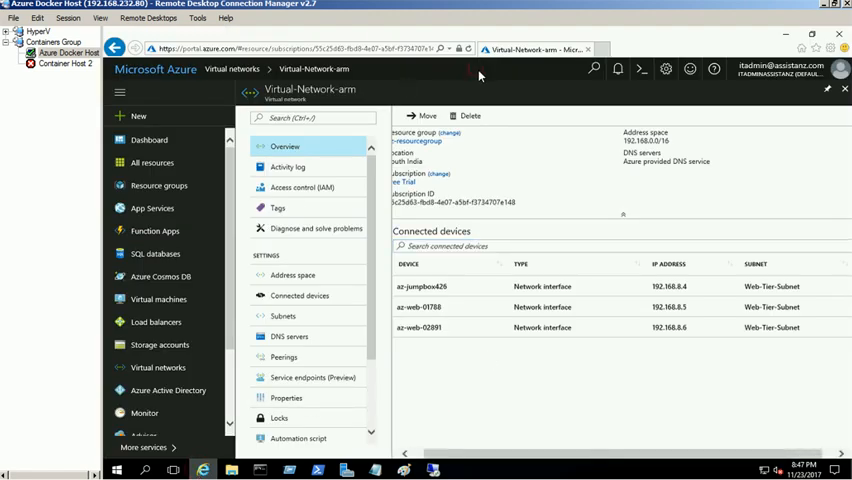
click(500, 70)
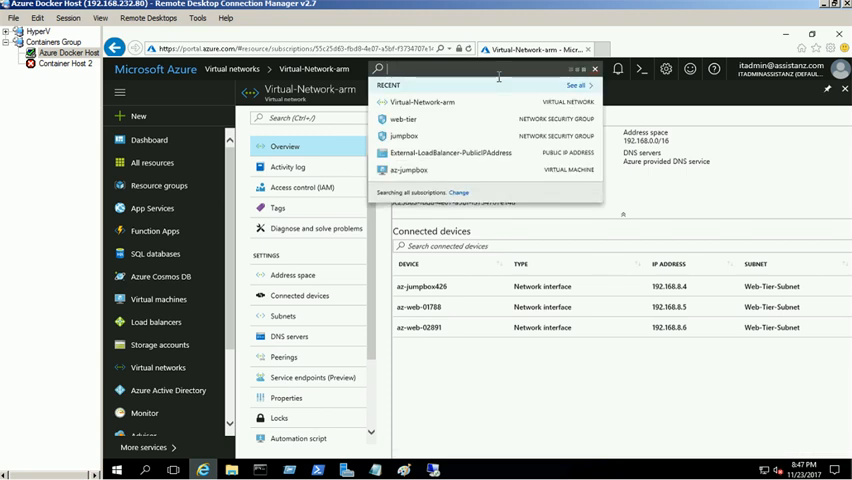
text(public ip address)
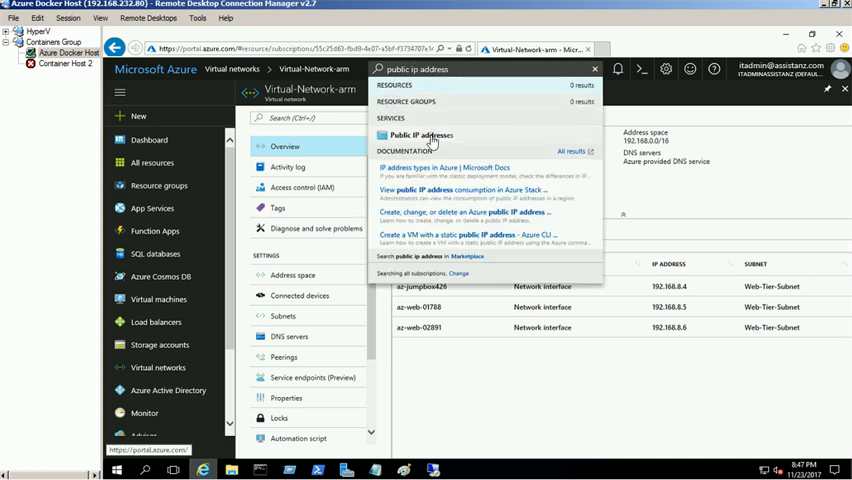
click(420, 135)
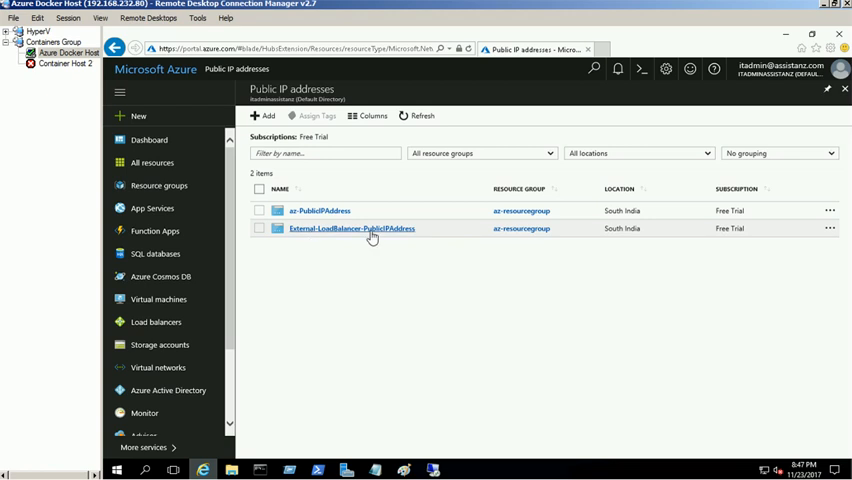
click(351, 228)
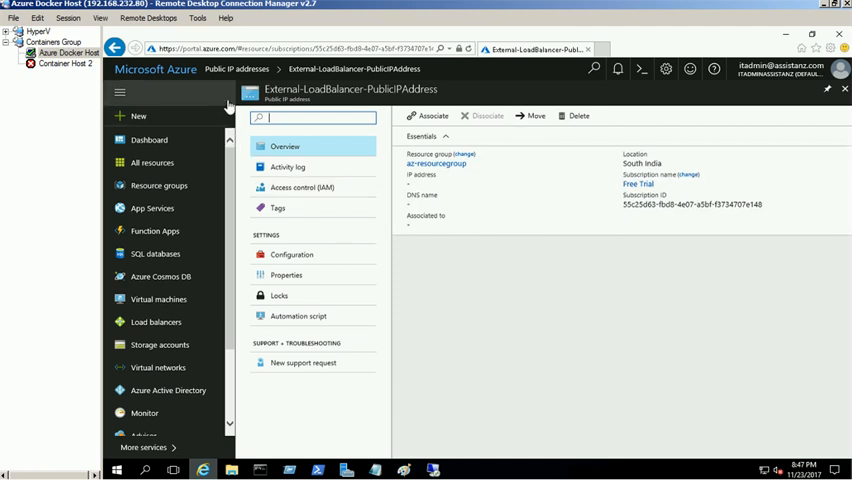
mouse_move(170, 335)
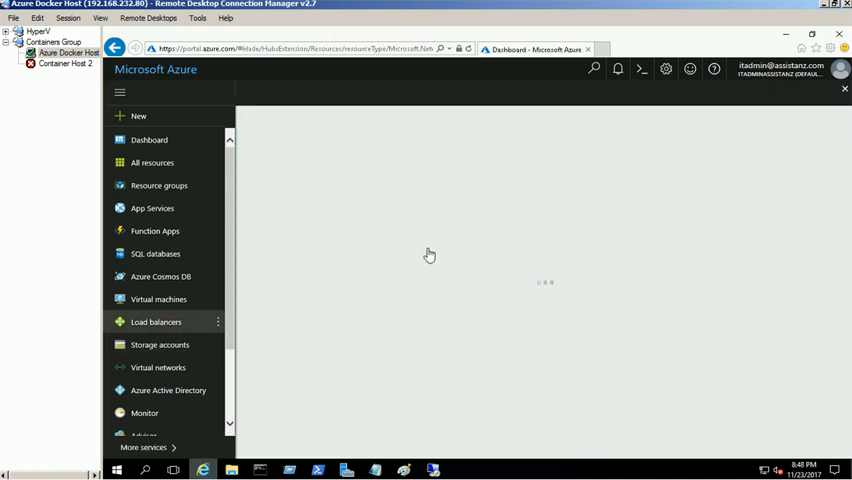
Step: Create load balancer web-Tier-External-Loadbalancer with a public IP in existing az-resourcegroup
click(157, 321)
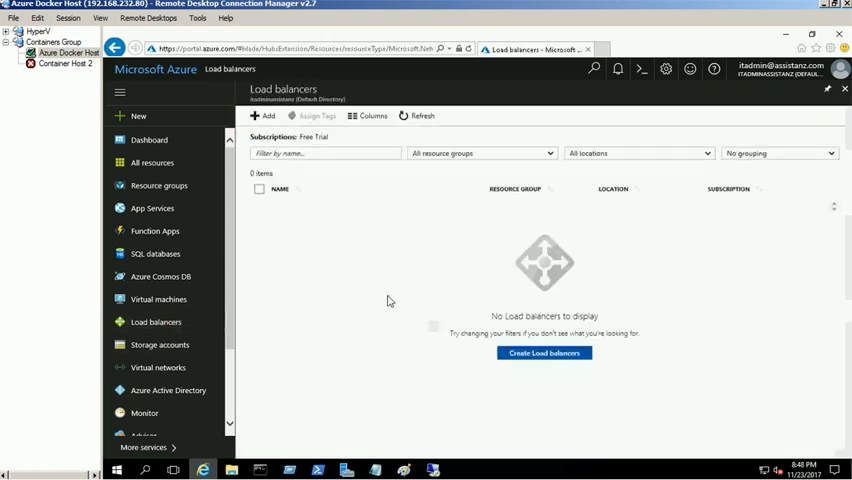
mouse_move(544, 353)
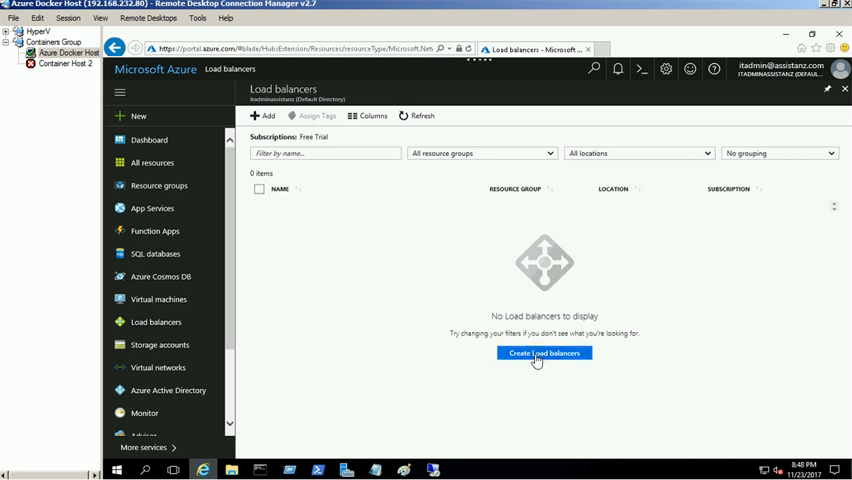
click(543, 352)
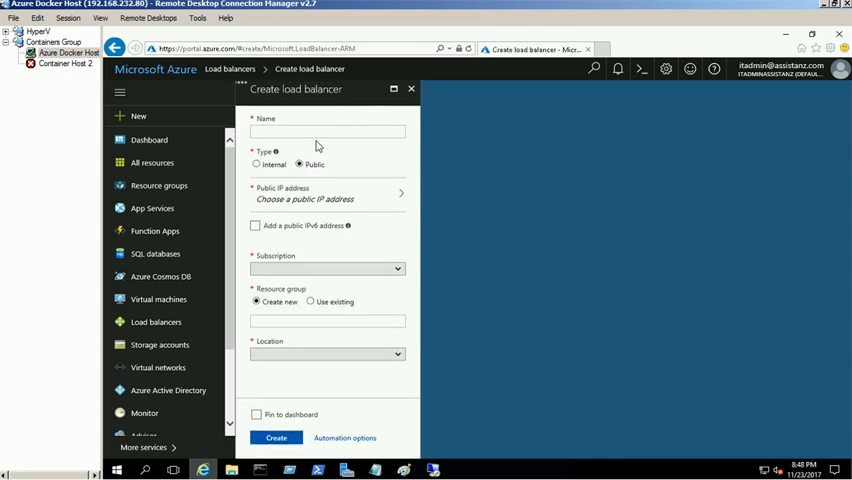
click(327, 131)
text(web-Tier-)
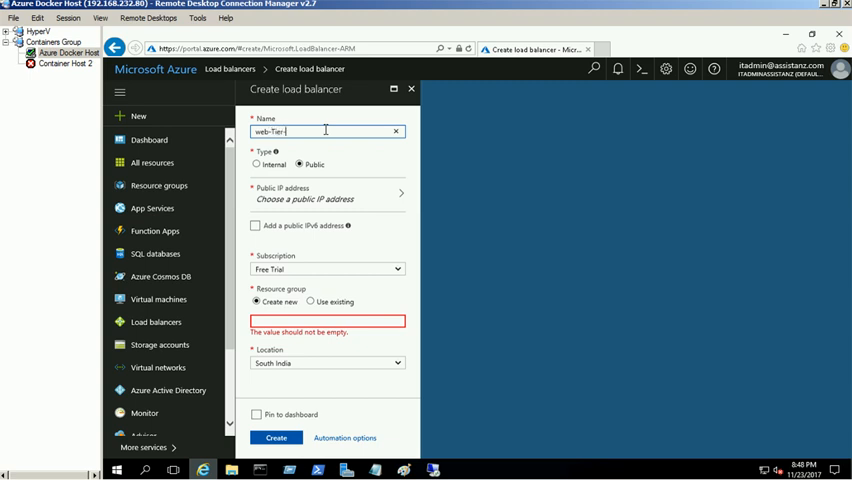
text(External)
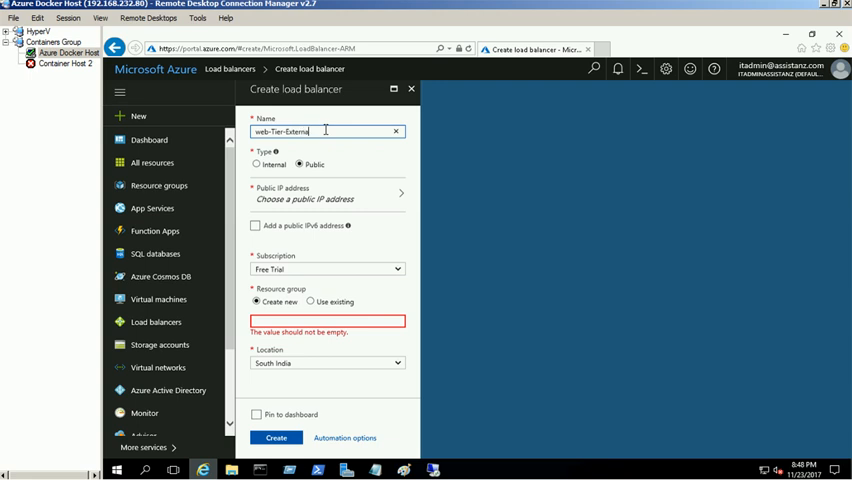
text(-Loadbalancer)
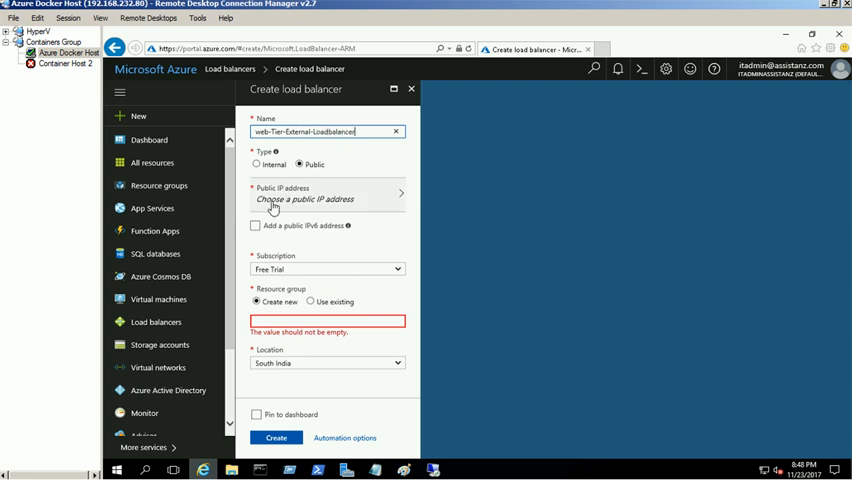
click(318, 197)
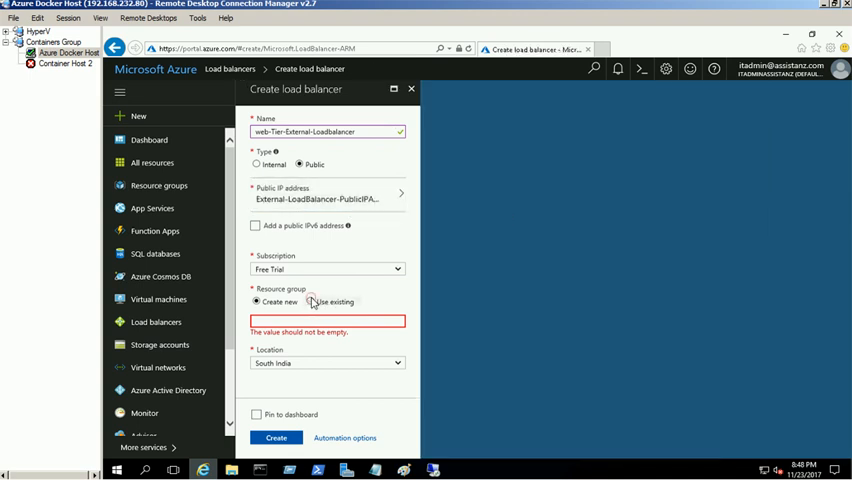
click(311, 302)
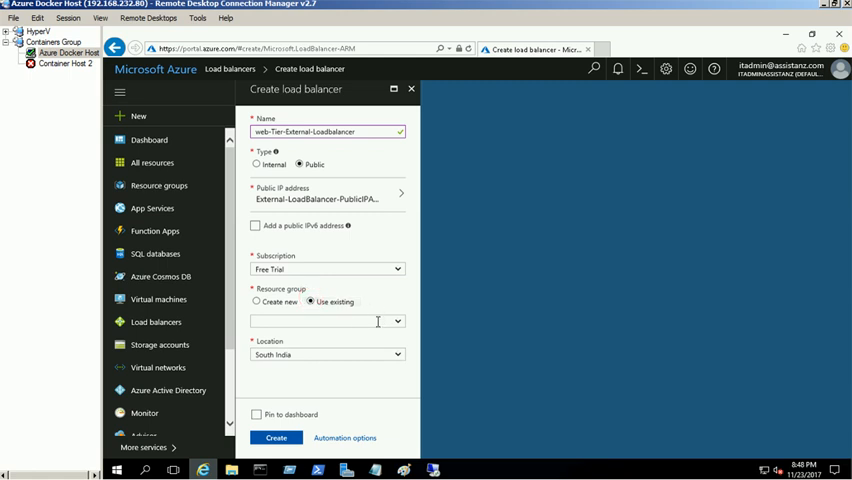
text(az-resourcegroup)
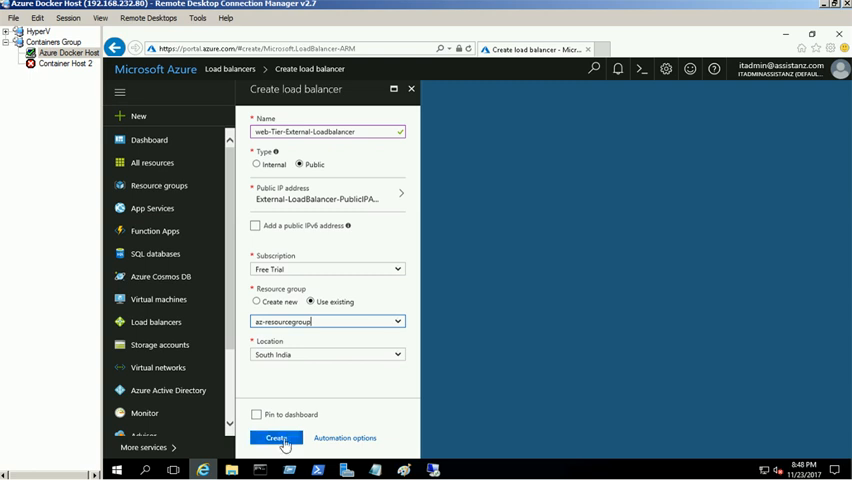
click(279, 438)
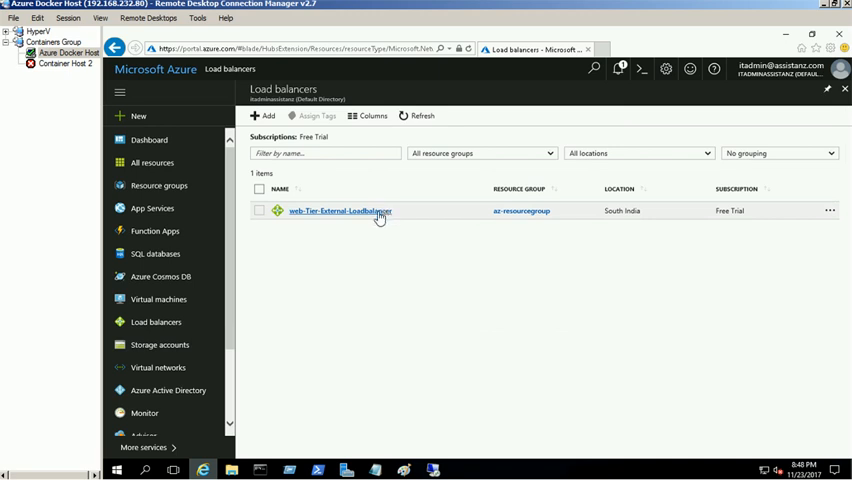
Step: On web-Tier-External-Loadbalancer, start a new backend pool named Webtier-Backend-pool
click(340, 211)
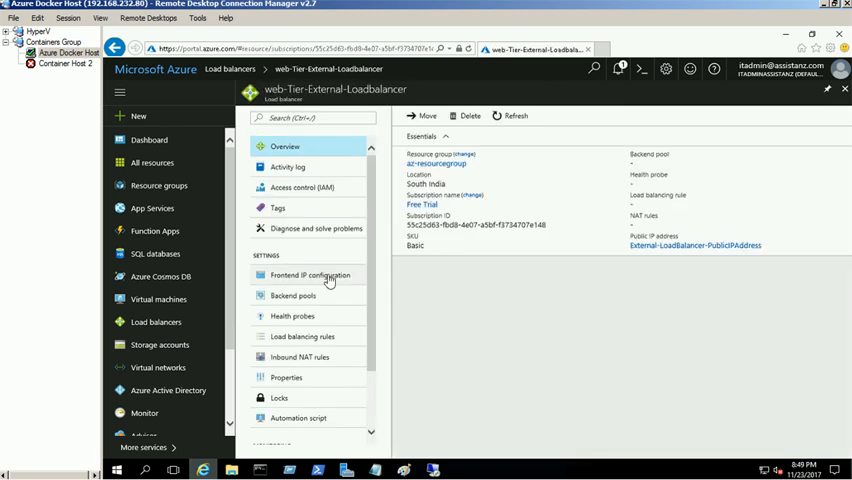
click(310, 275)
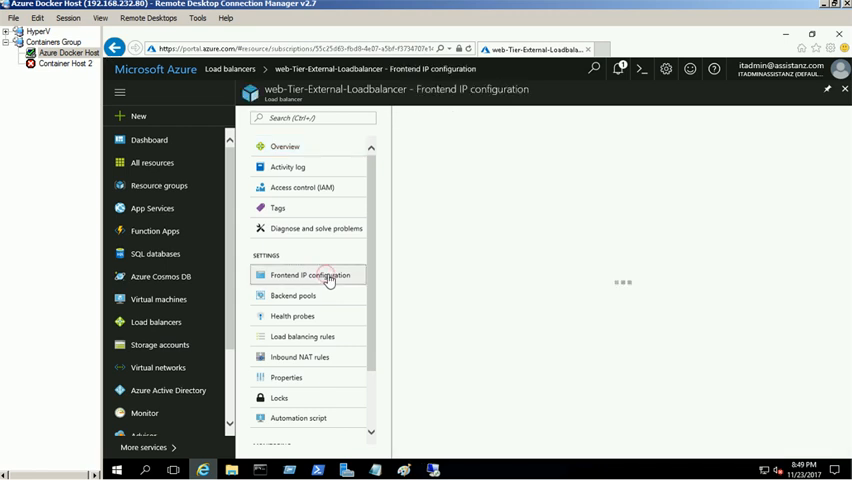
click(308, 274)
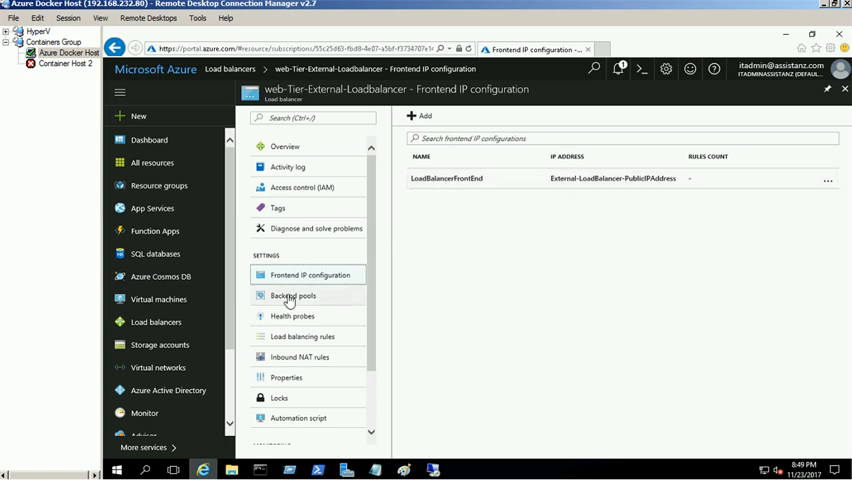
click(293, 295)
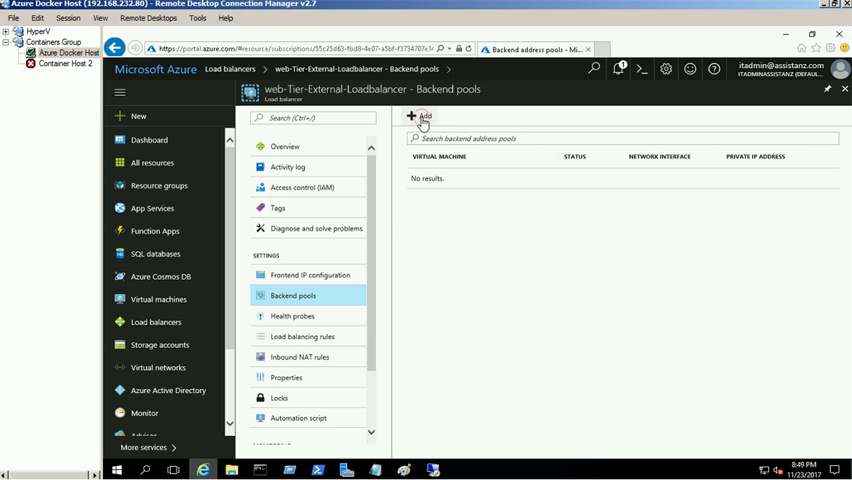
click(412, 117)
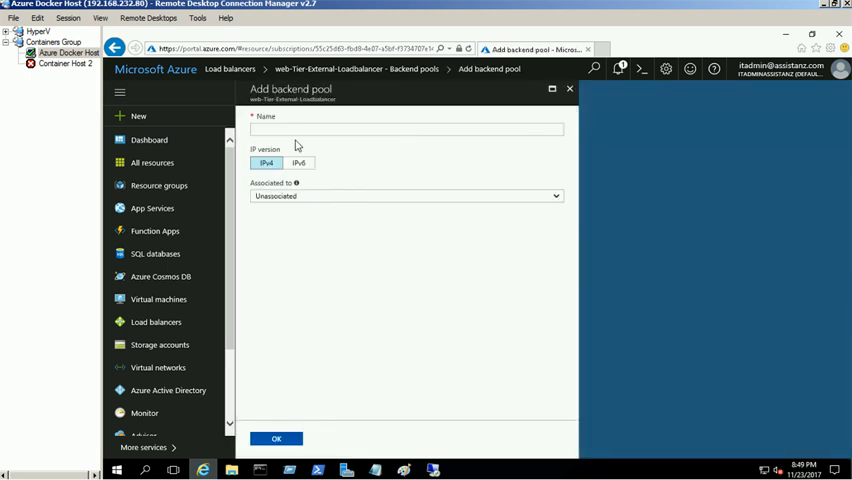
click(405, 128)
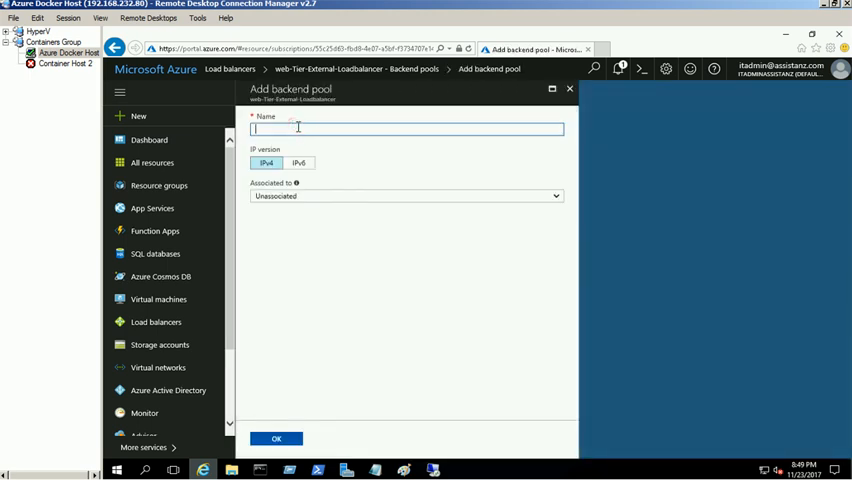
text(We)
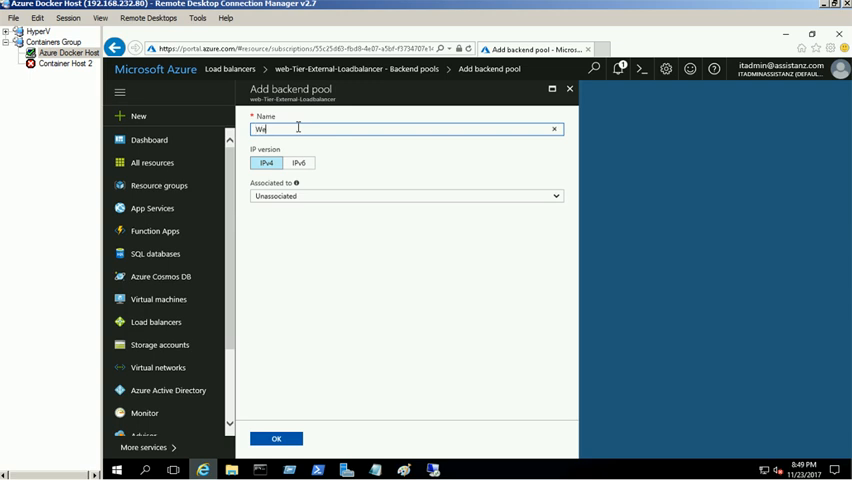
text(Webtier-Backend-pool)
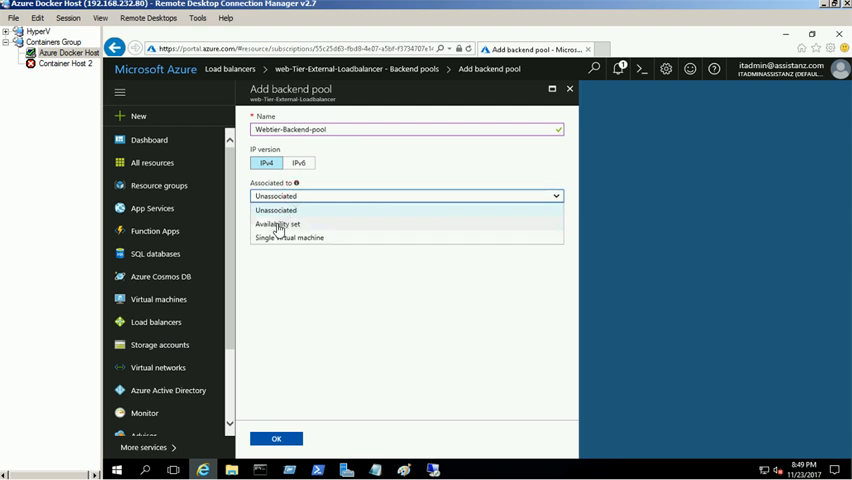
Step: Associate the pool with web-availability-set, add az-web-01 on ipconfig1 (192.168.8.5), and save
click(276, 224)
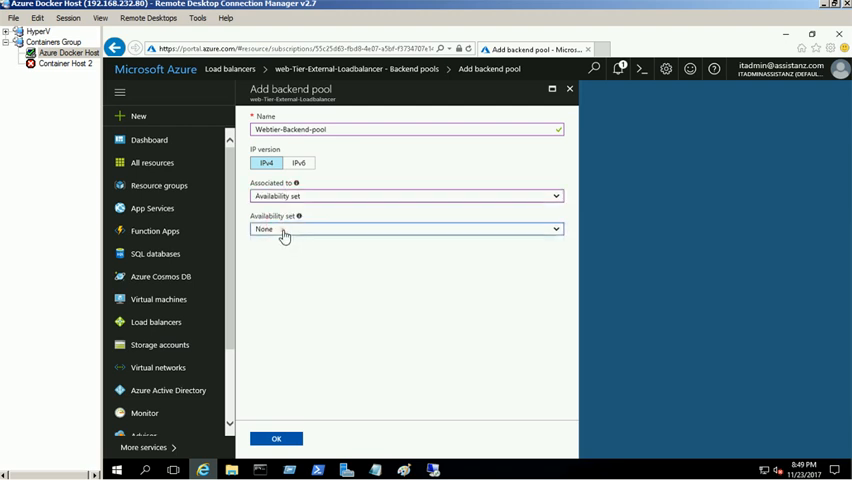
click(405, 229)
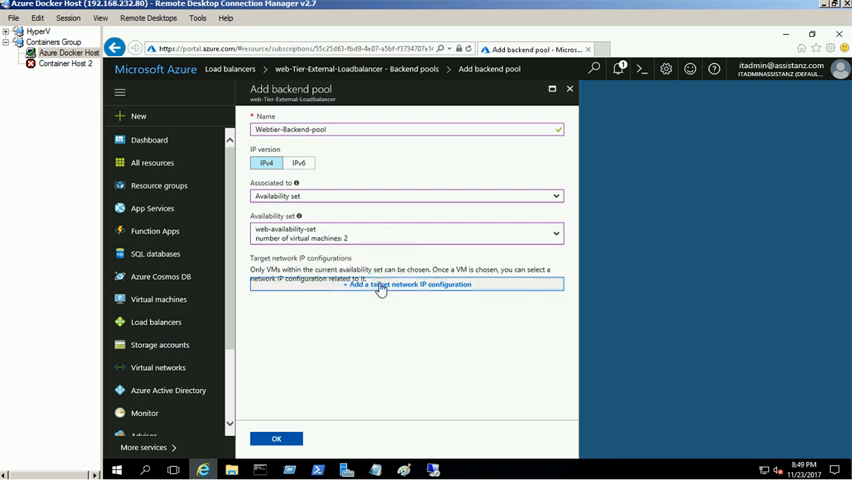
click(408, 284)
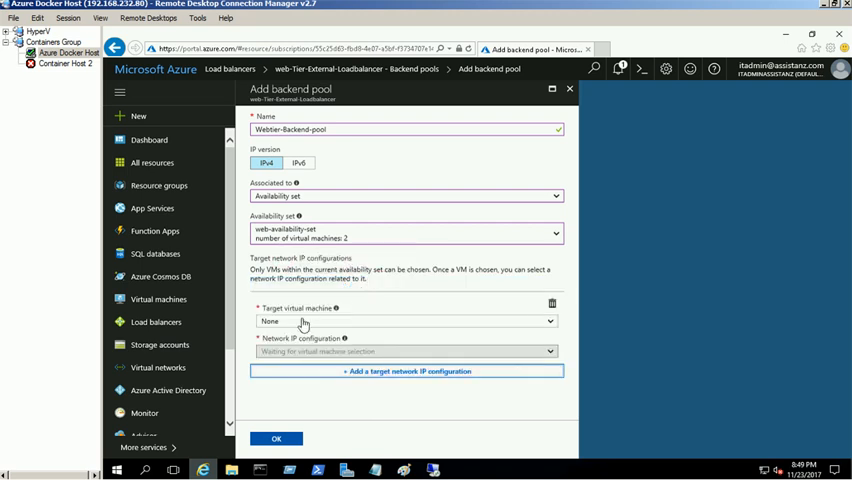
click(405, 321)
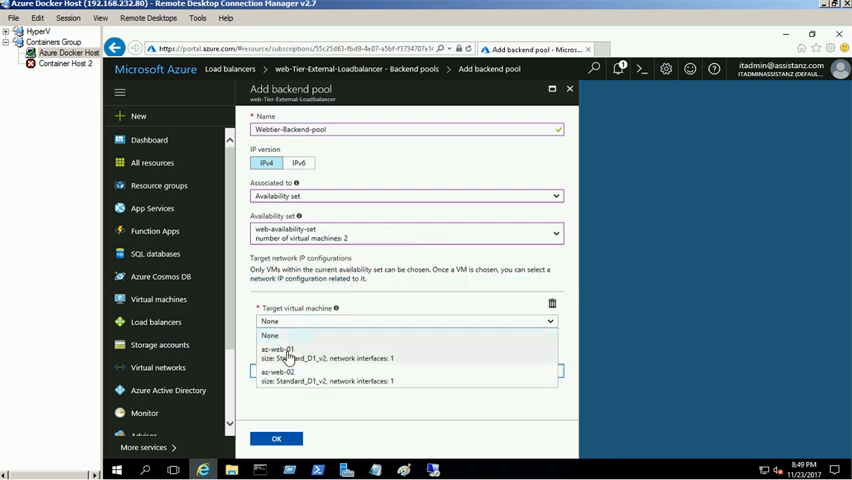
click(290, 350)
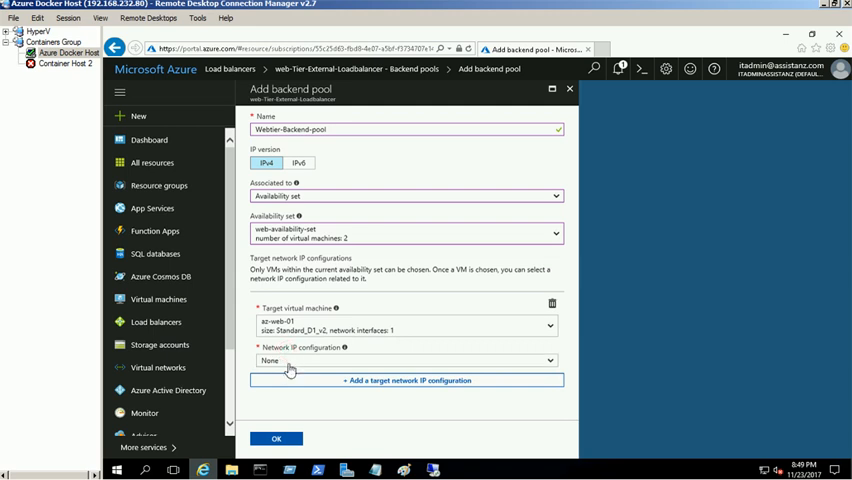
click(402, 360)
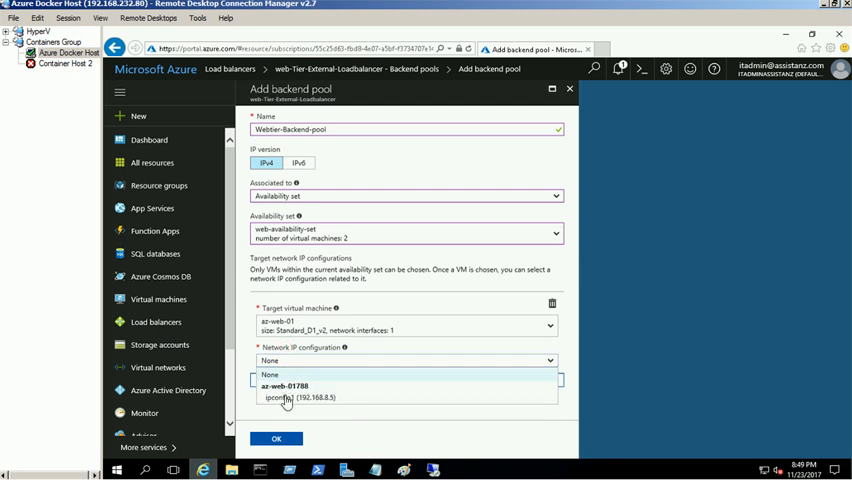
click(283, 399)
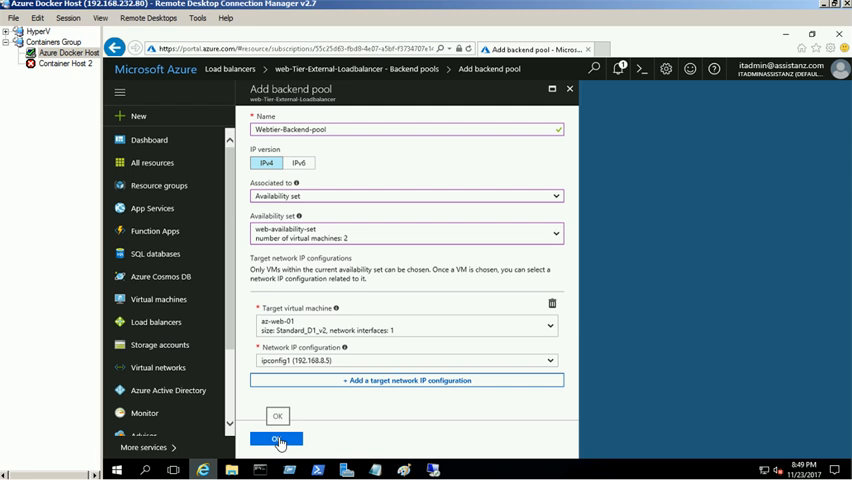
click(268, 441)
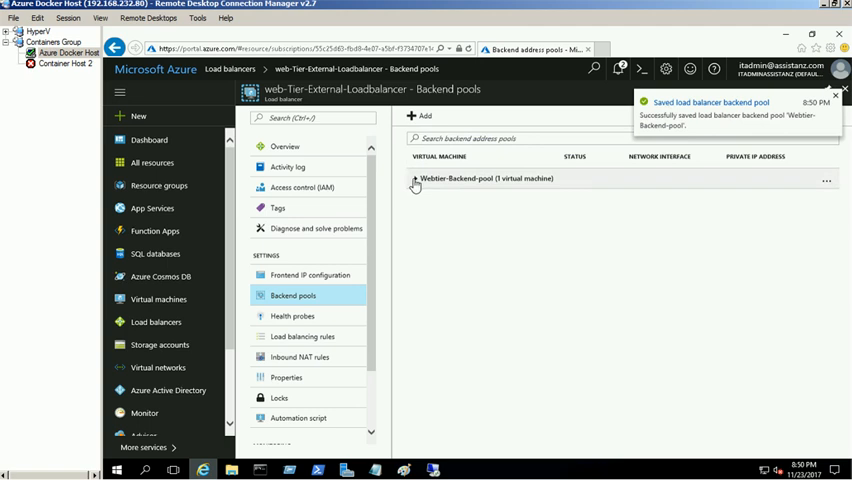
Step: Add az-web-02 with its IP configuration to Webtier-Backend-pool and save
click(413, 178)
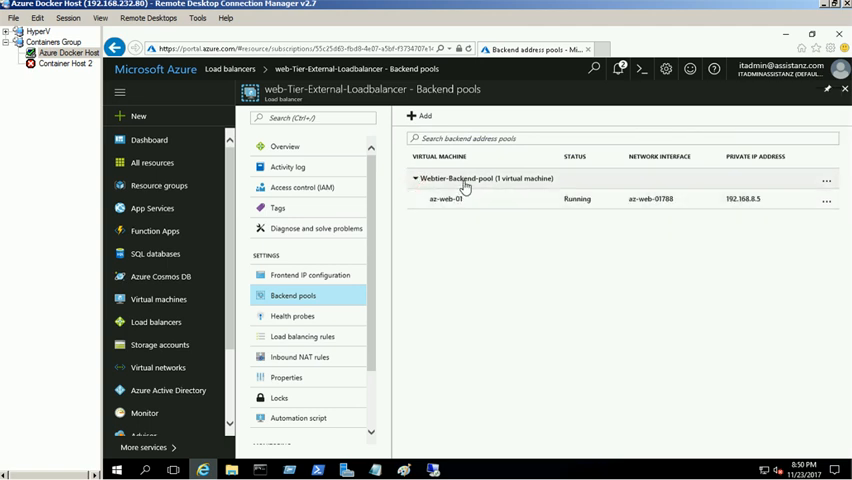
click(465, 178)
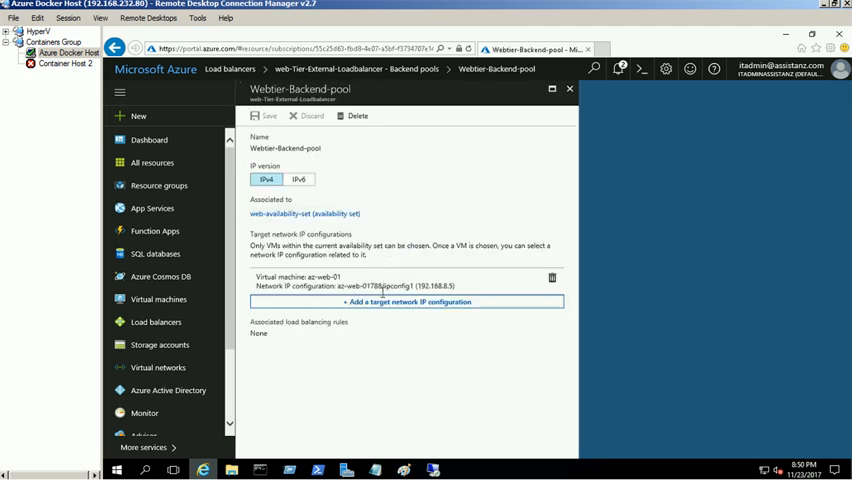
mouse_move(387, 327)
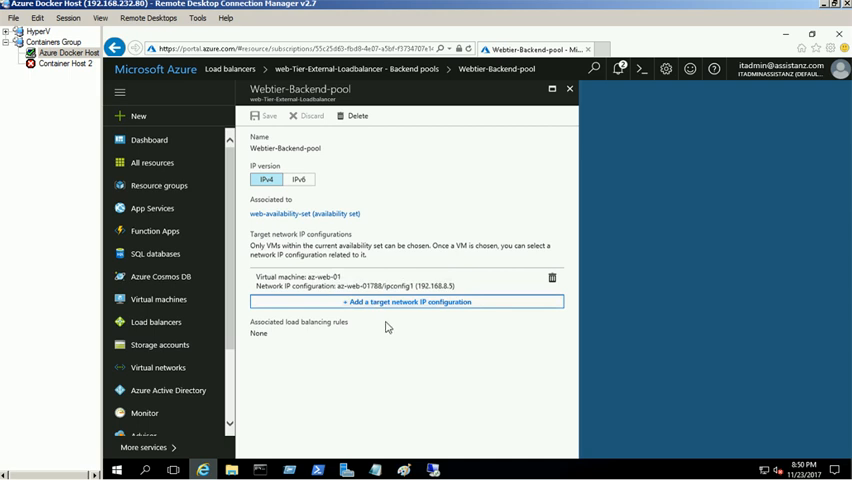
click(405, 302)
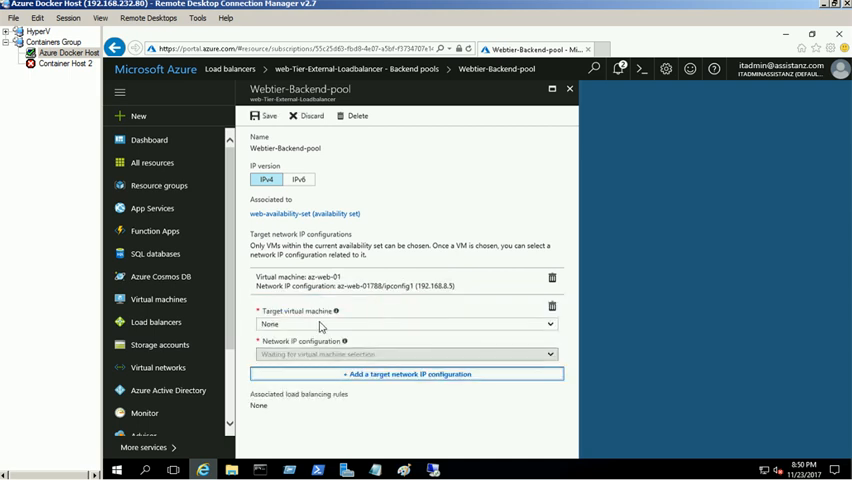
click(405, 324)
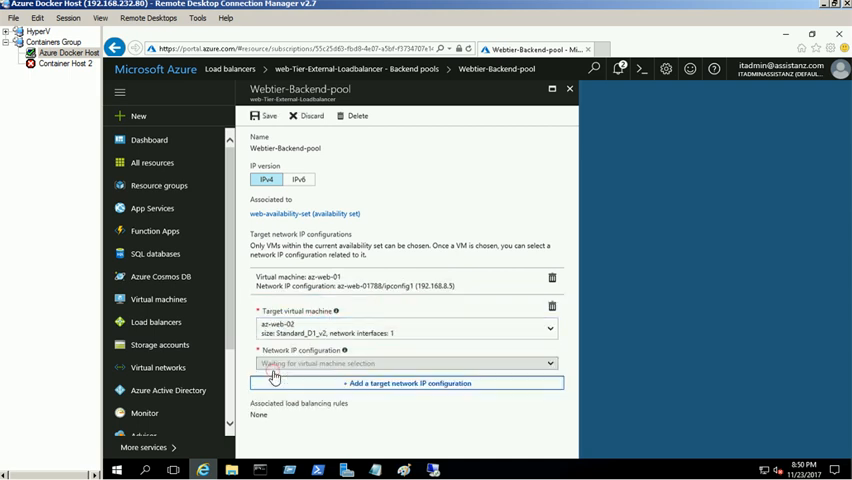
click(402, 363)
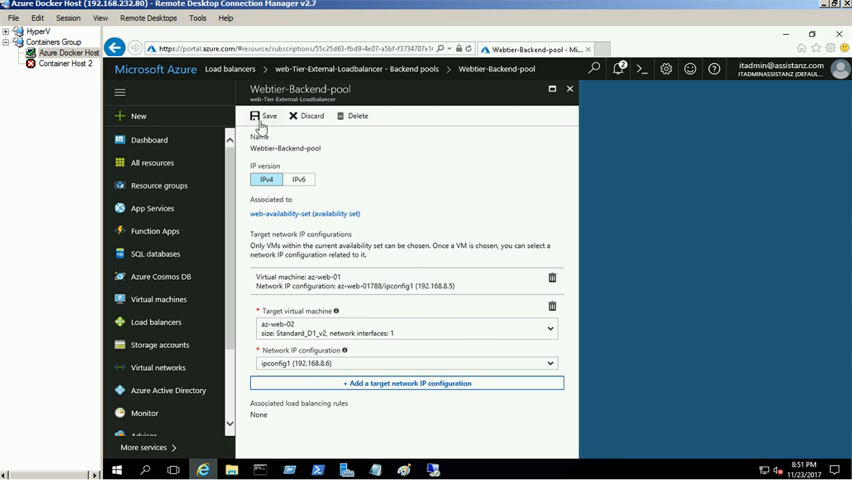
click(263, 120)
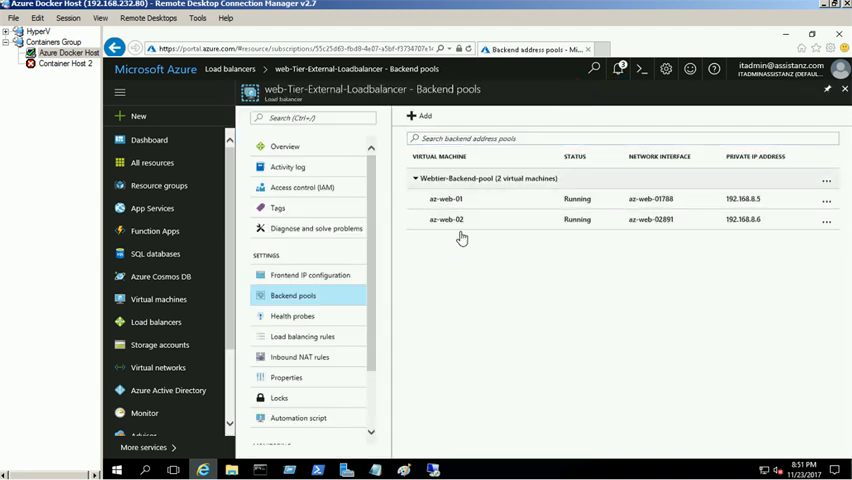
mouse_move(482, 295)
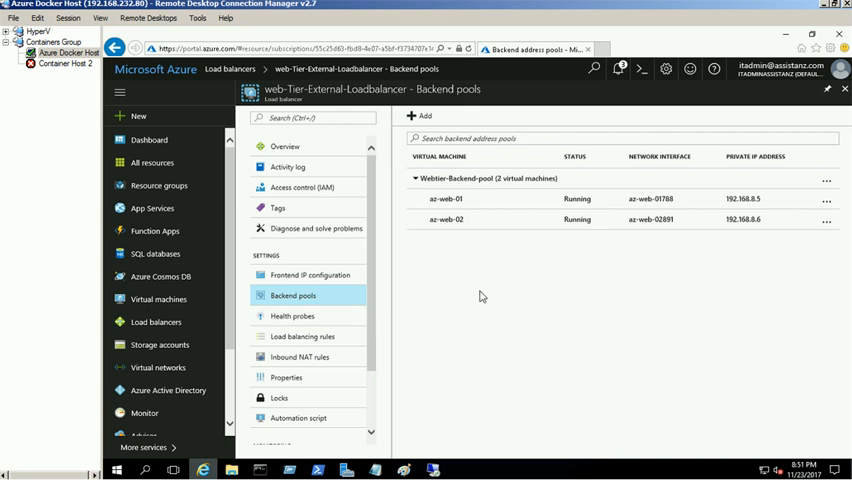
click(293, 316)
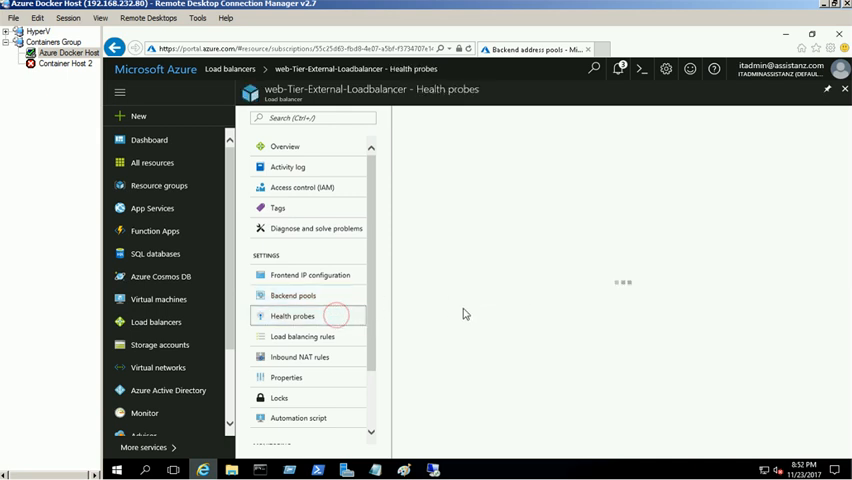
Step: Create the health probe web-tier-health-probe using TCP port 80
click(294, 316)
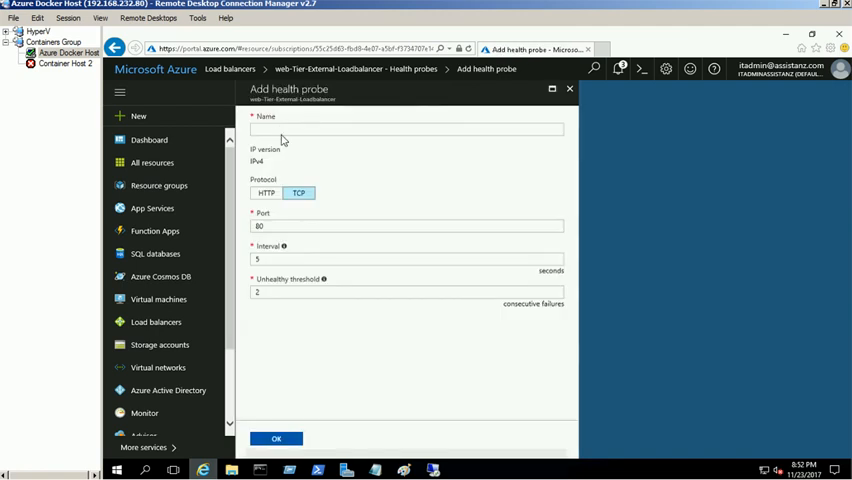
text(web-tier-health-probe)
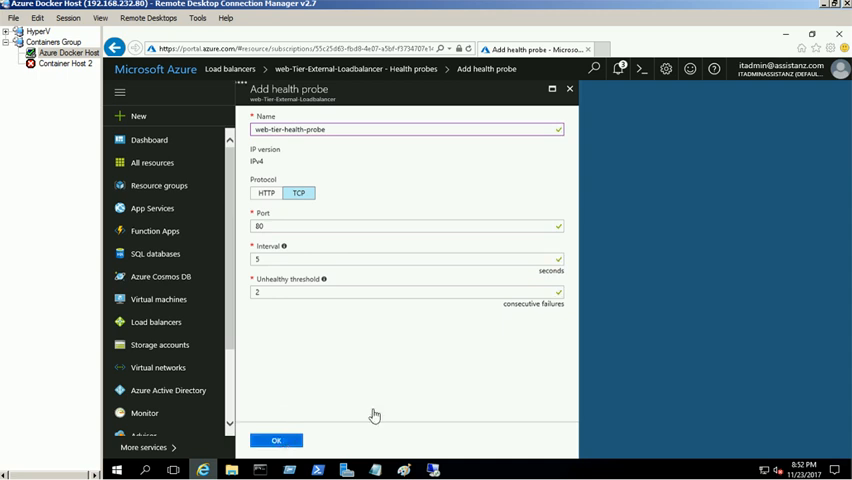
click(278, 440)
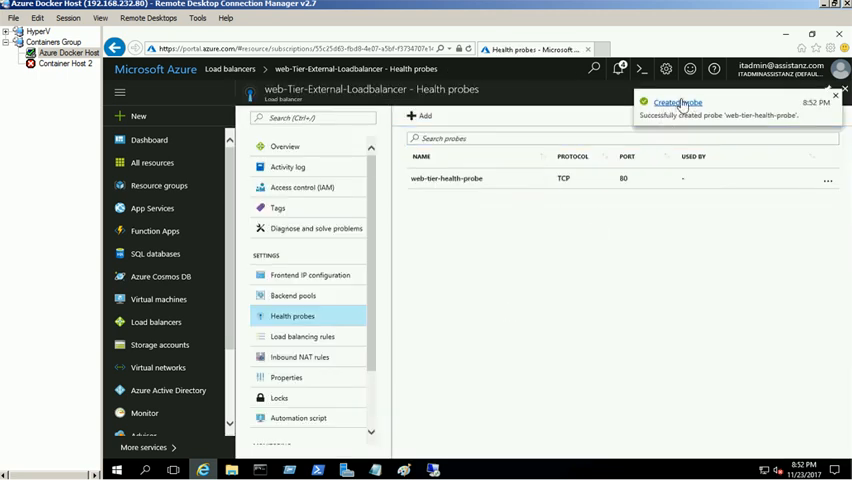
mouse_move(295, 337)
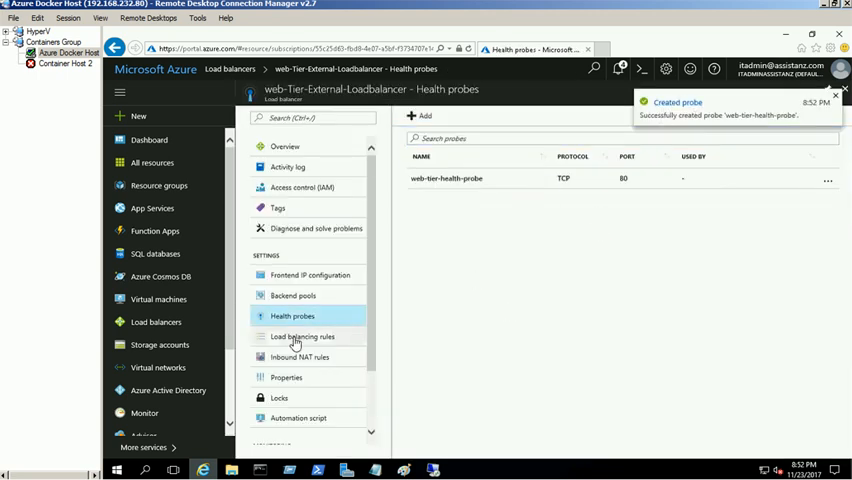
click(302, 336)
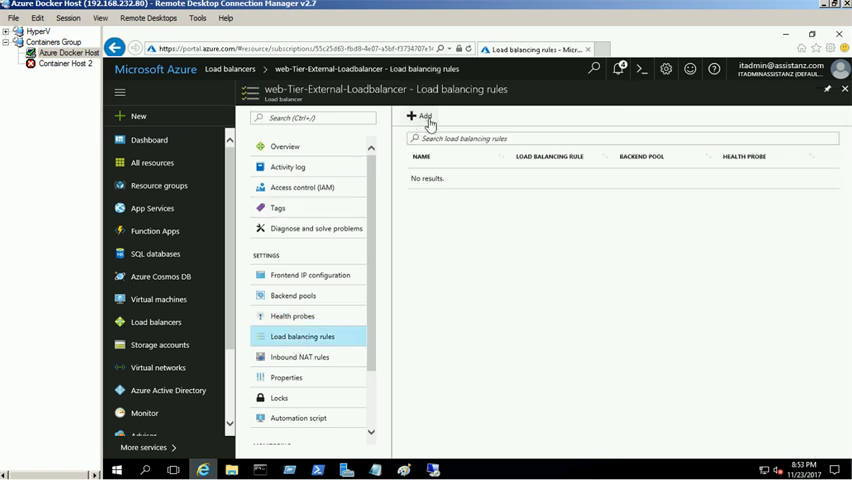
Step: Create load balancing rule Web-Tier-Loadbalancer-Rules on TCP 80 using Webtier-Backend-pool and web-tier-health-probe
click(412, 116)
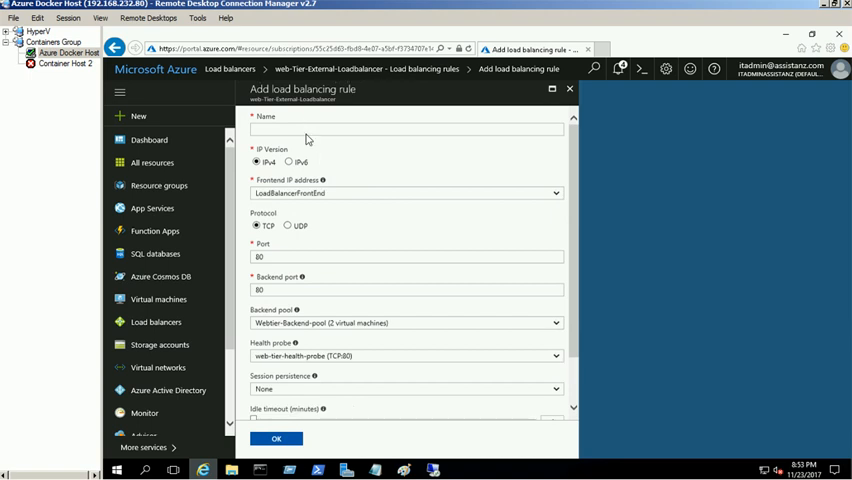
text(Web-Tier-)
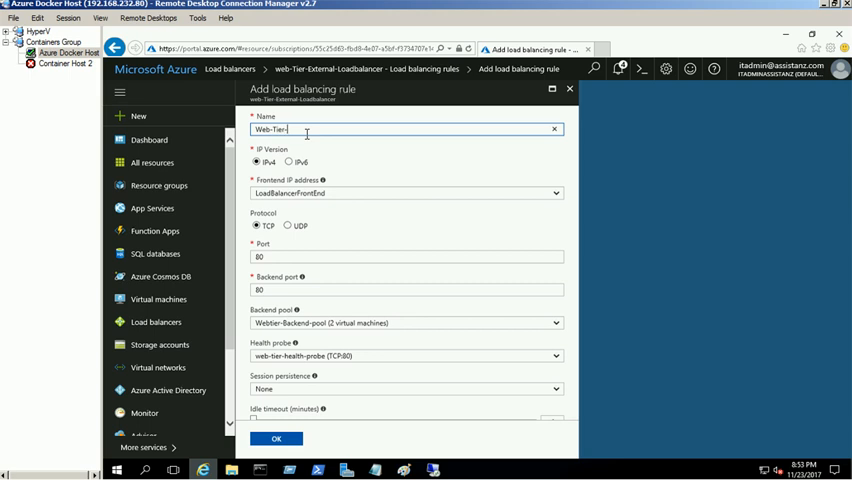
text(Loadbalancer)
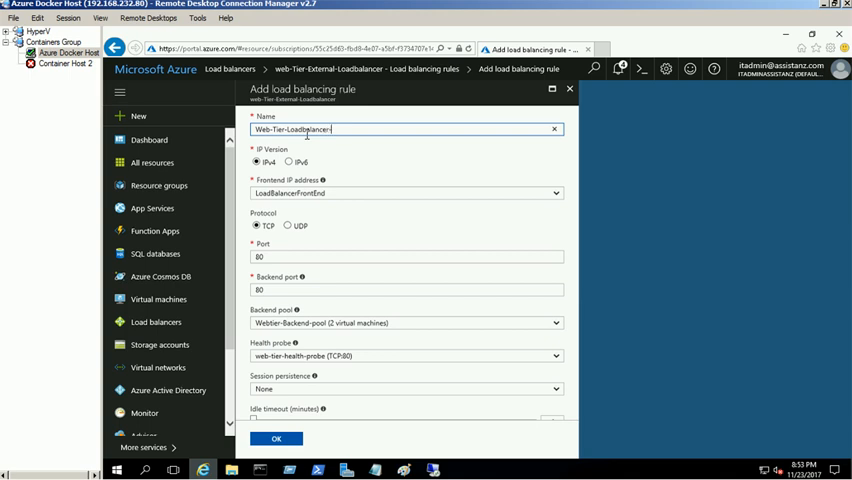
text(-Rules)
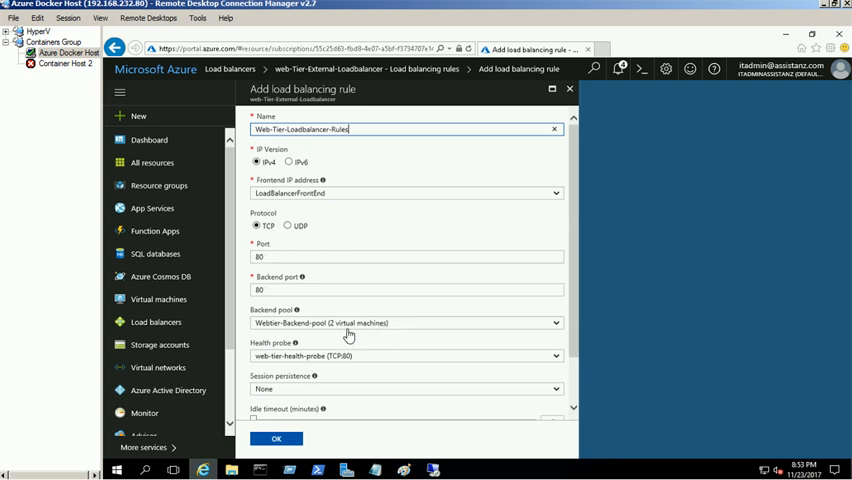
scroll(down, 3)
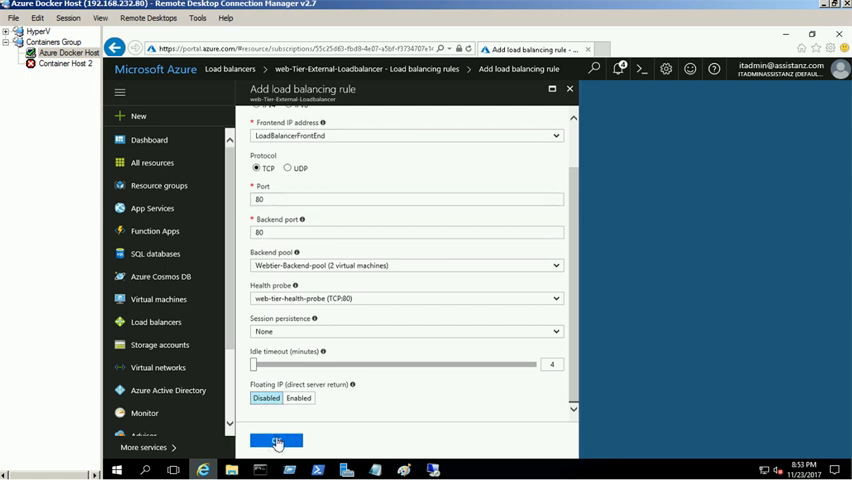
click(267, 441)
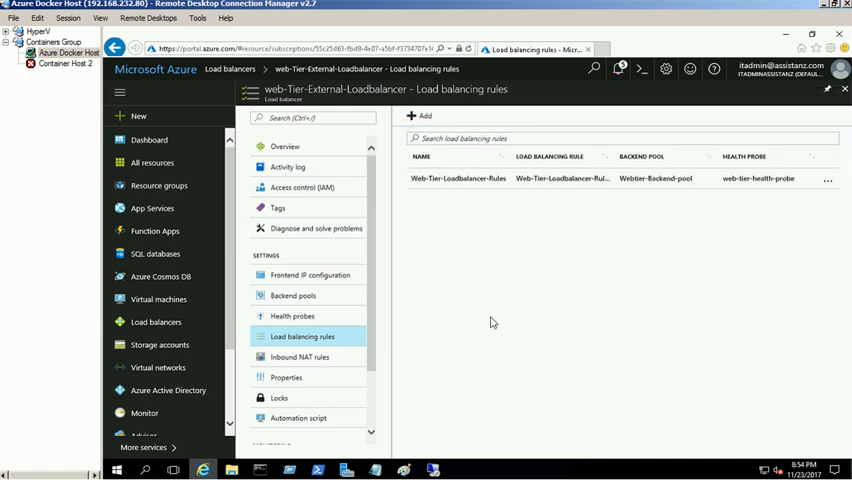
mouse_move(371, 166)
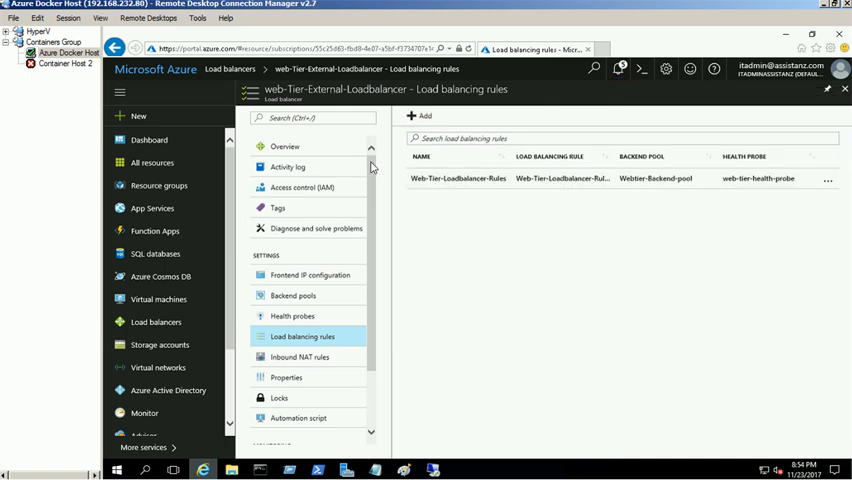
click(284, 146)
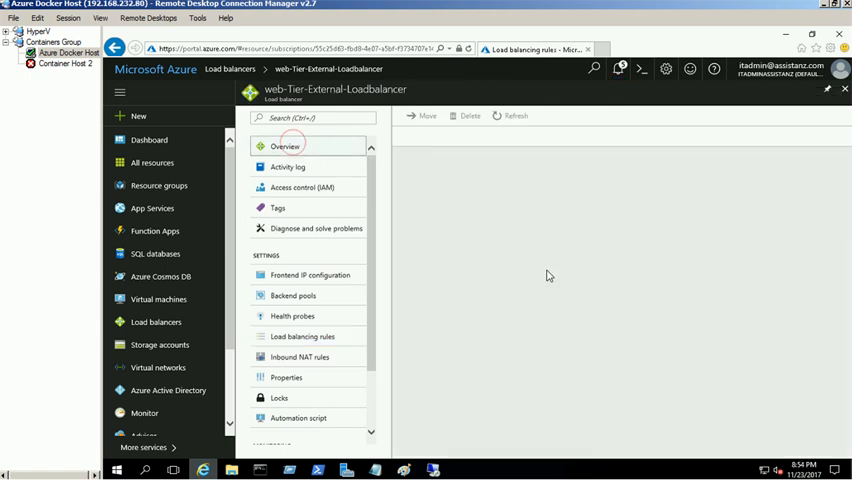
Step: Copy the load balancer's public IP address 52.172.43.104 from the overview
click(287, 147)
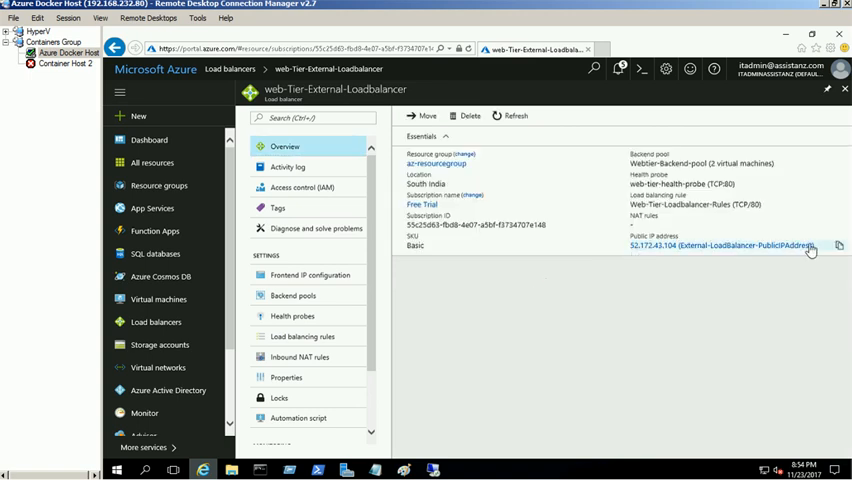
mouse_move(838, 247)
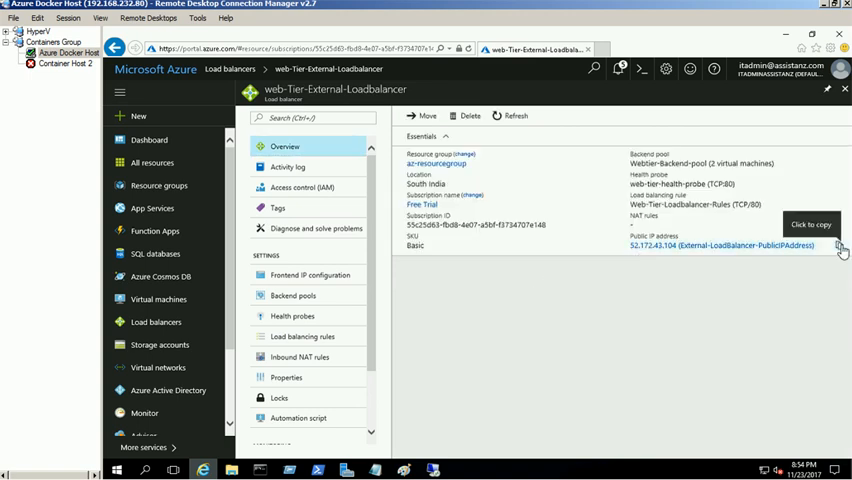
mouse_move(411, 344)
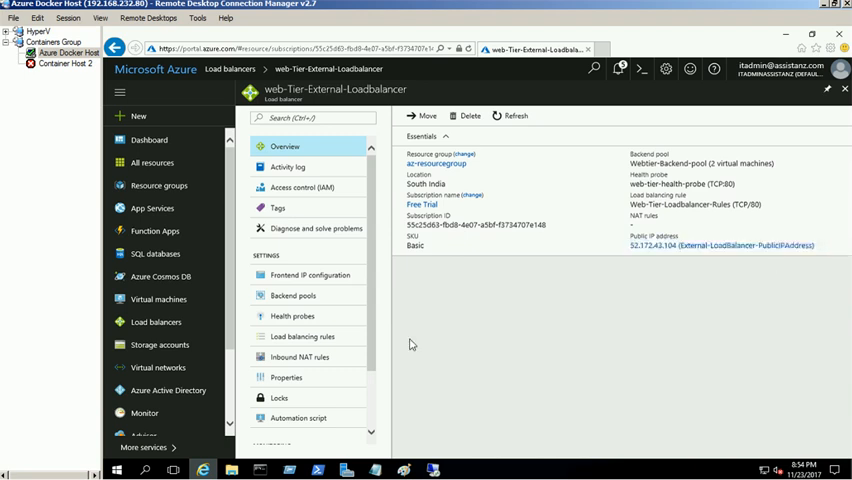
mouse_move(579, 255)
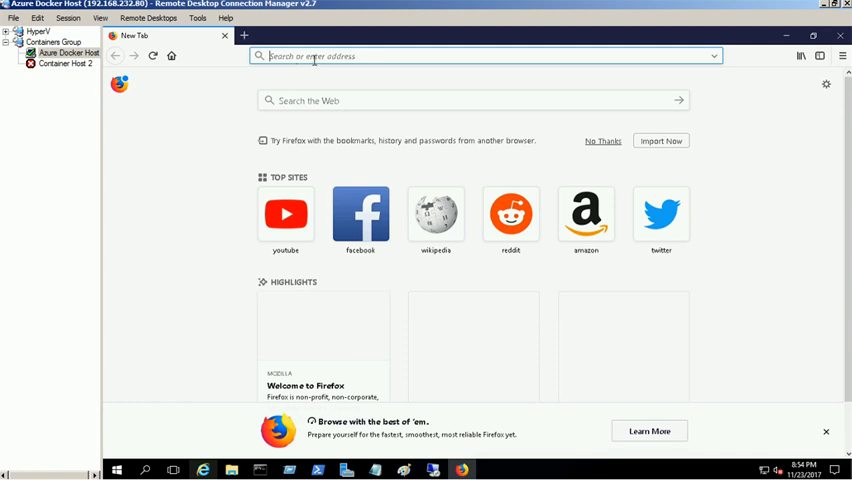
text(52.172.43.104)
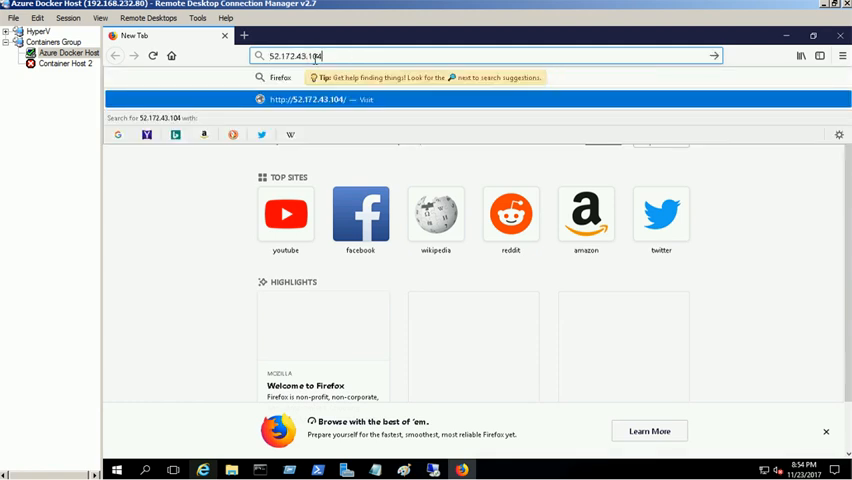
text(http)
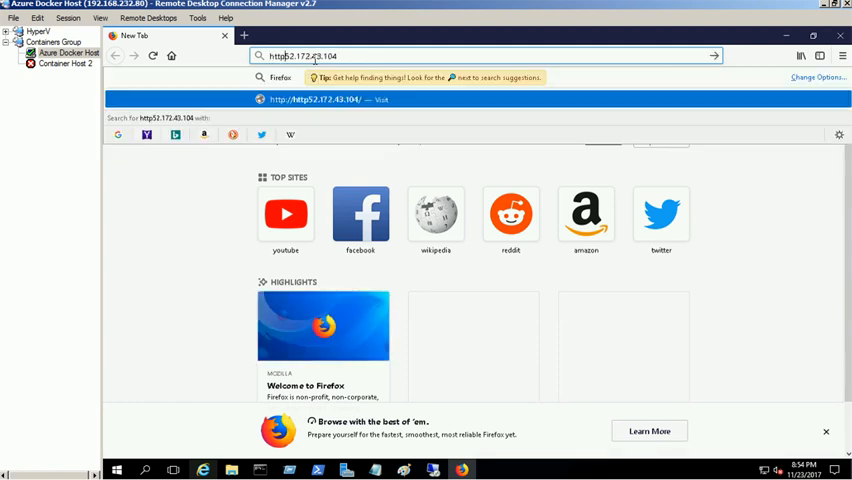